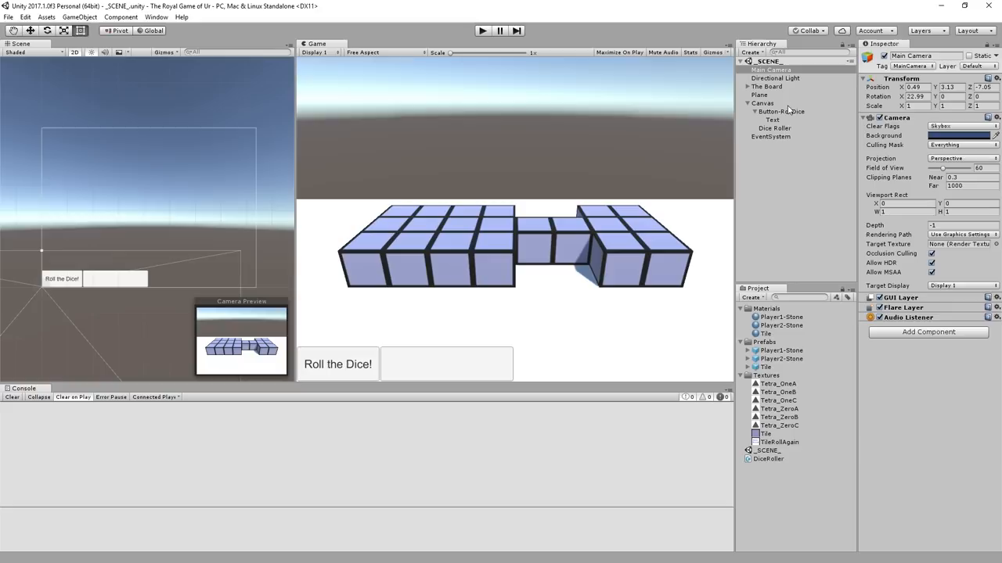
Deselect Main Camera and select Dice Roller under Canvas to view its Dice Roller script
click(773, 128)
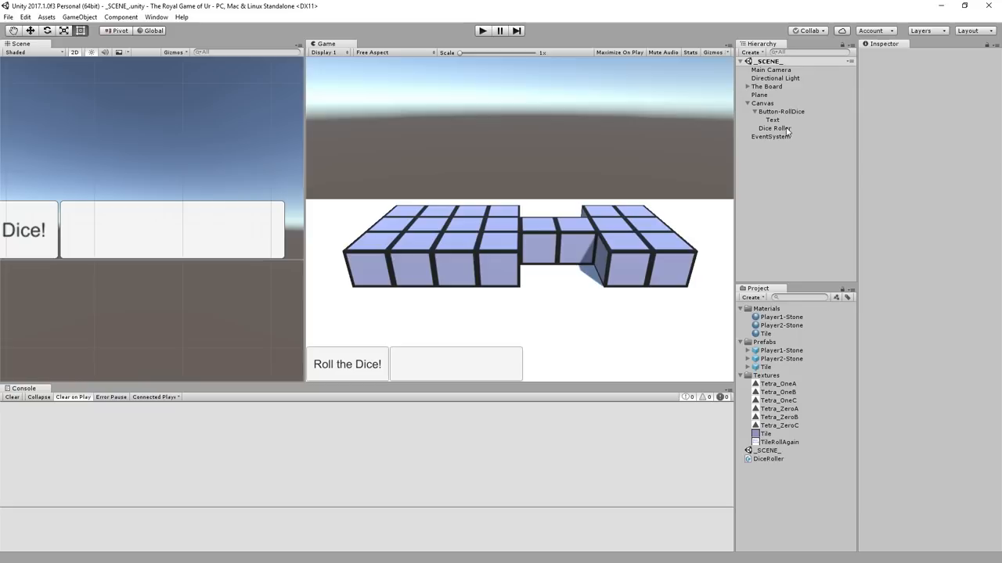
click(775, 127)
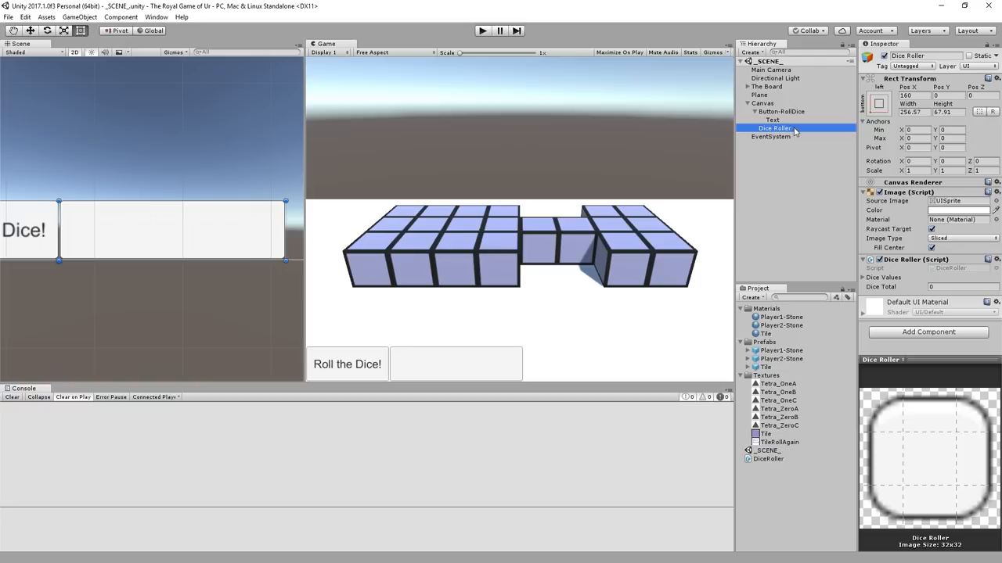
click(777, 417)
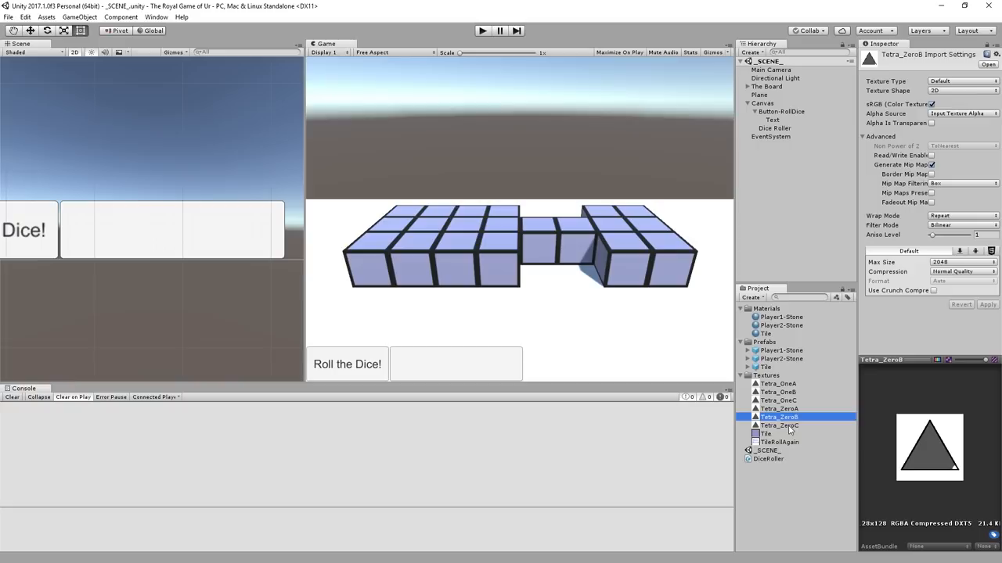
Preview each Tetra_One and Tetra_Zero texture, then select all six together
click(776, 400)
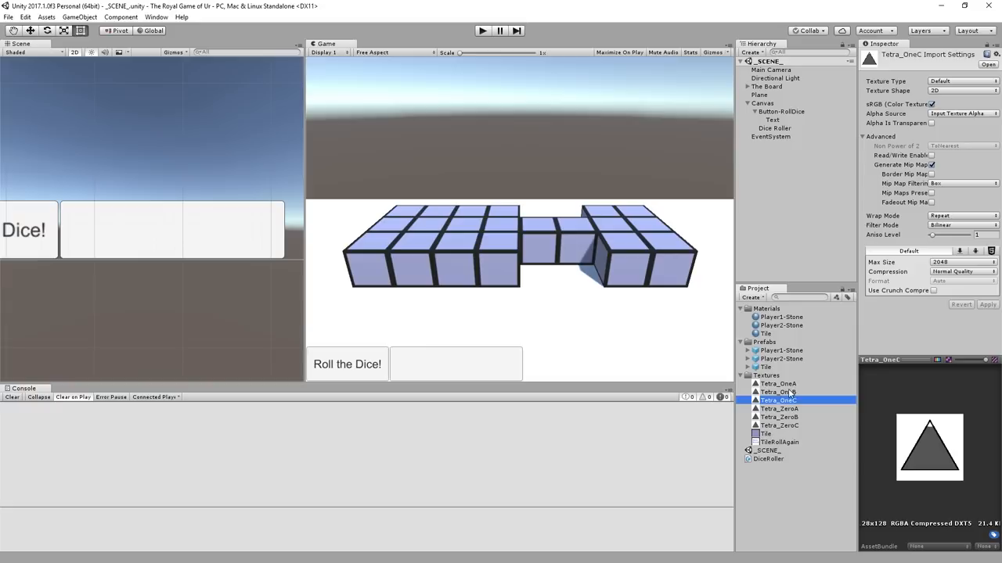
click(774, 383)
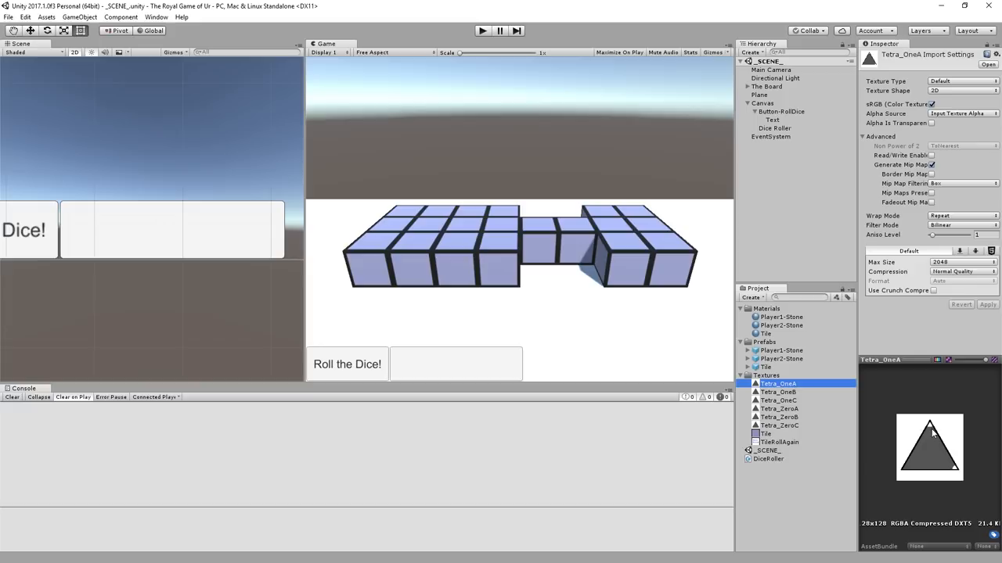
click(777, 408)
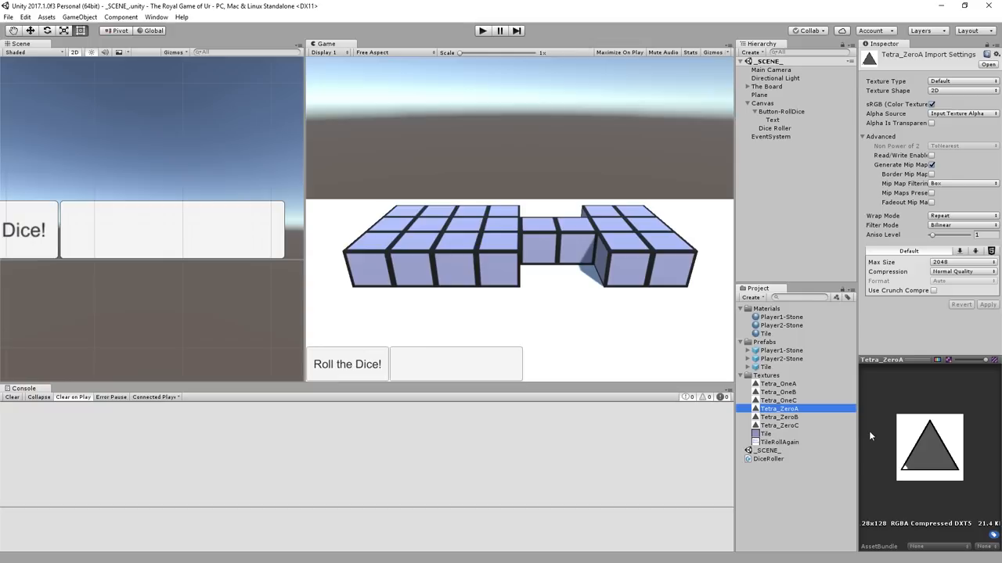
mouse_move(984, 426)
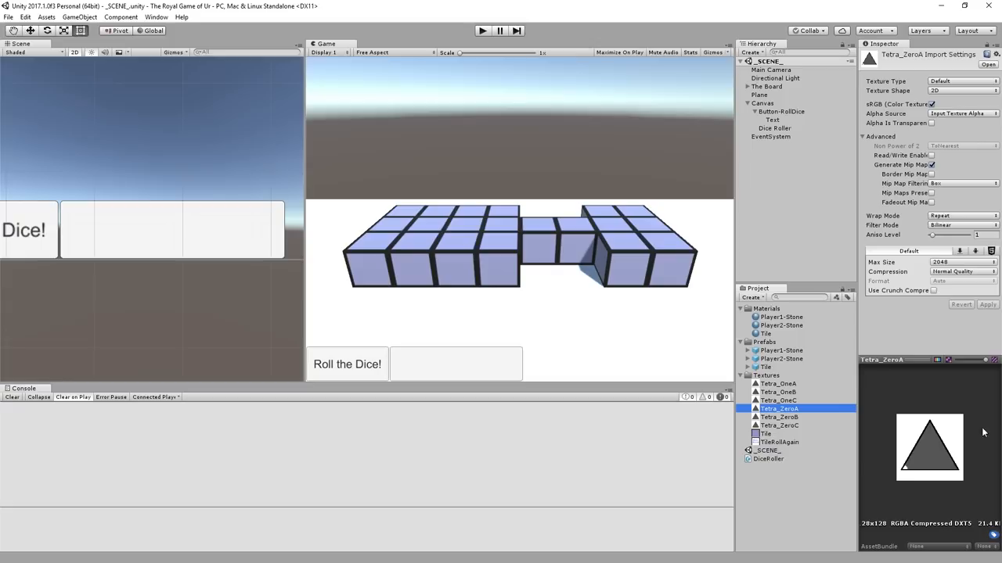
click(776, 384)
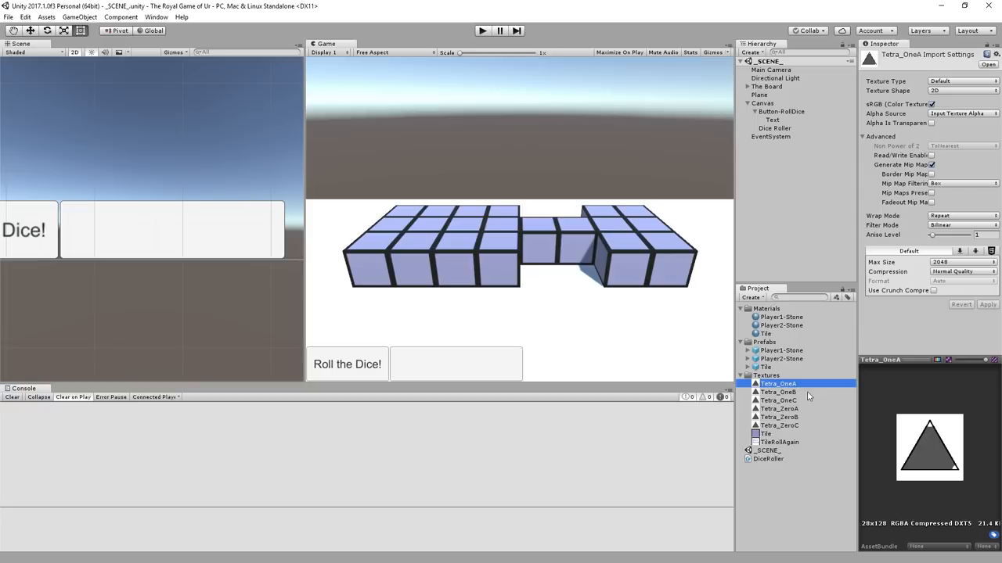
click(777, 392)
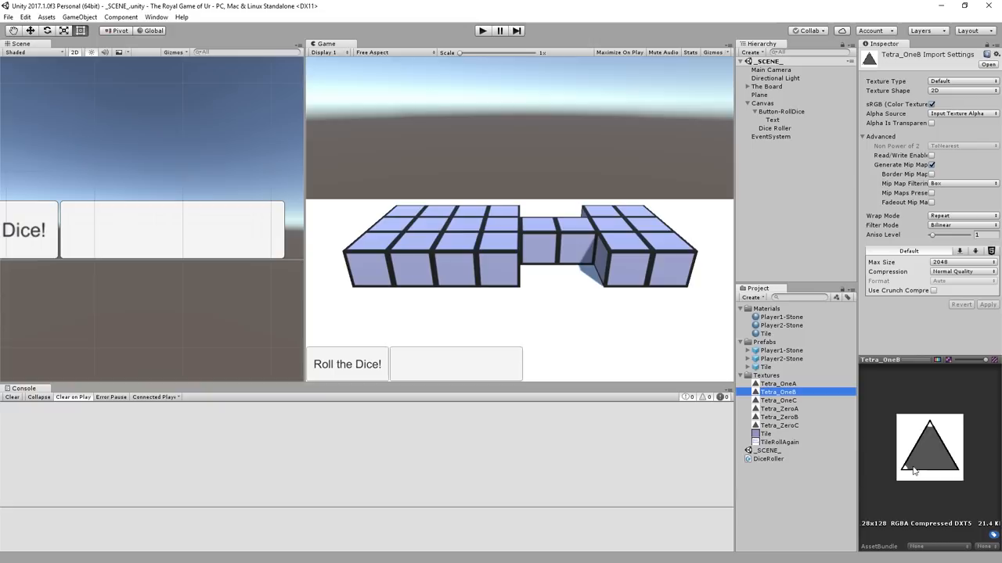
click(778, 408)
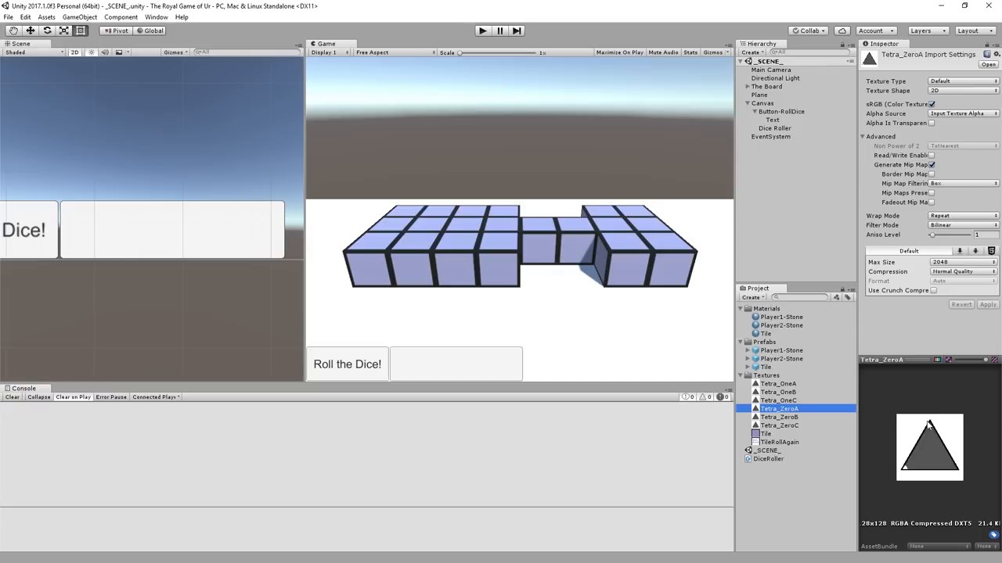
click(778, 425)
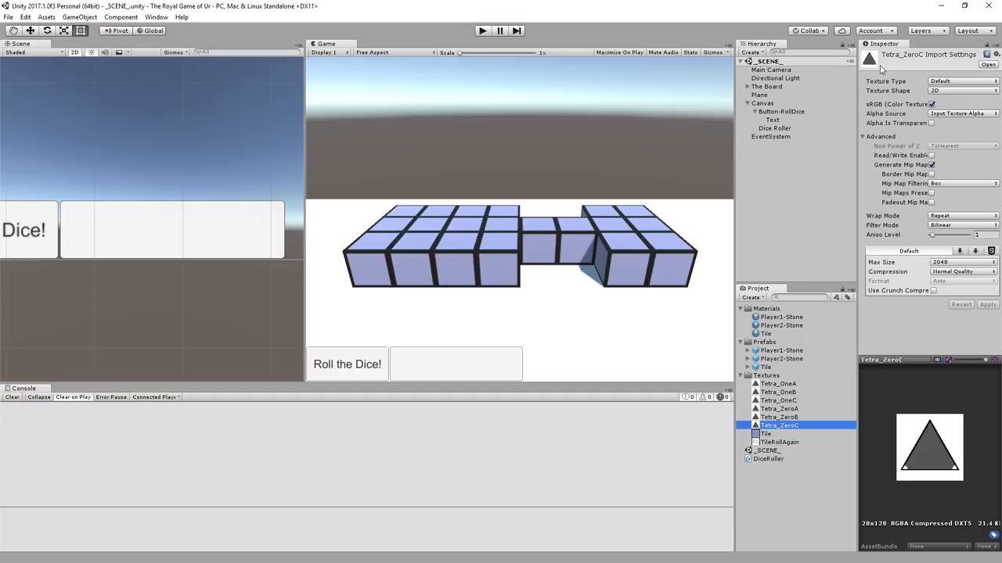
click(951, 81)
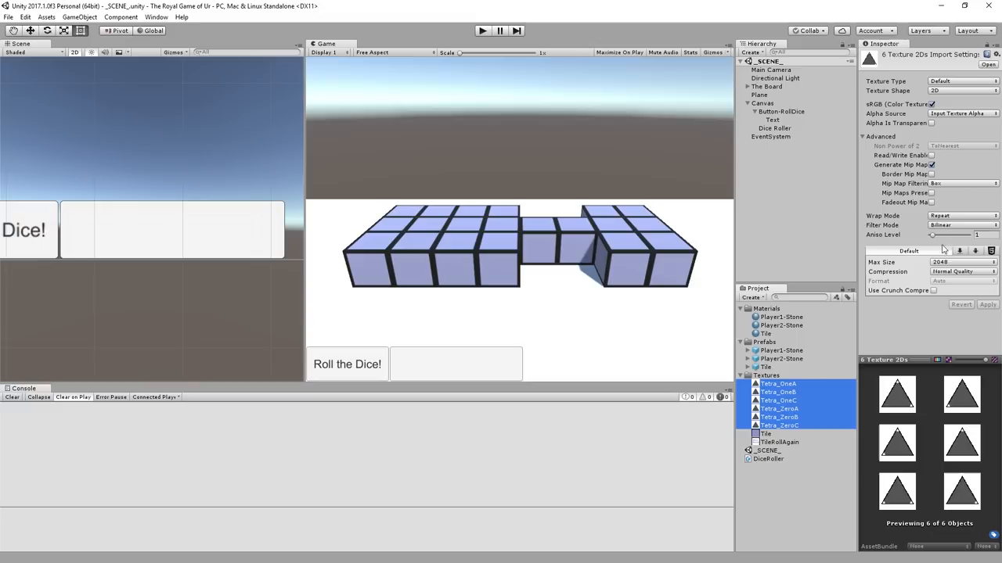
Set the six Tetra textures' Texture Type to Sprite (2D and UI) and apply
click(959, 84)
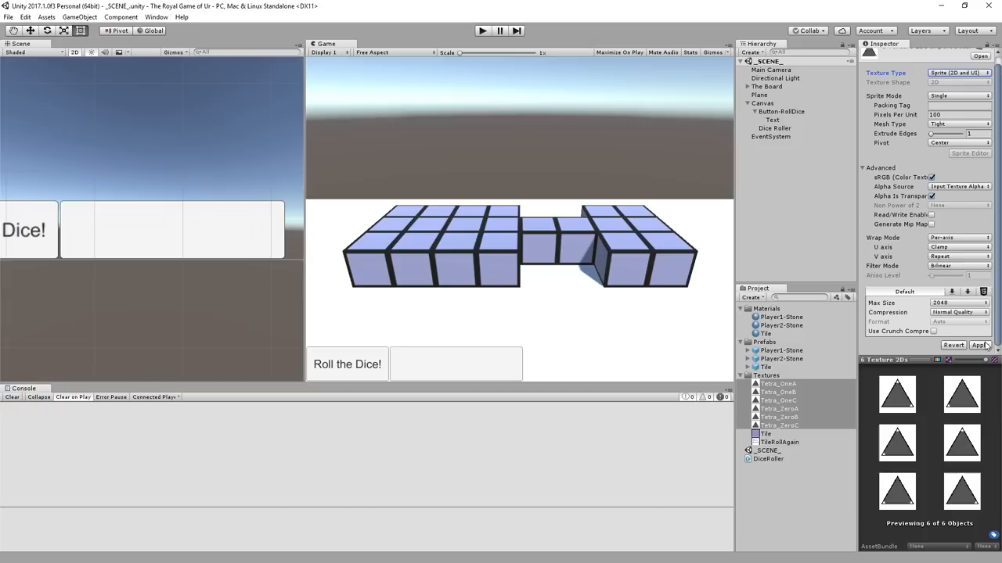
click(990, 345)
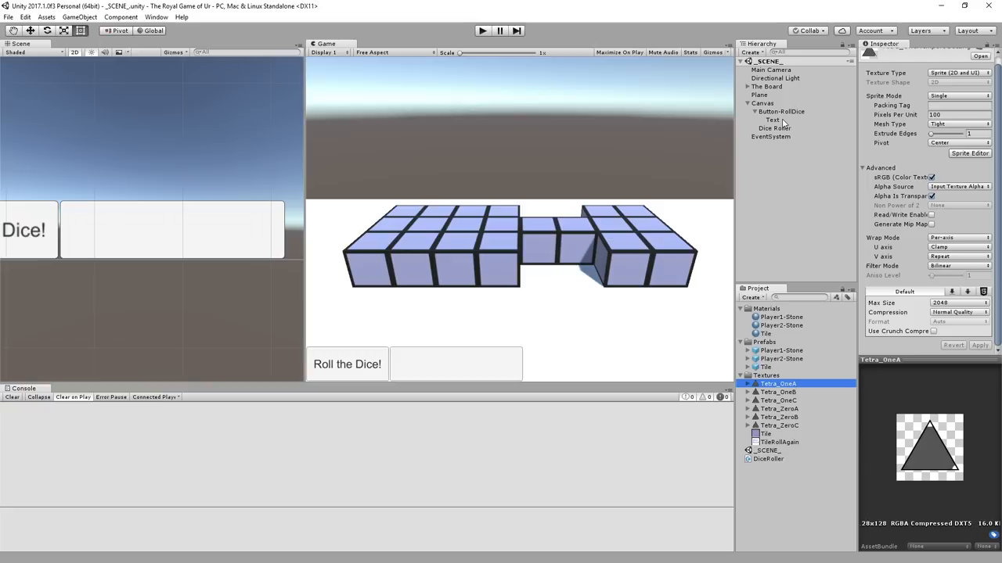
Add a native-size Tetra_OneA UI Image under Dice Roller and duplicate it to four
click(767, 127)
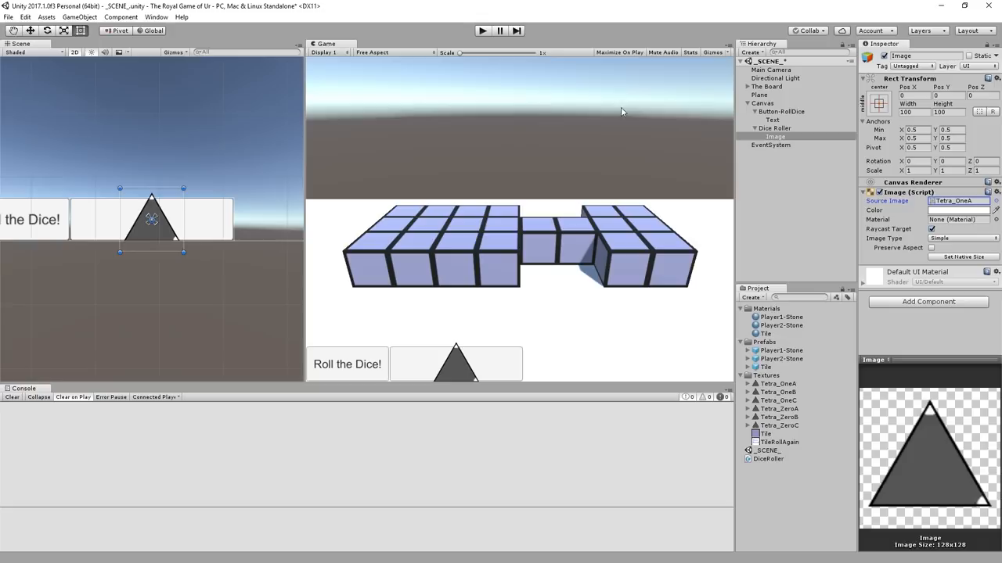
click(959, 256)
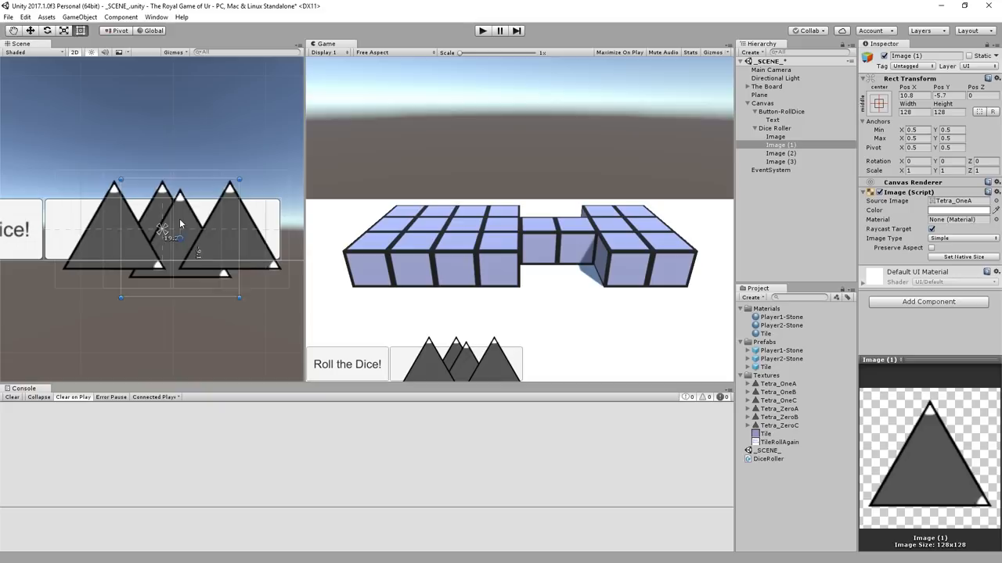
click(772, 128)
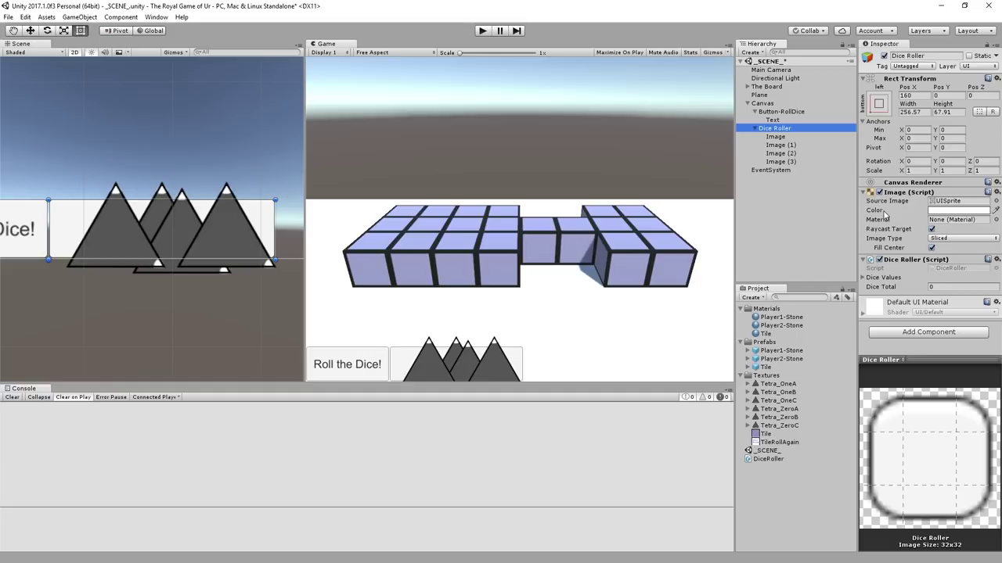
Add a Horizontal Layout Group to Dice Roller, then remove it again
click(929, 332)
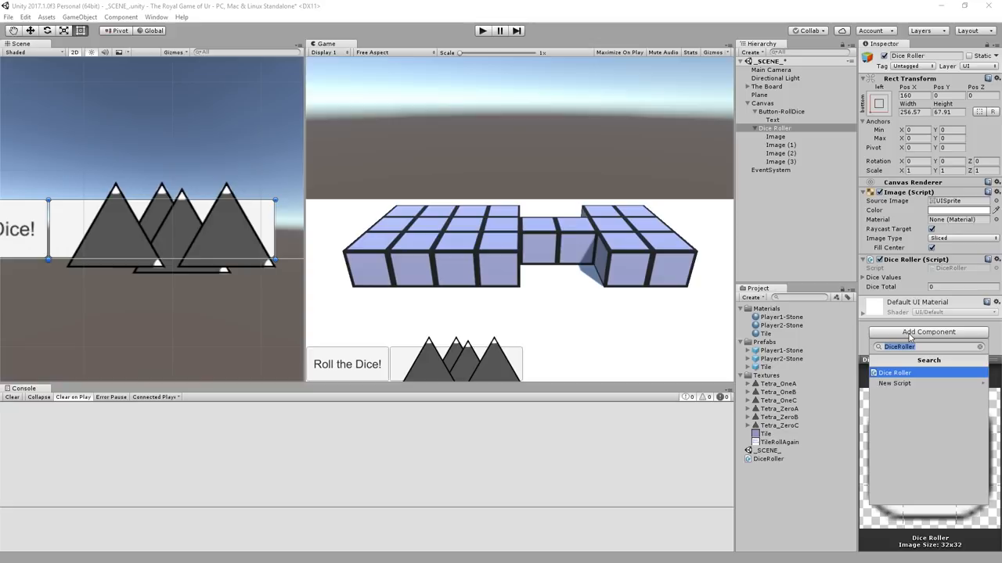
text(Hor)
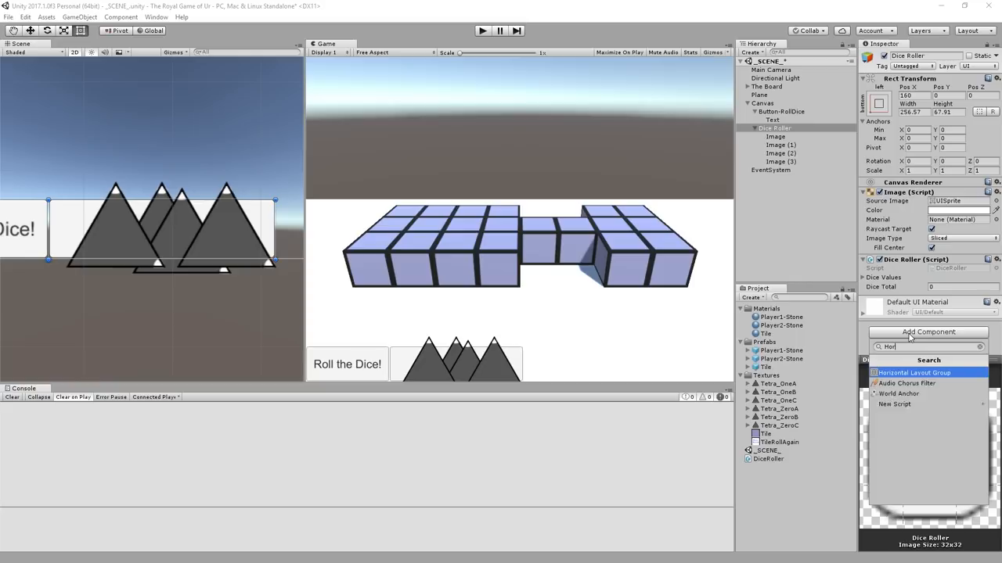
click(900, 372)
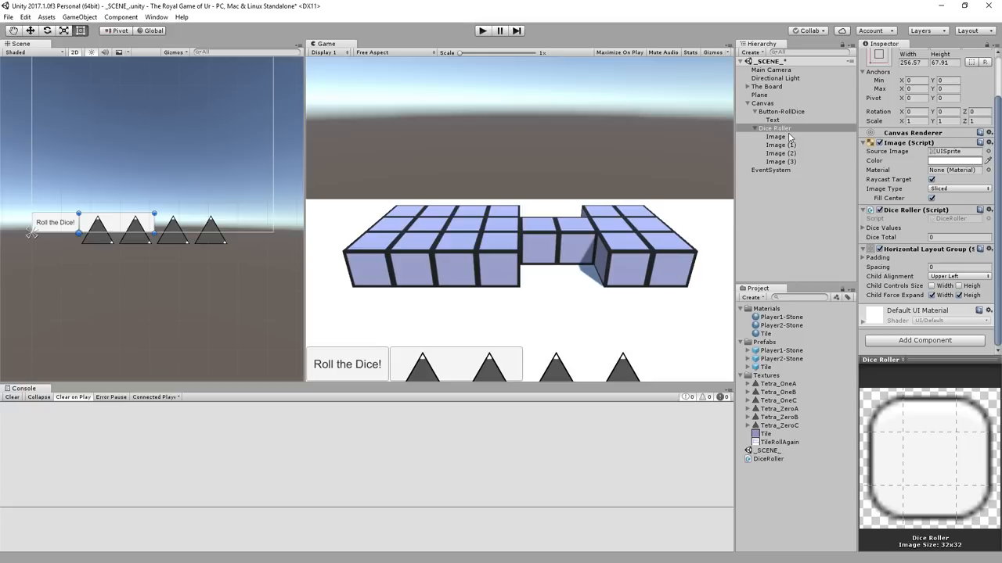
click(925, 331)
text(gri)
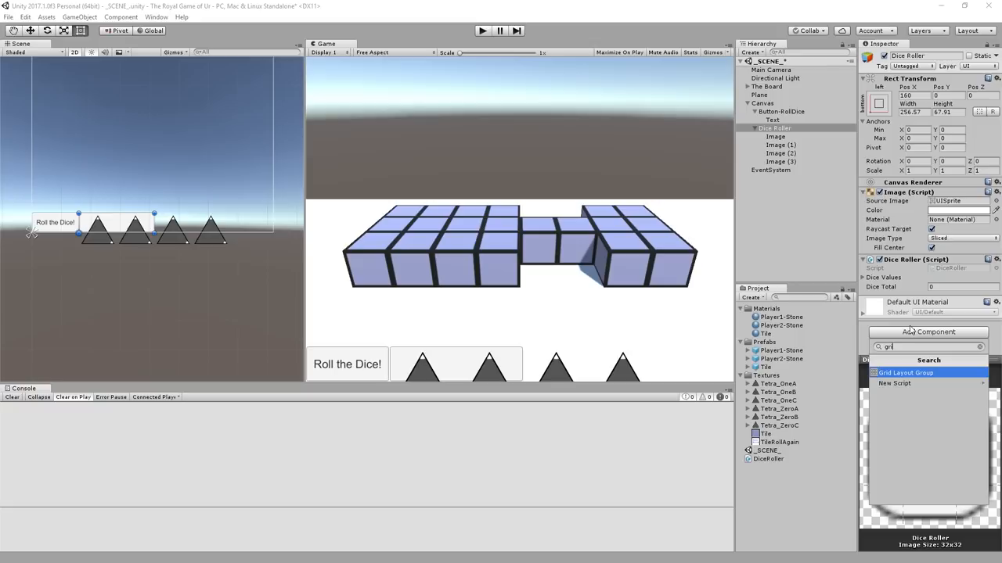
Add a Grid Layout Group with 60x60 cells and padding Left 7, Top 4, Bottom 4
click(903, 371)
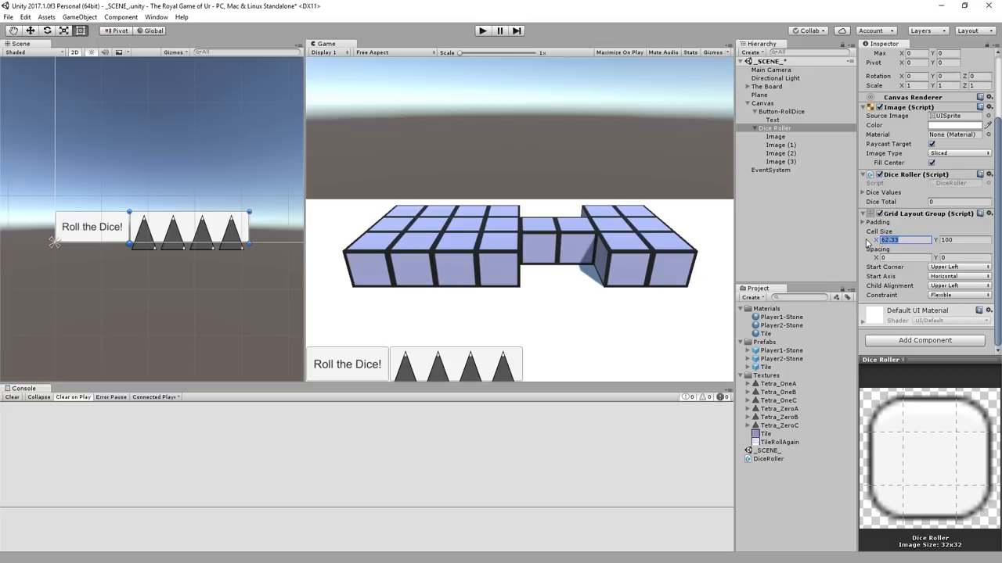
text(60)
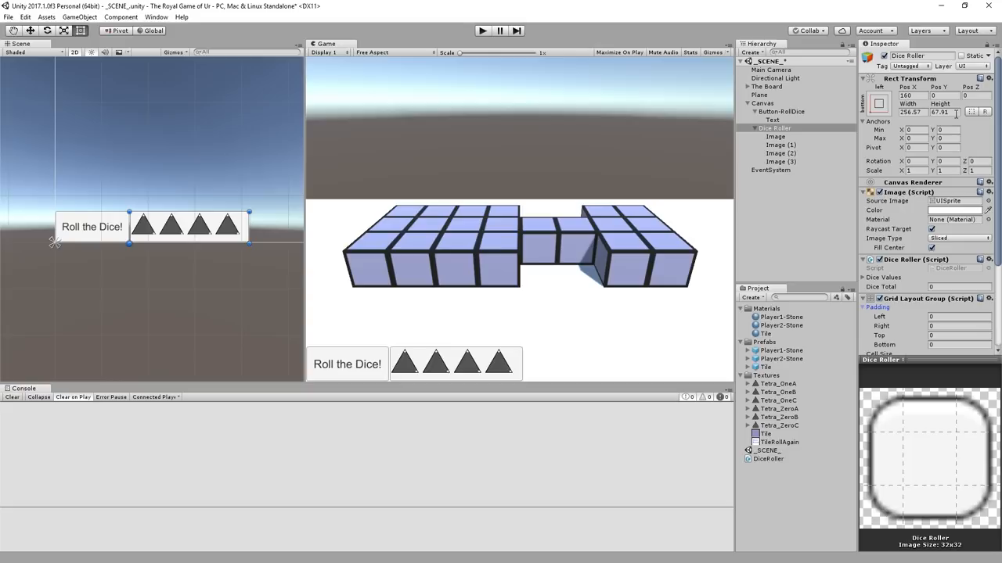
click(777, 112)
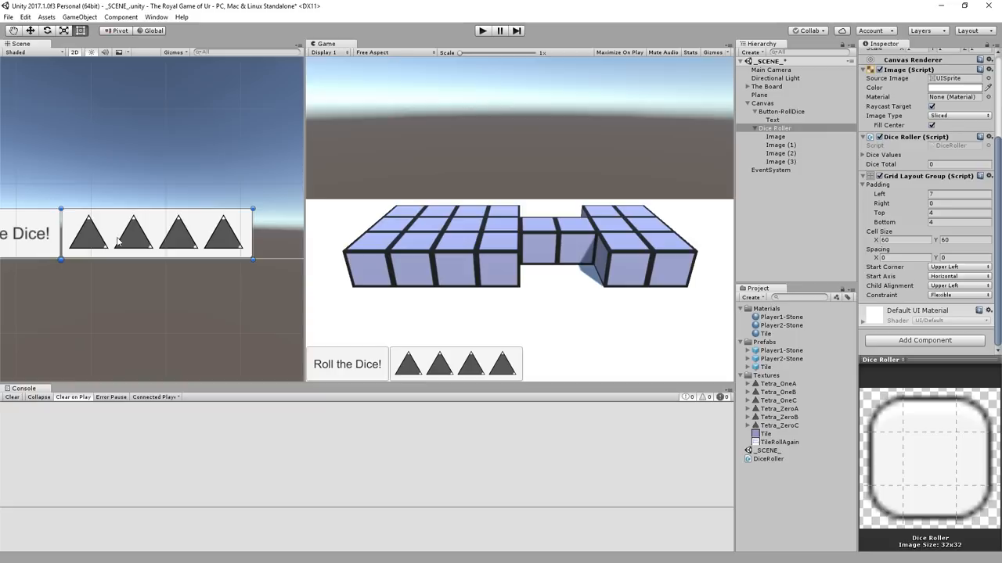
click(767, 460)
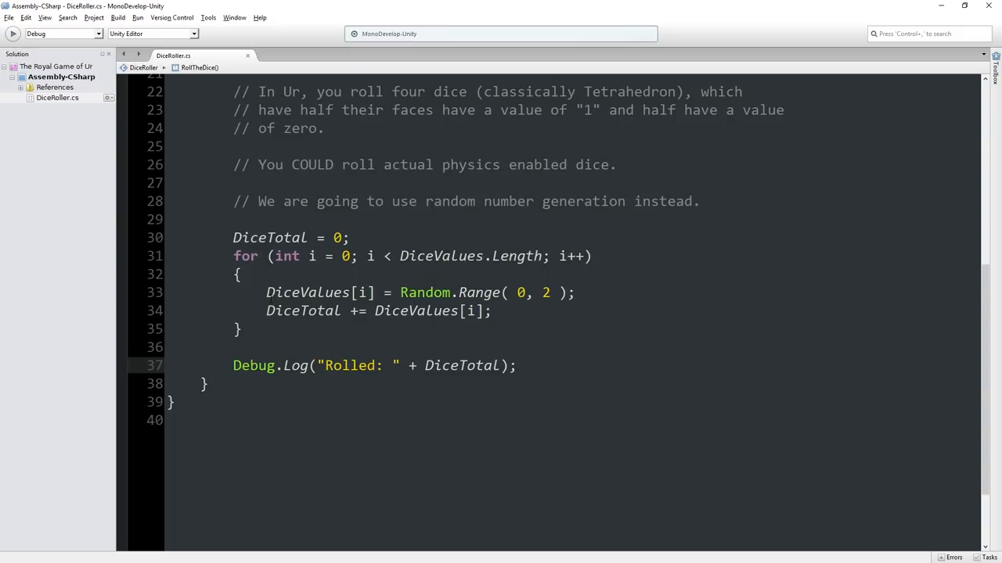
Add comments '// Update the visuals to show the dice roll' and a 2D/3D animation TODO
text(// Update the visuals to sho)
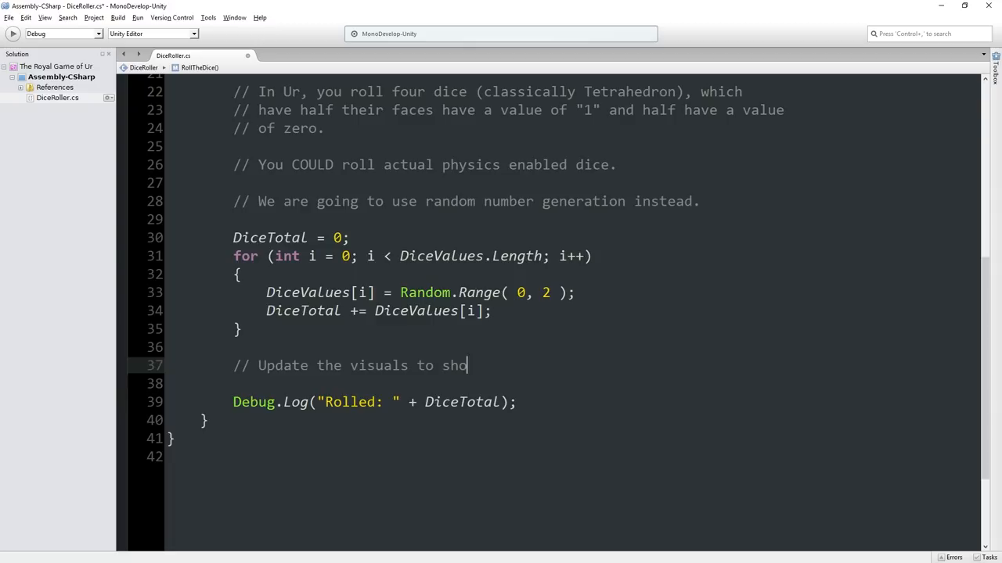
text(w the dice roll)
click(571, 384)
text(// TODO: Th)
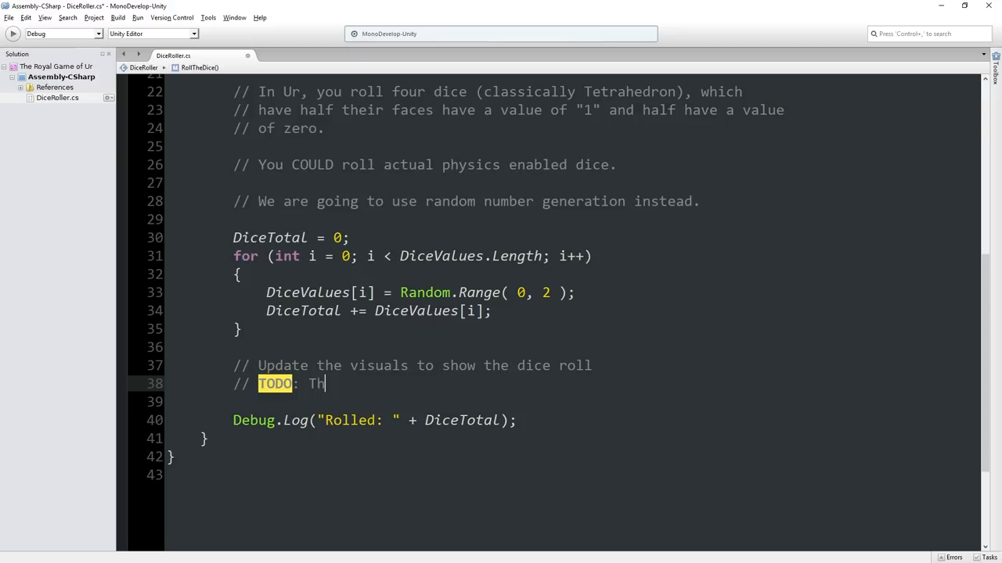
text(is could include playing an animation --)
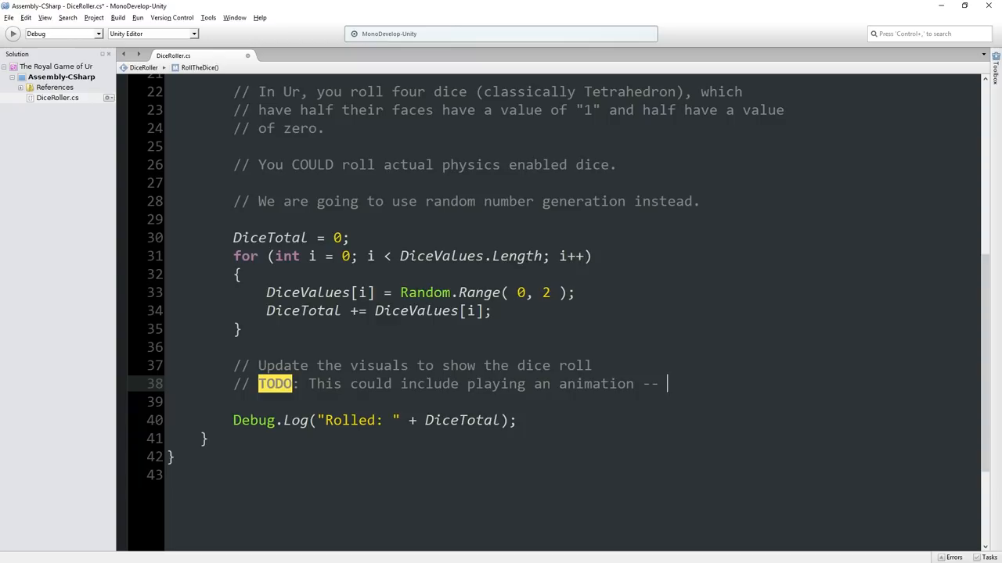
text(either 2D or 3D)
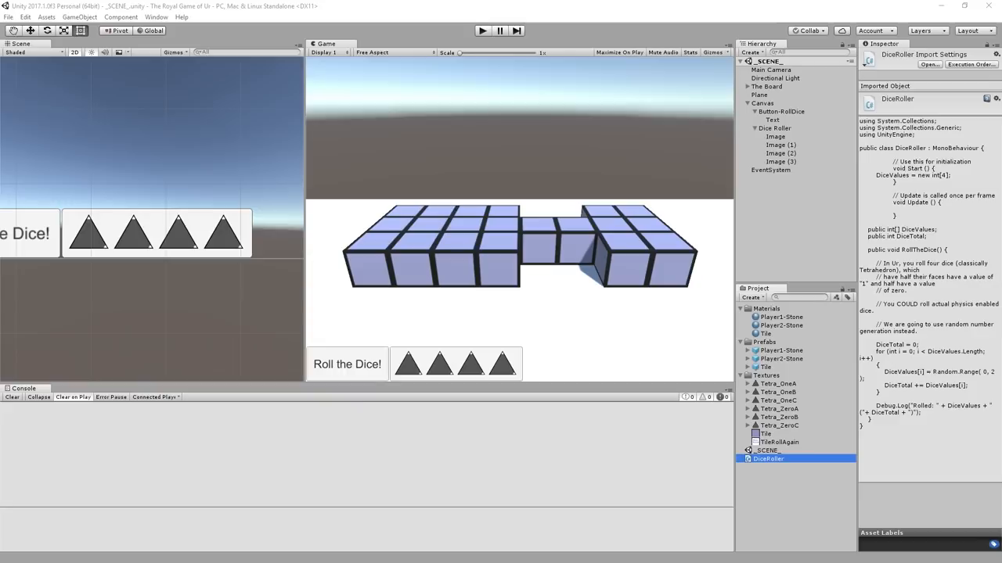
Declare public Image[] DiceImageOne and DiceImageZero fields and add 'using UnityEngine.UI;'
click(774, 136)
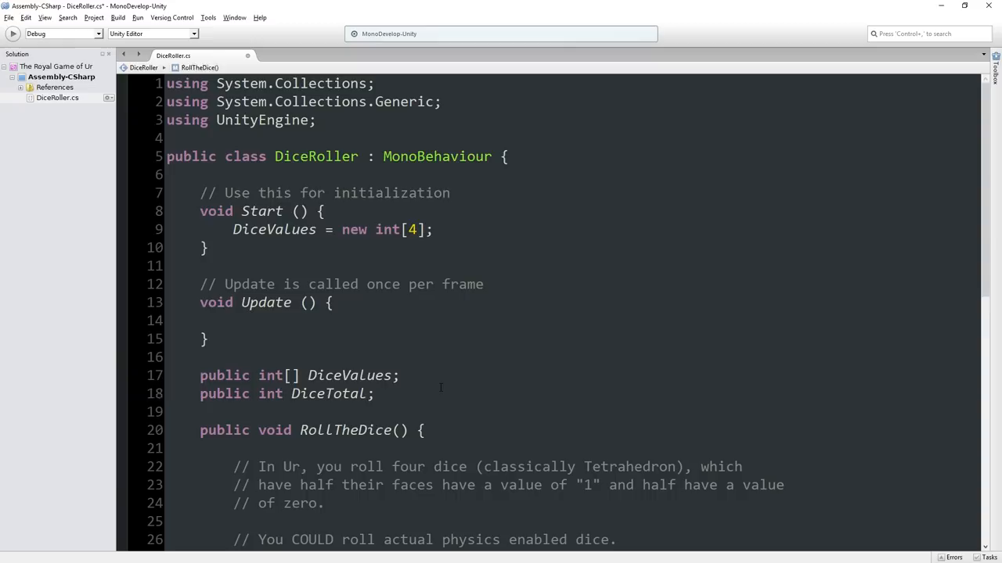
text(I)
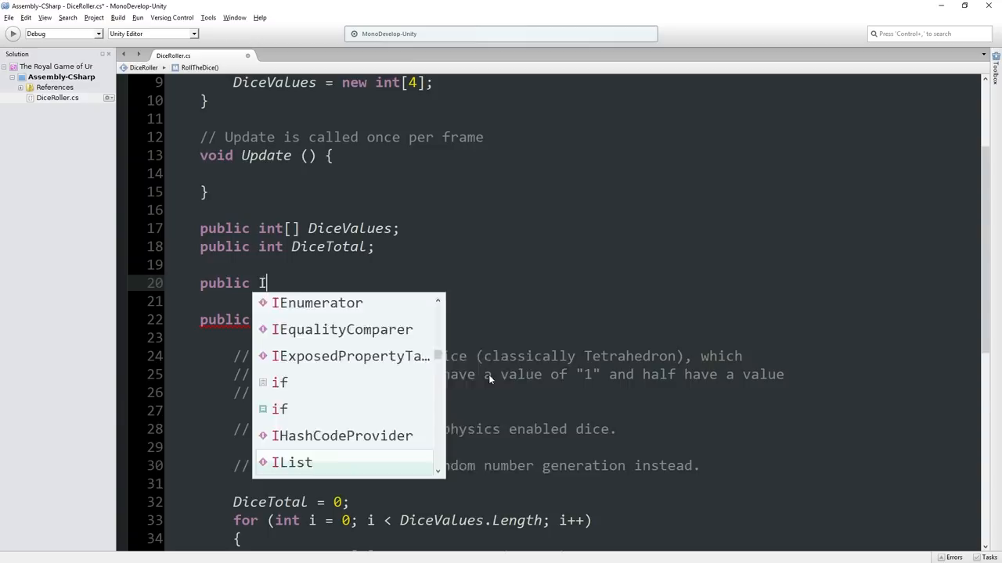
text(mage[])
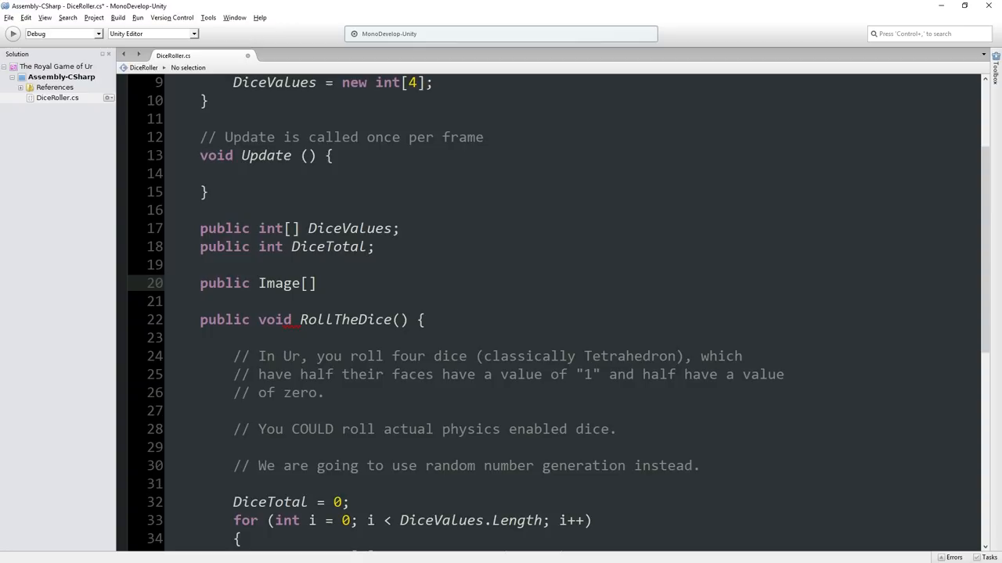
text(DiceImageO)
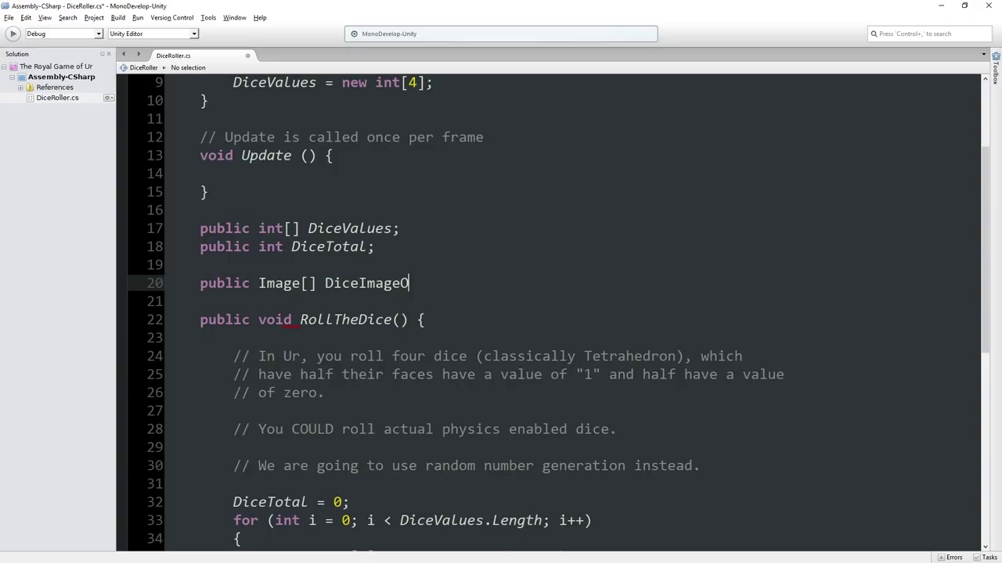
text(ne;)
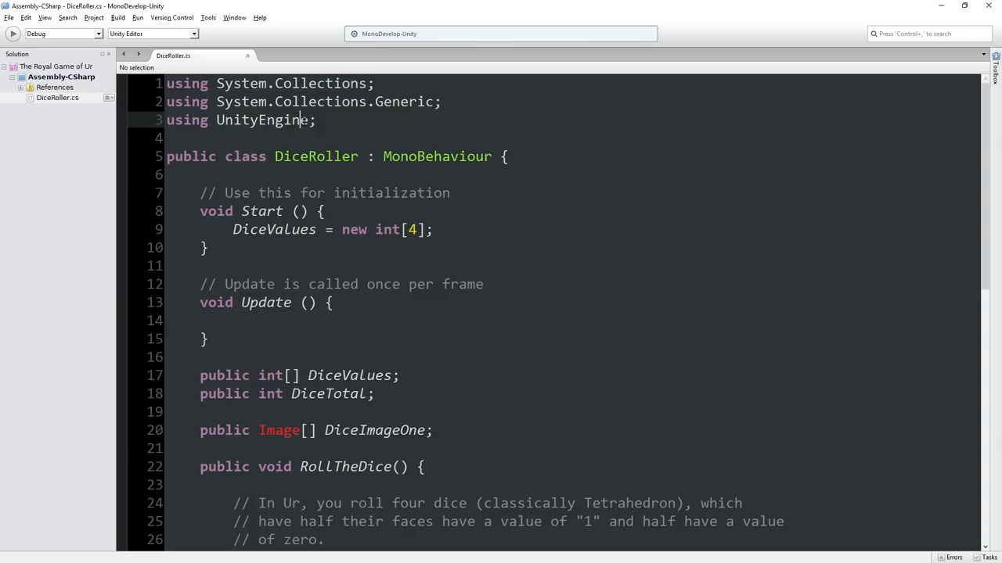
text(using UnityEngine.UI;)
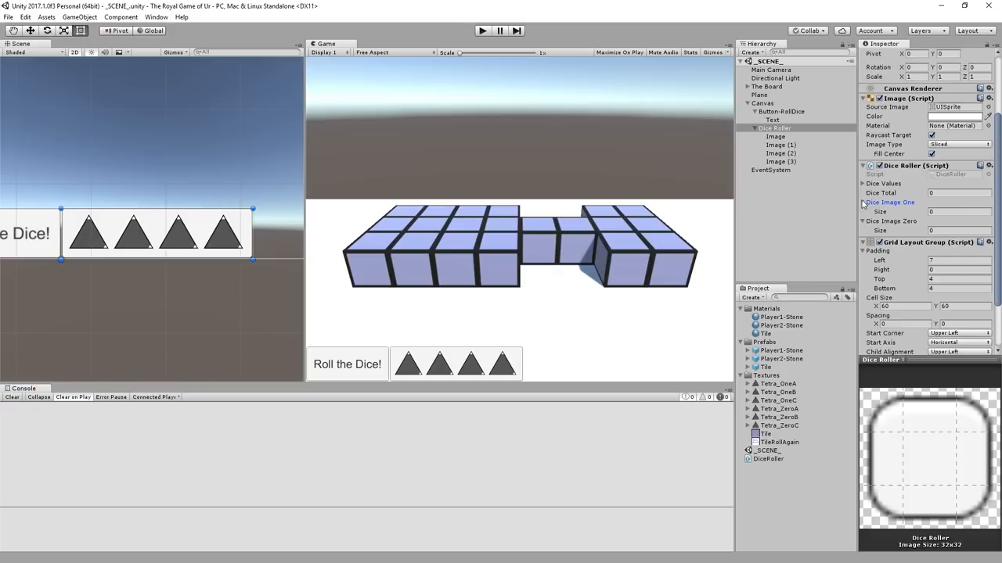
Size Dice Image One to 3 with Tetra_OneA/B/C, and give Dice Image Zero 3 slots
click(958, 212)
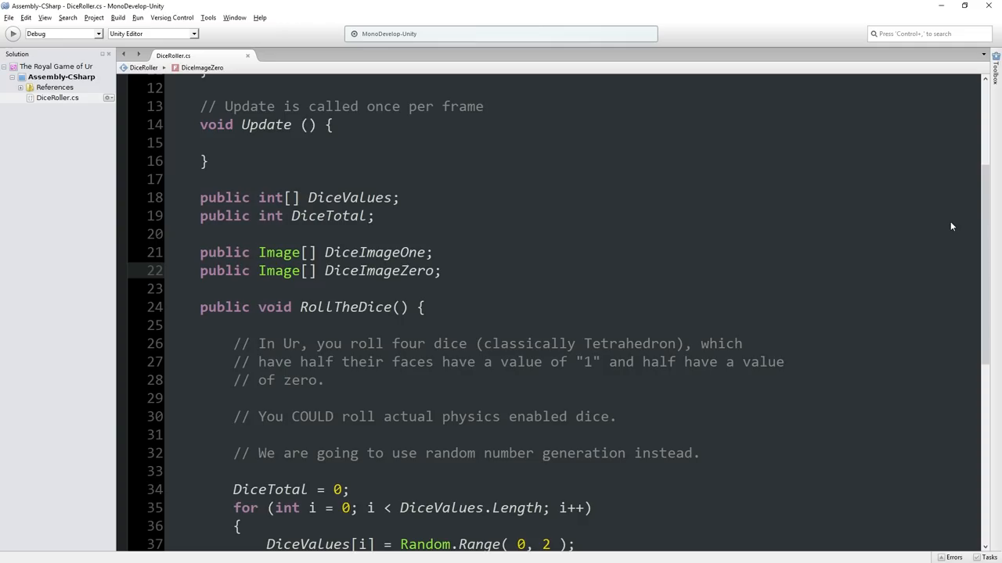
double_click(278, 252)
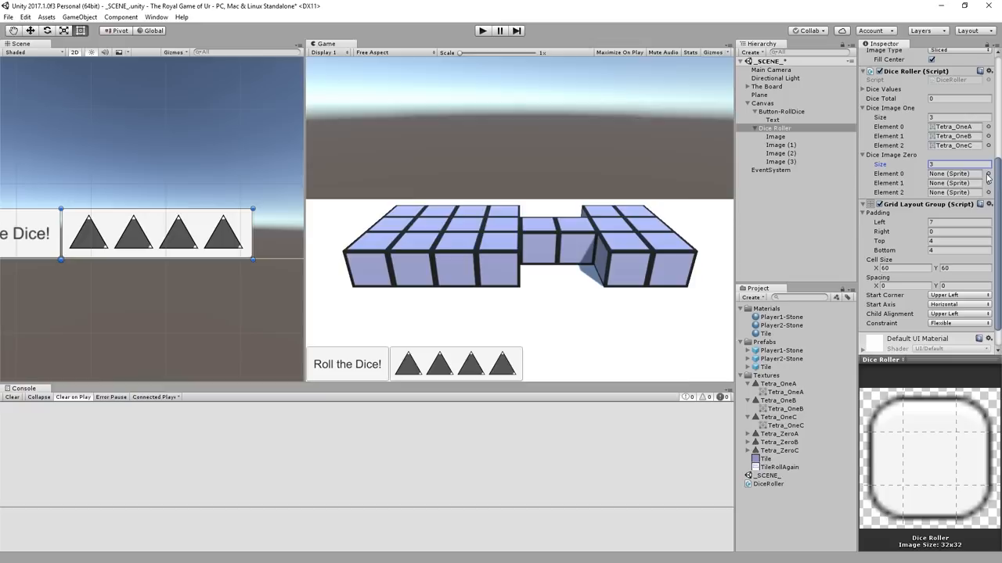
click(993, 176)
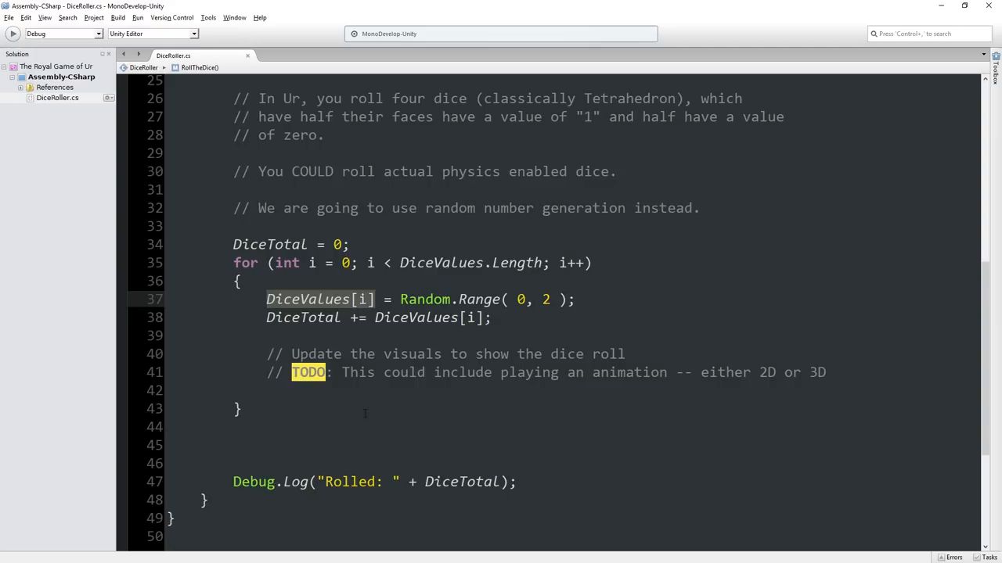
Comment on the four child die images and access child i's Image sprite
text(// We have)
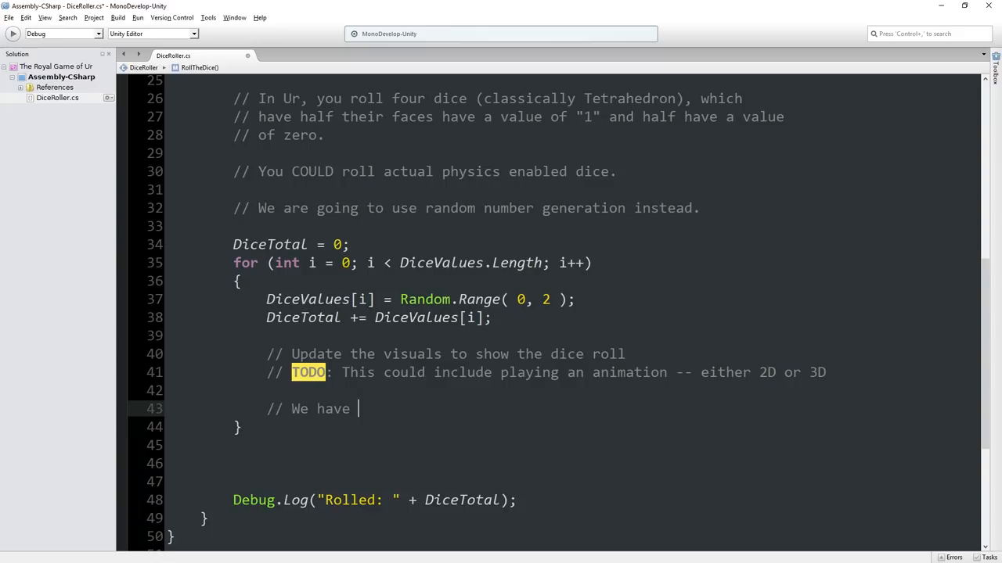
text(4 children, each is an image of th)
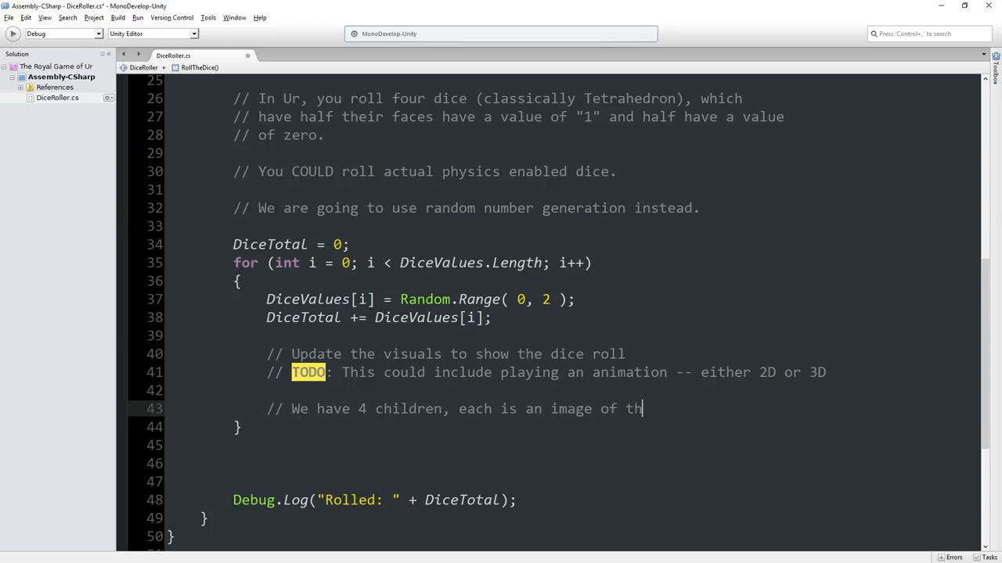
text(e die. So grab that)
text(// child, and update its Image component to use the correct)
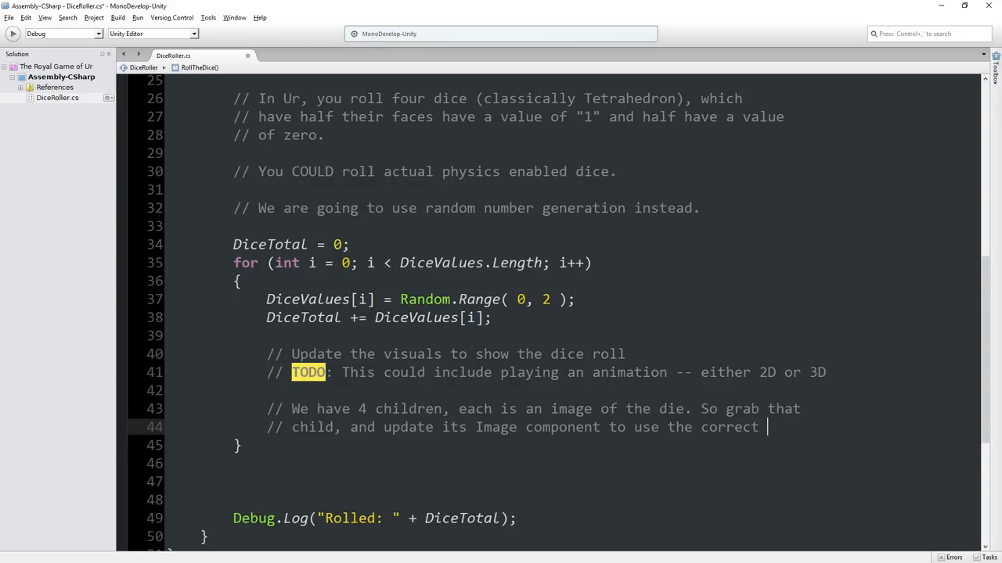
text(Sprite)
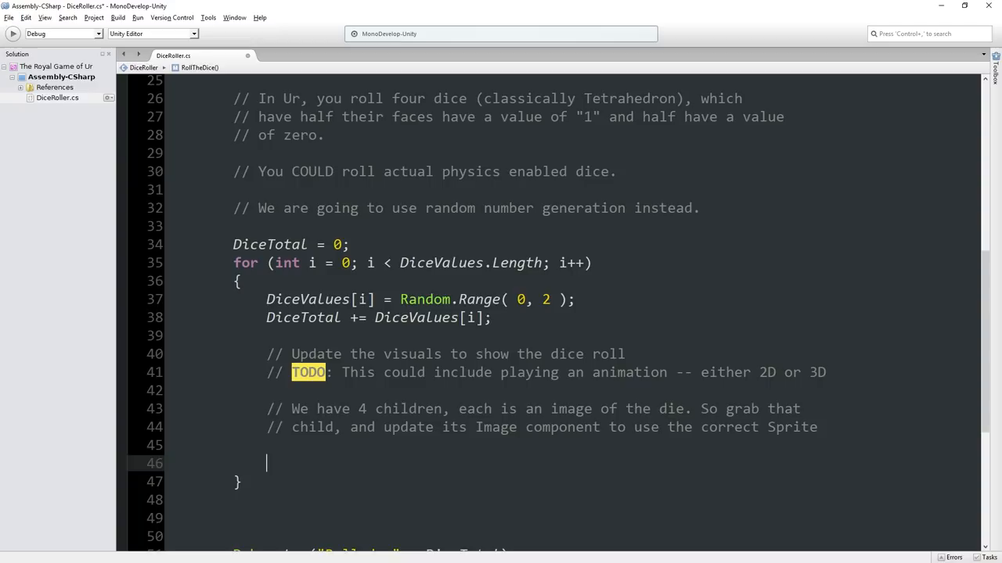
text(this.transform)
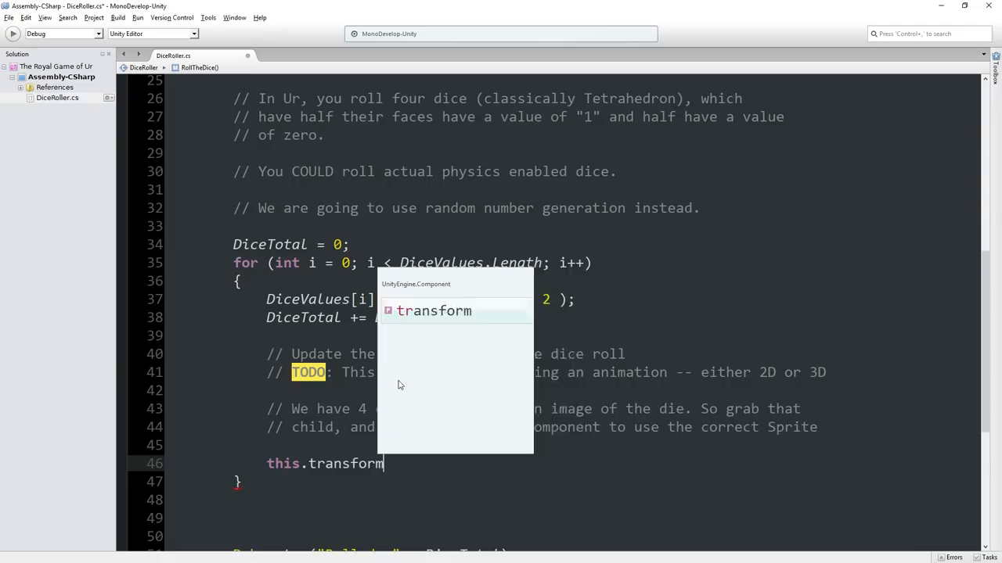
text(.GetChild()
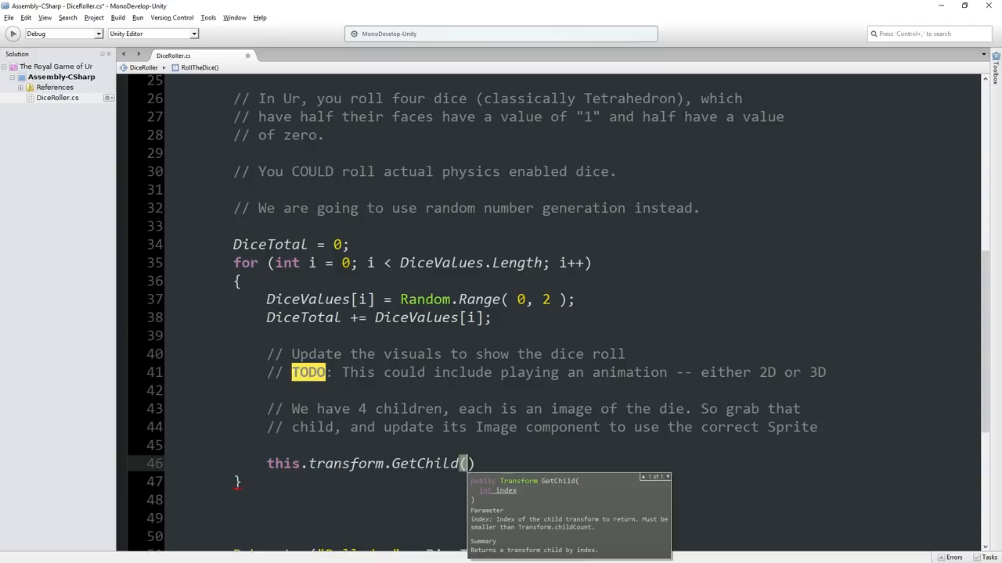
text(i)
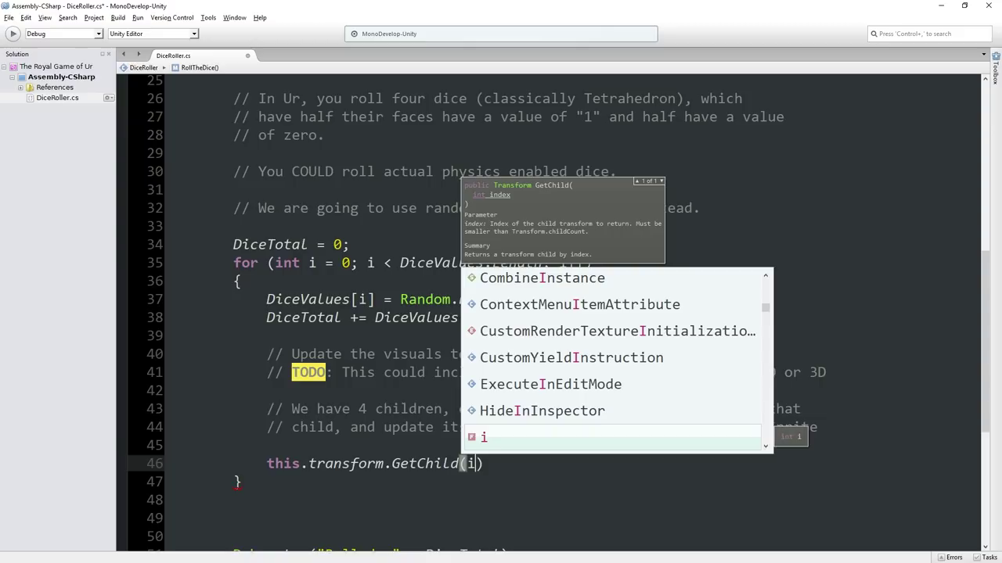
text(.)
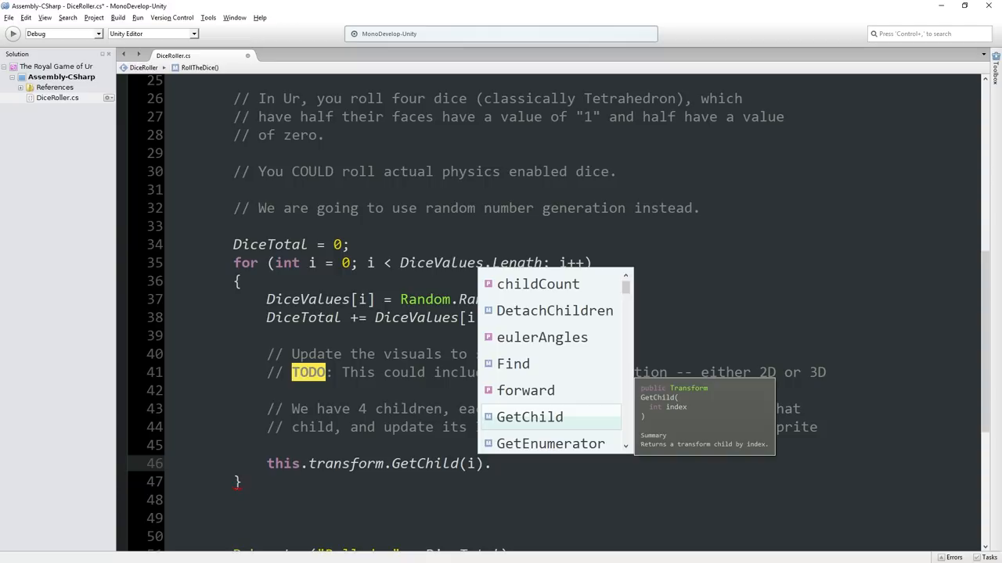
text(.GetComponent<Image>())
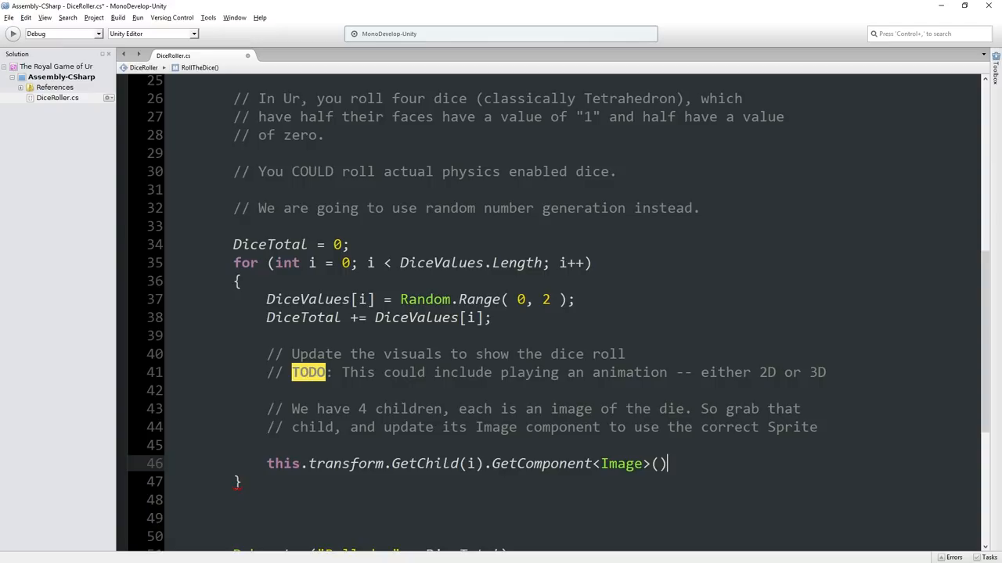
text(.Sp)
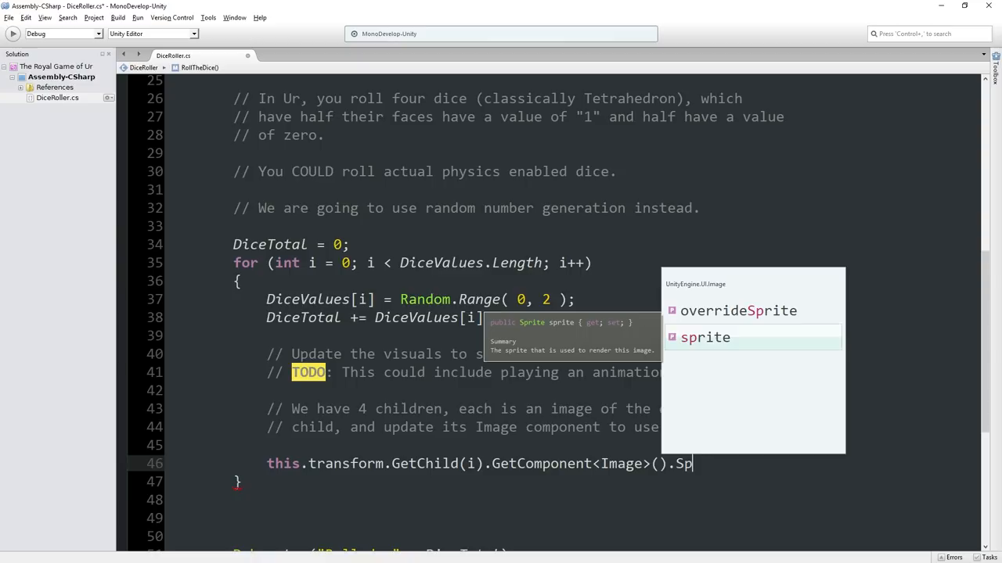
key(Tab)
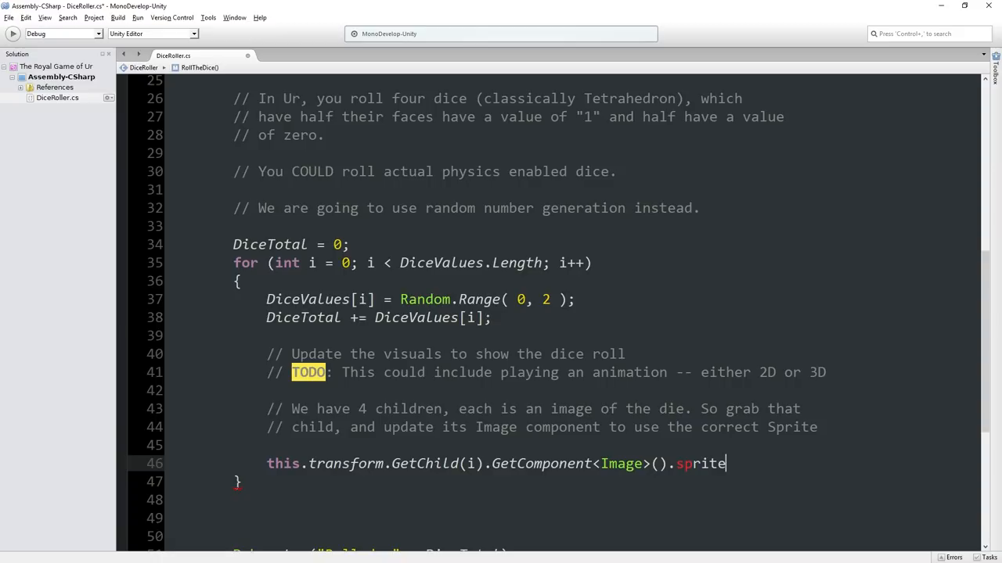
For zero rolls, assign a random DiceImageZero sprite in an if, then begin an else branch
text(if())
text(DiceImageZero)
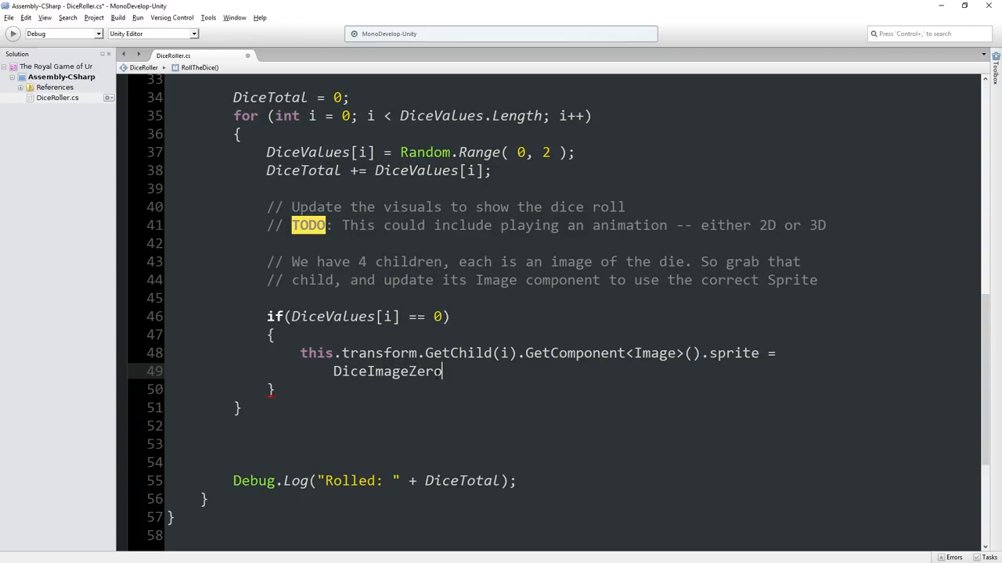
text([0])
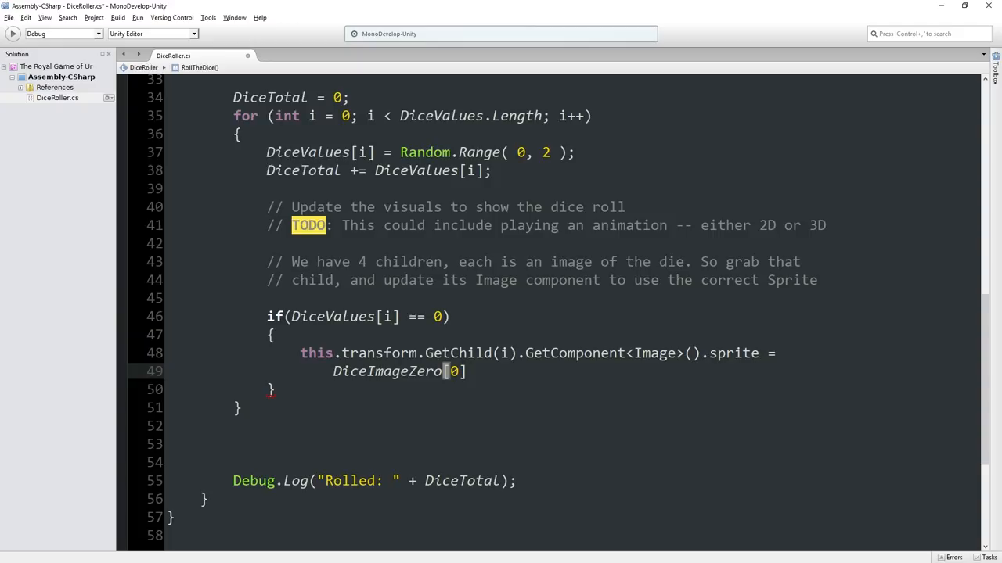
text(Random.Range(0, DiceImageZero.Length)
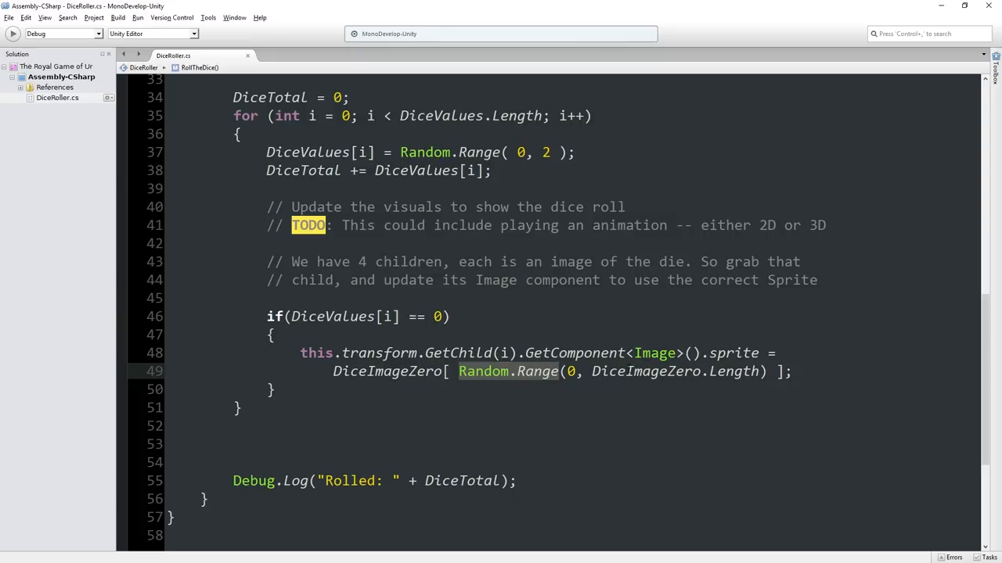
scroll(down, 3)
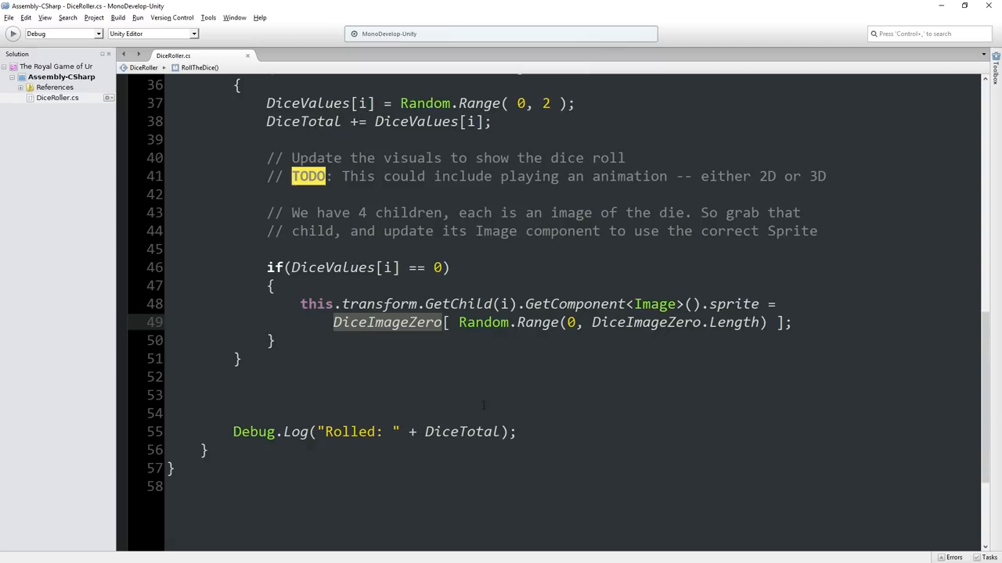
mouse_move(449, 354)
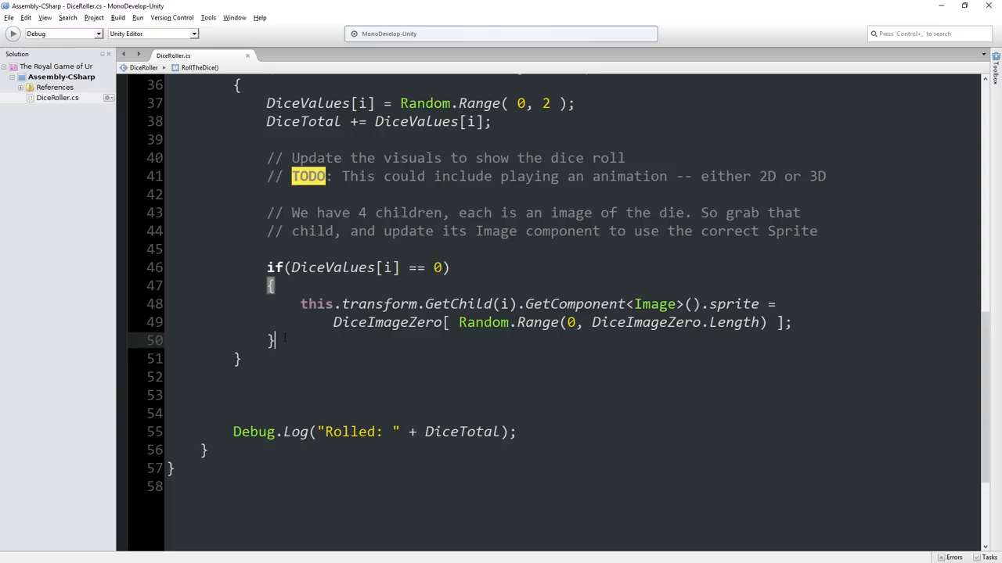
text(else)
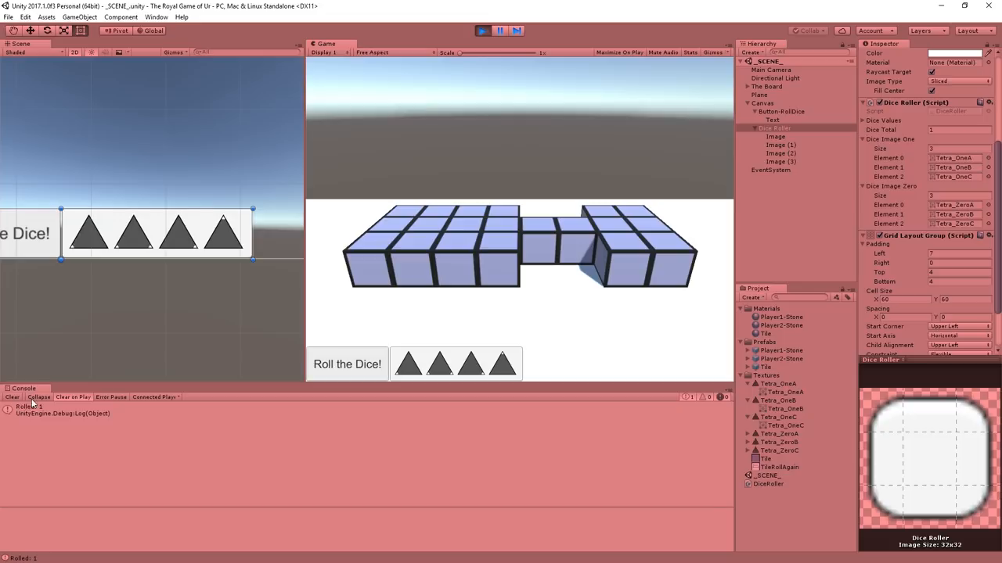
Roll the dice twice in Play mode and review the logged totals, including 2 and 4
click(346, 363)
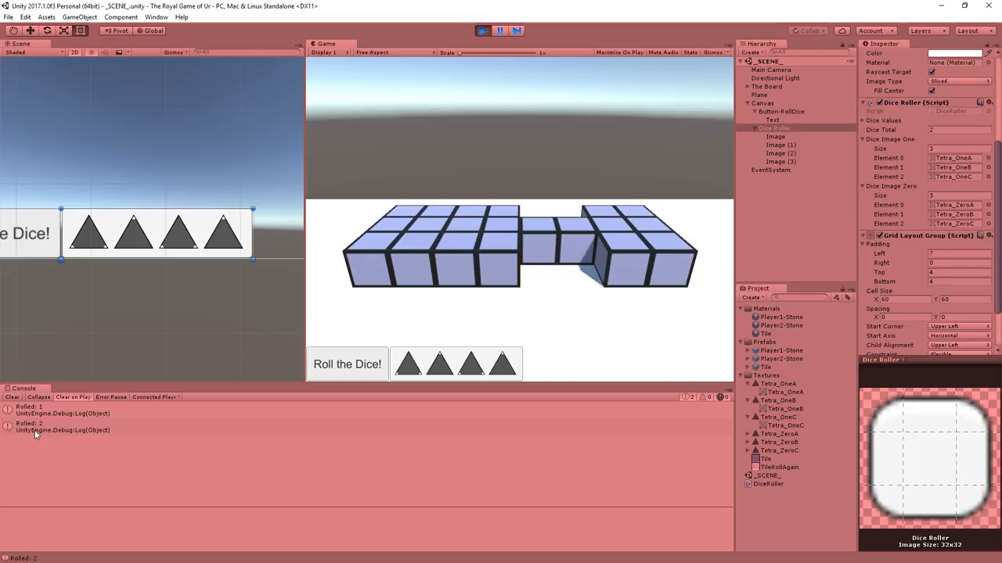
click(347, 364)
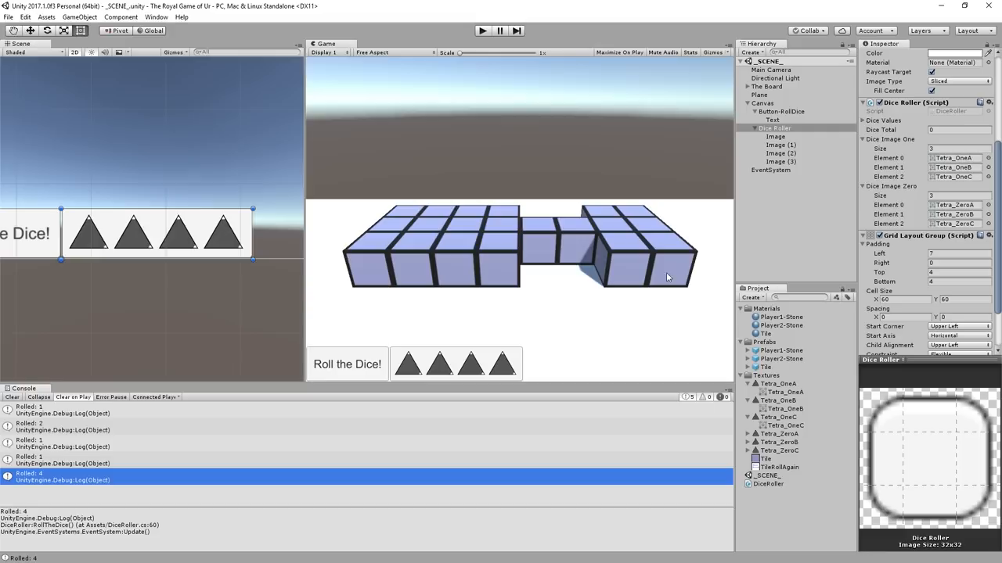
mouse_move(744, 232)
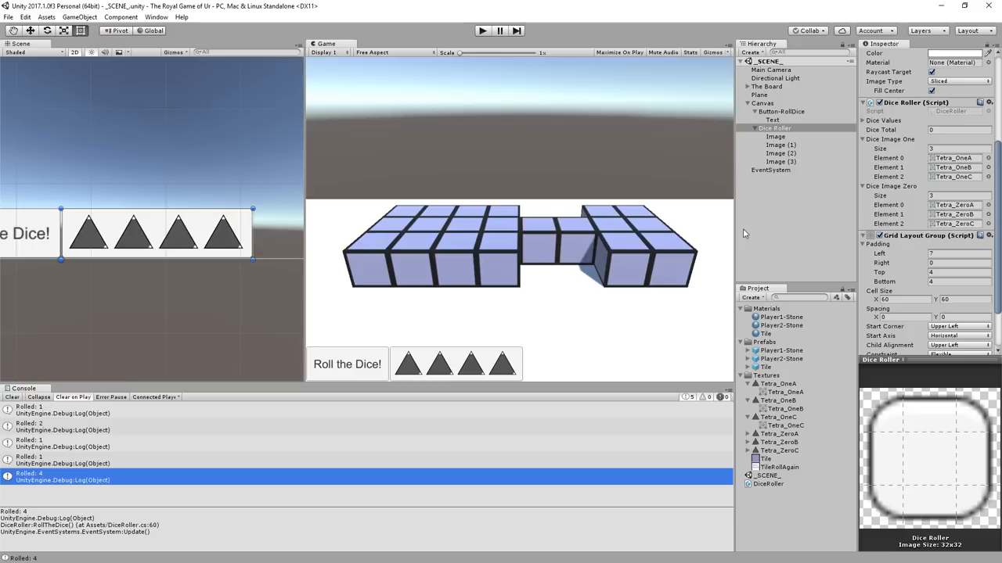
Create a new UI Text object under the Canvas for the '= 4' Dice Total display
right_click(762, 102)
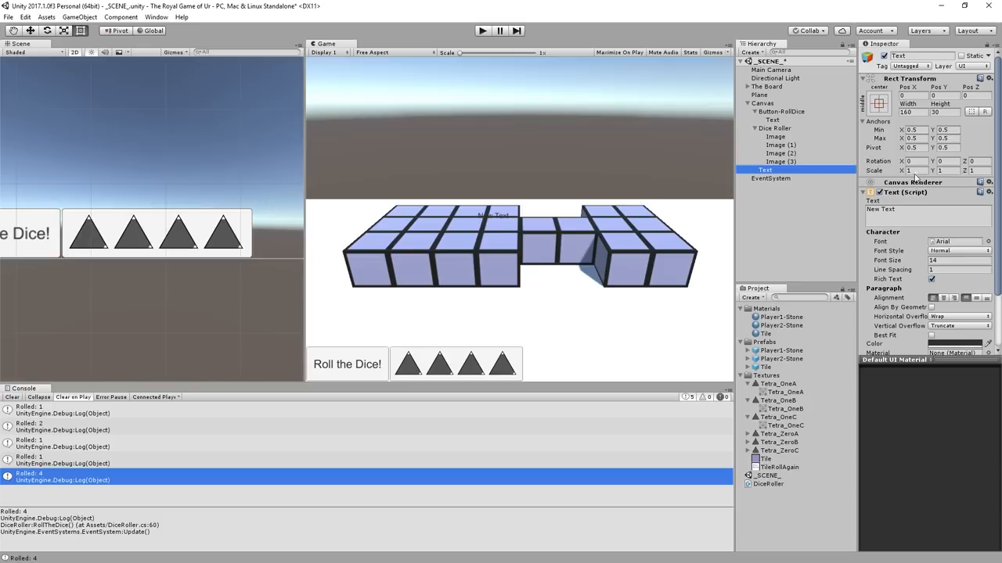
click(923, 209)
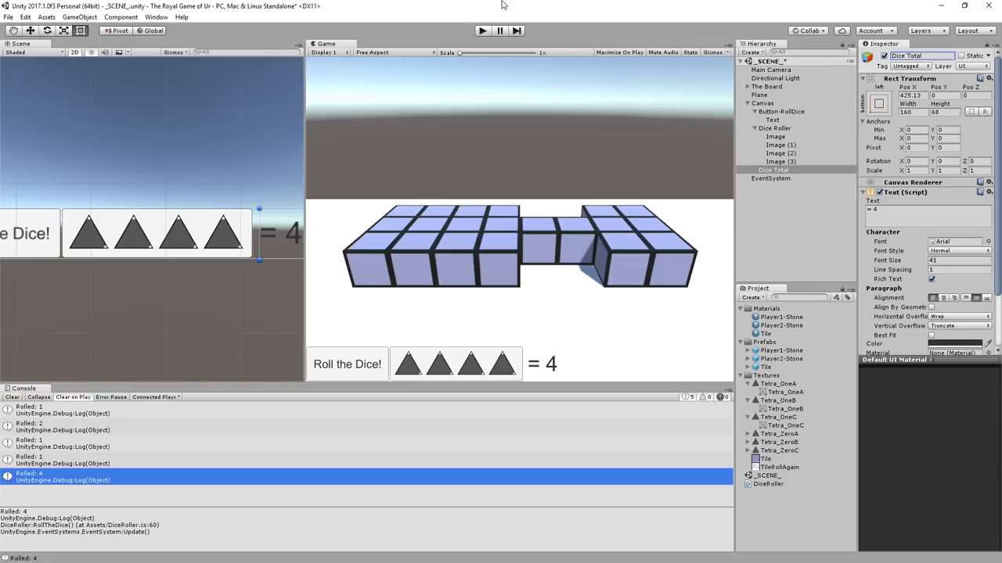
mouse_move(841, 179)
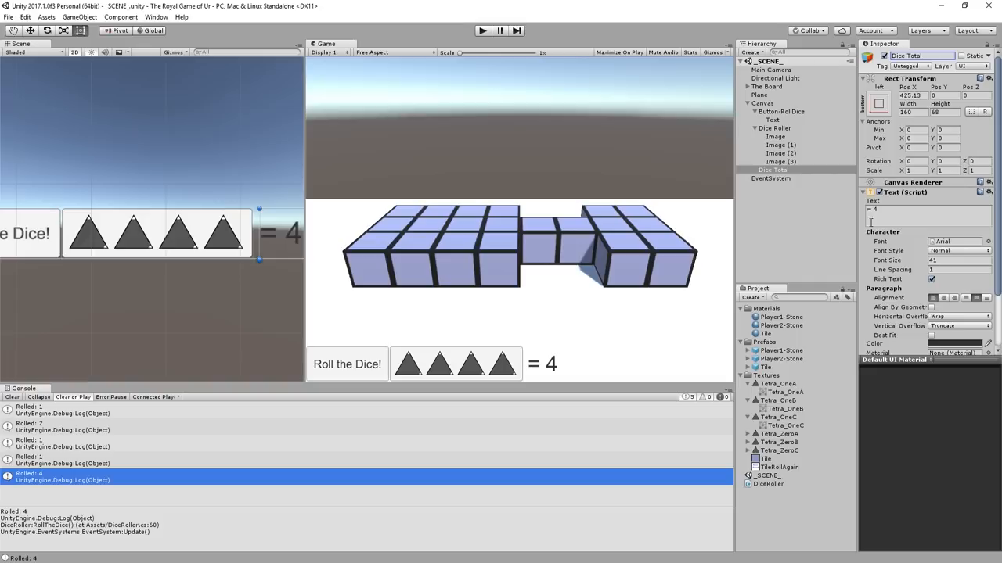
mouse_move(461, 378)
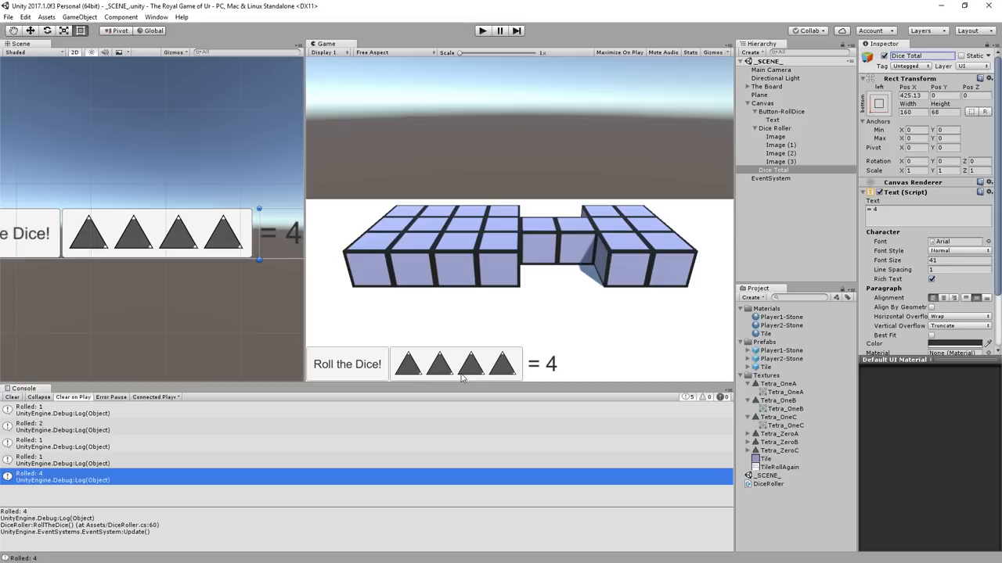
Select the '= 4' Dice Total text and add a new DiceTotalDisplay script component
click(772, 127)
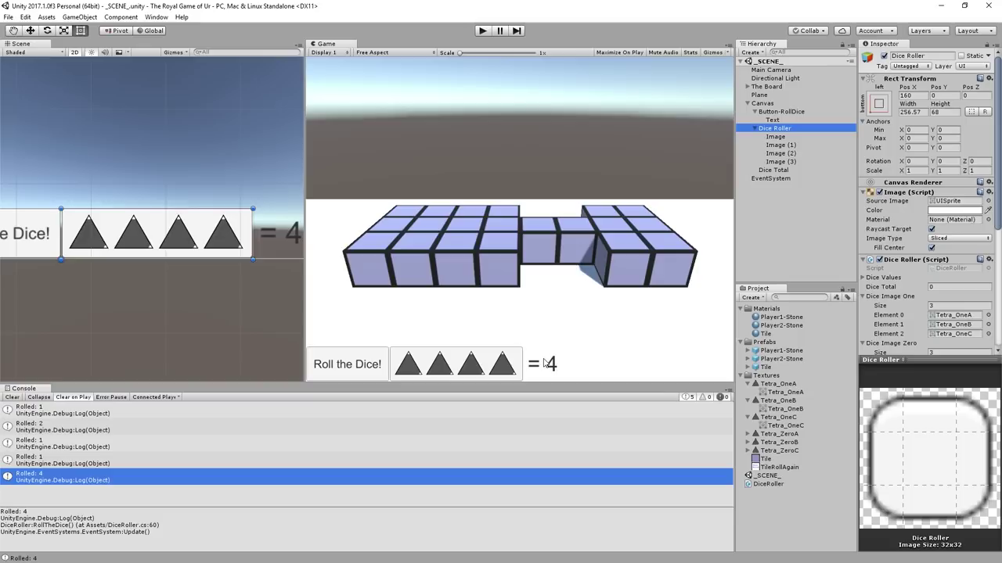
click(771, 169)
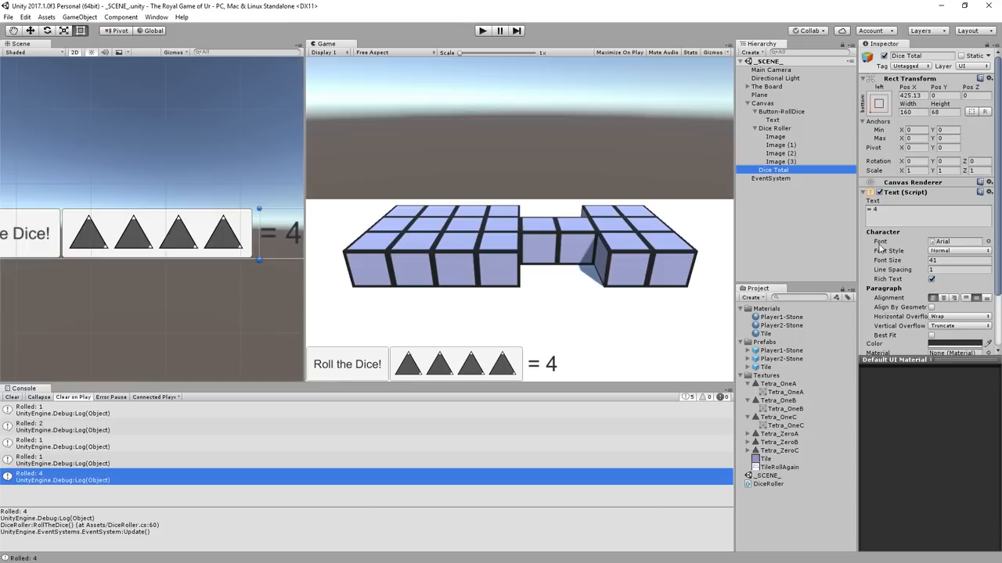
click(927, 341)
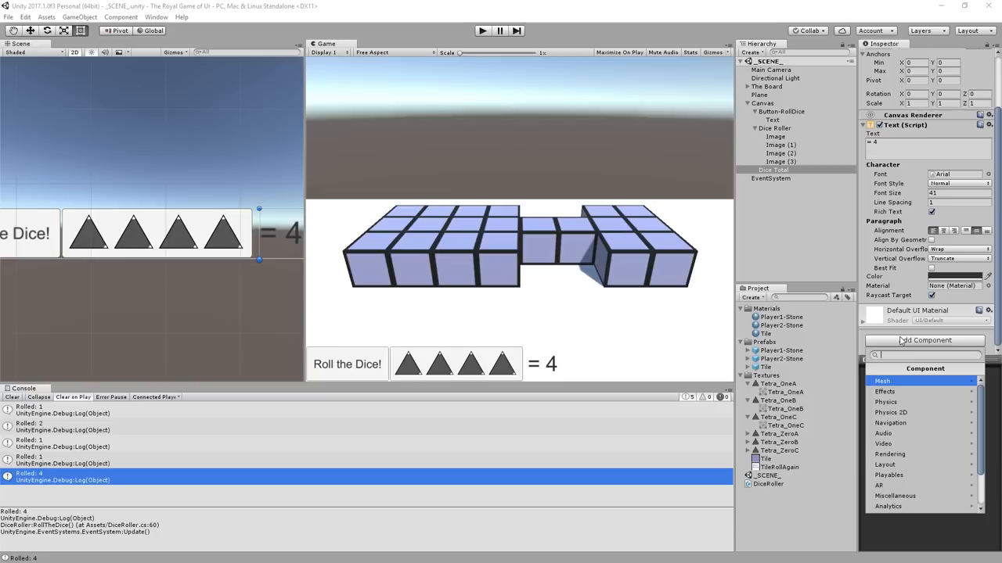
text(DiceTotalDisplay)
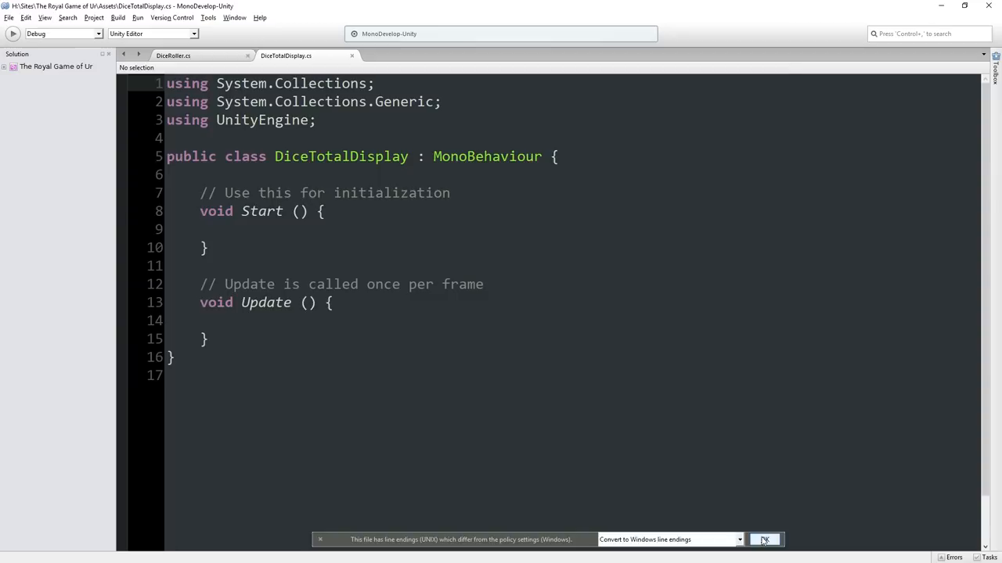
Import UnityEngine.UI and set GetComponent<Text>().text = "ASD" in Update
text(using UnityEngine.UI;)
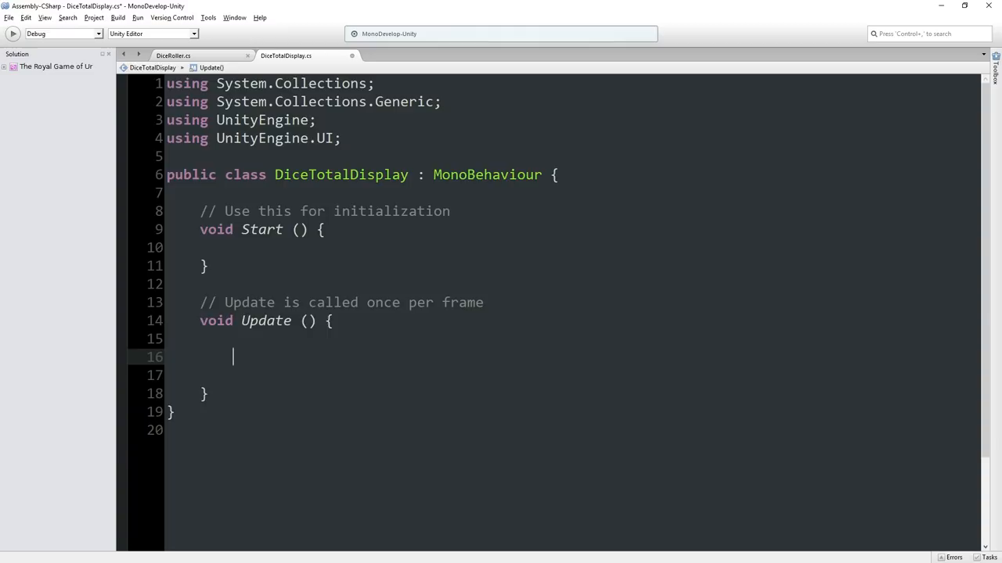
text(GetComponent<Text>)
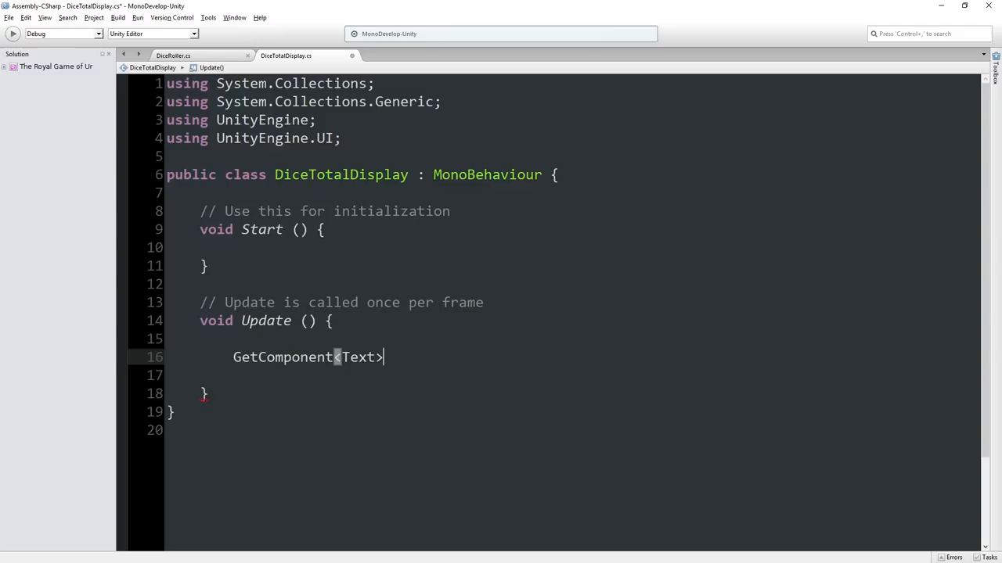
text(().text)
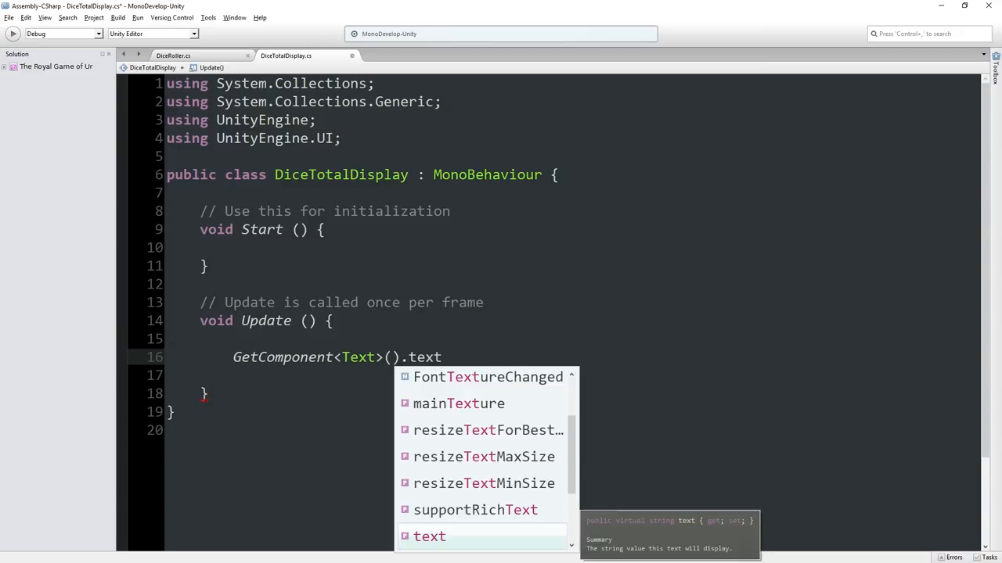
text(= "ASD";)
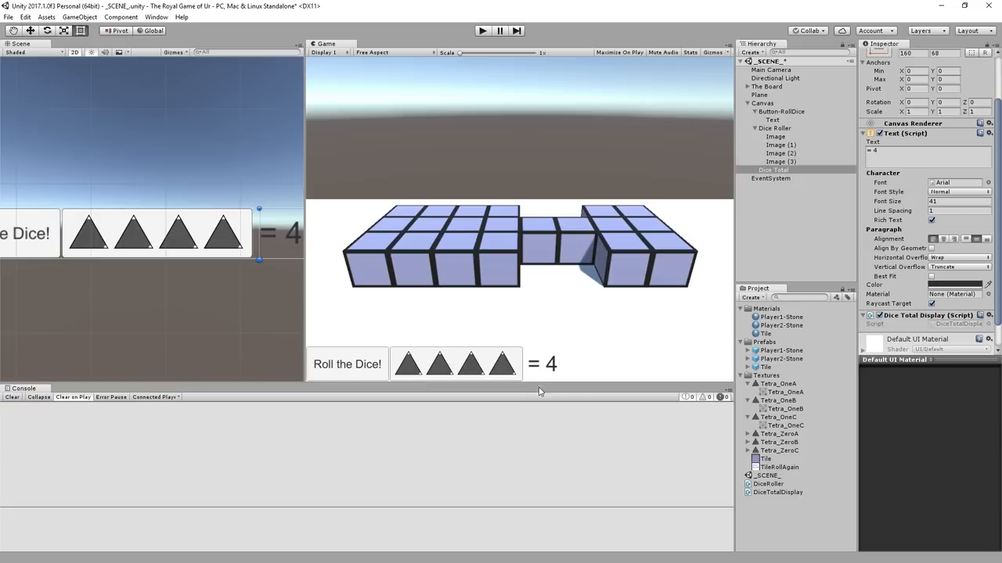
click(775, 127)
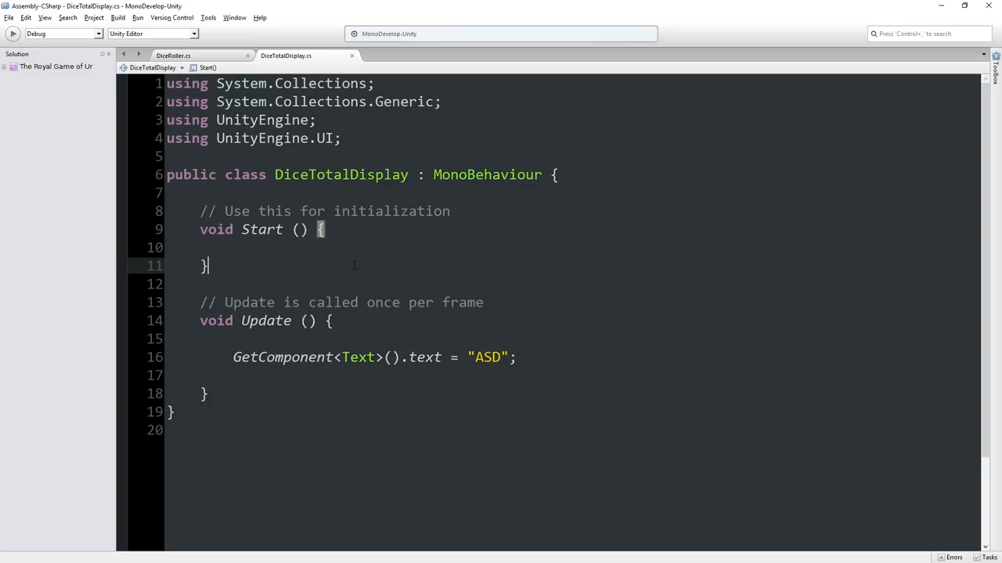
Declare theDiceRoller and assign it with GameObject.FindObjectOfType<DiceRoller>() in Start
text(DiceRoller theDiceRoller;)
click(571, 248)
text(theDiceRoller =)
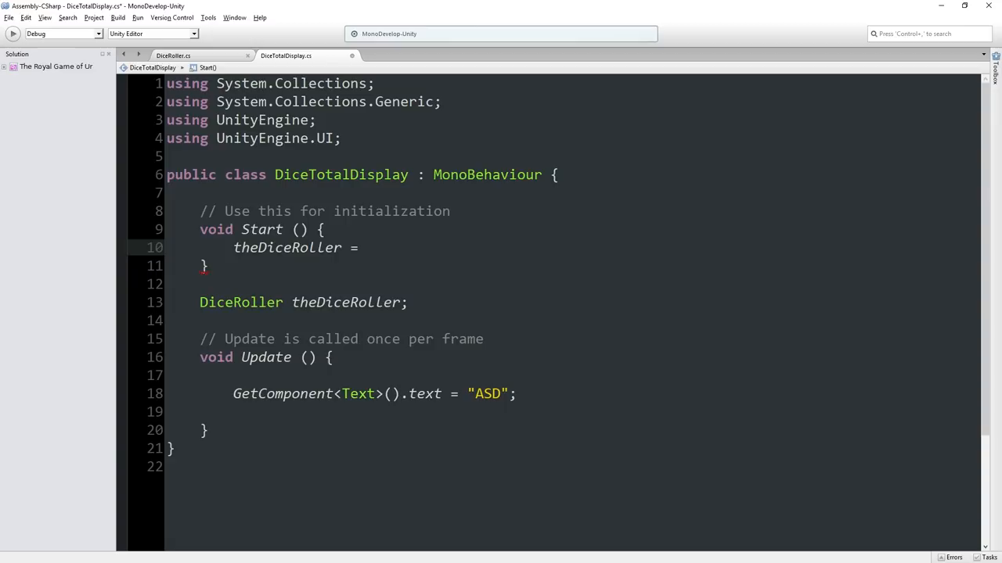
text(GameObject)
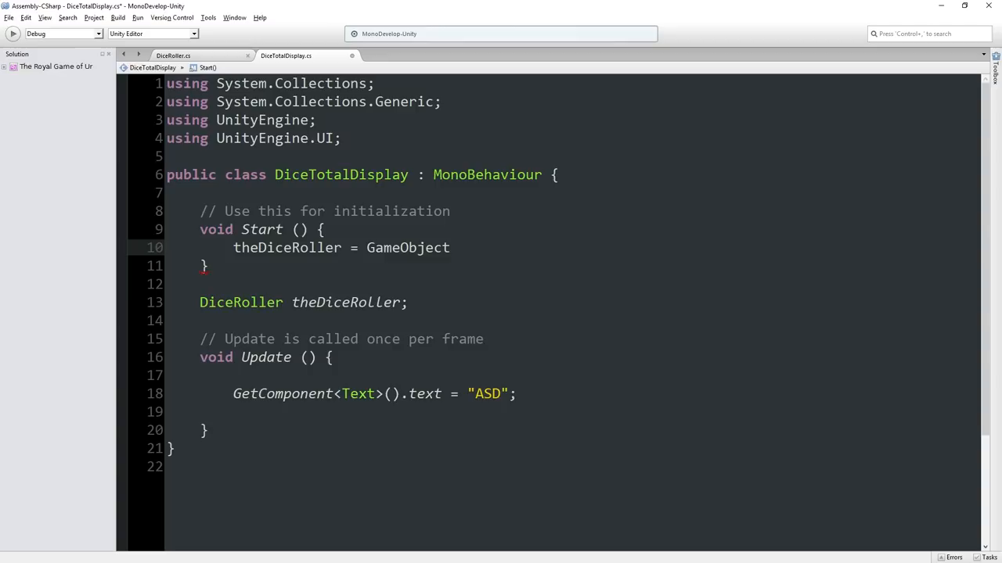
text(.)
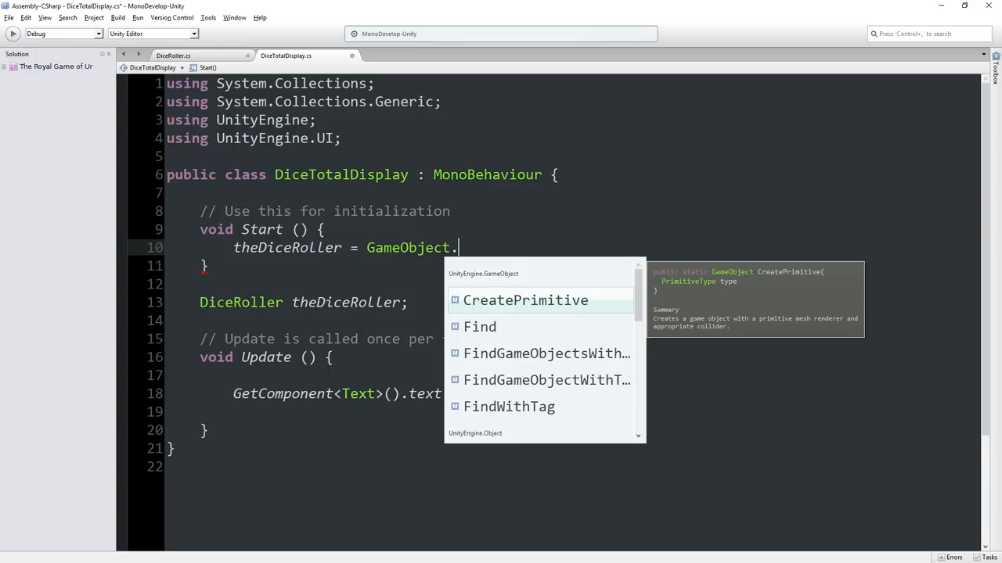
text(typ)
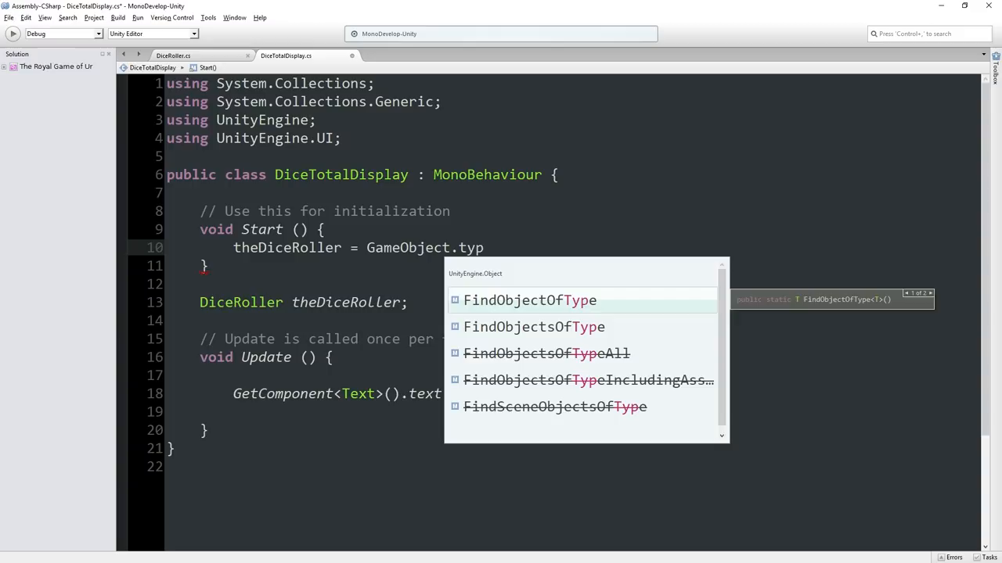
key(Tab)
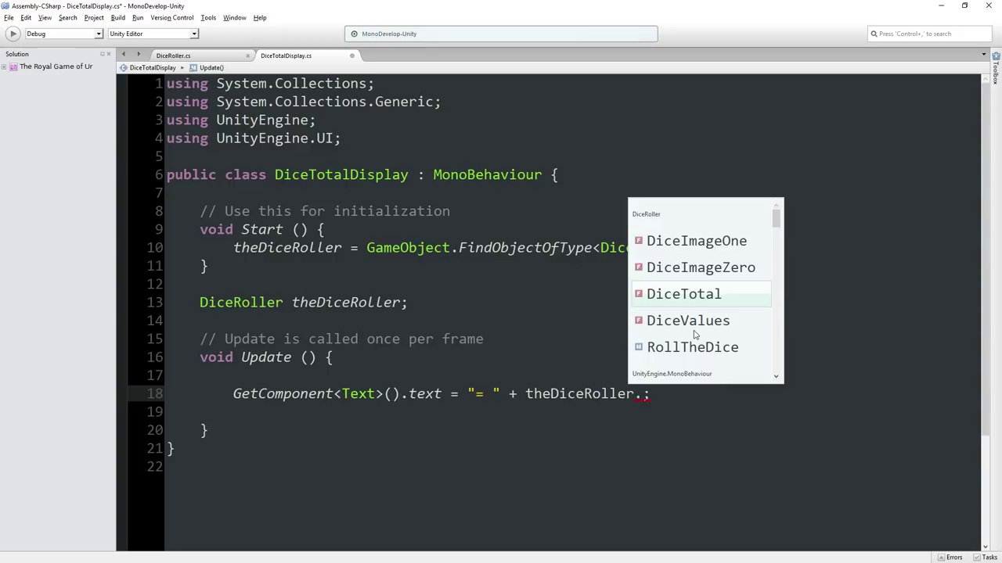
click(482, 29)
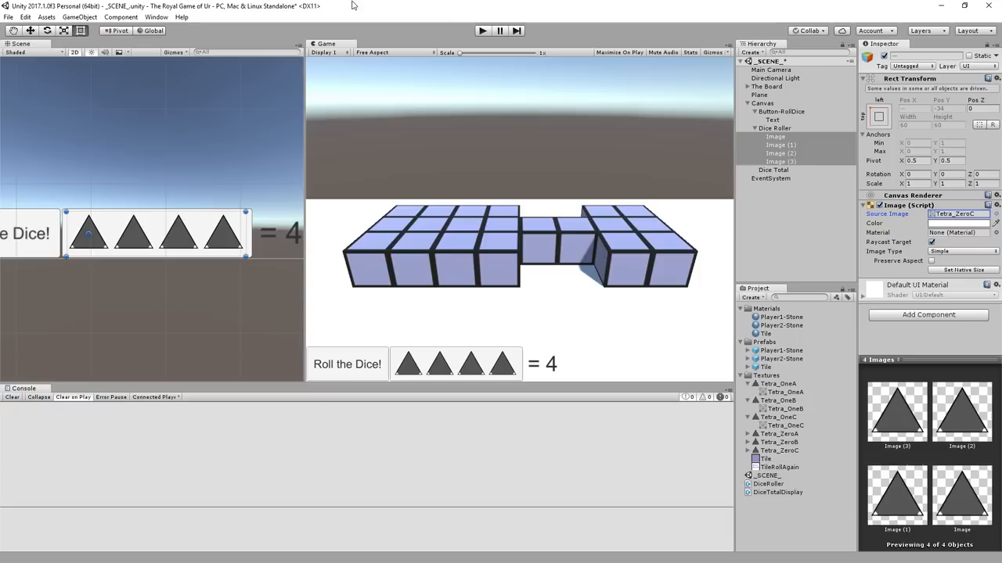
Play the scene and roll repeatedly, confirming totals like '= 1' and '= 3' match the log
click(347, 364)
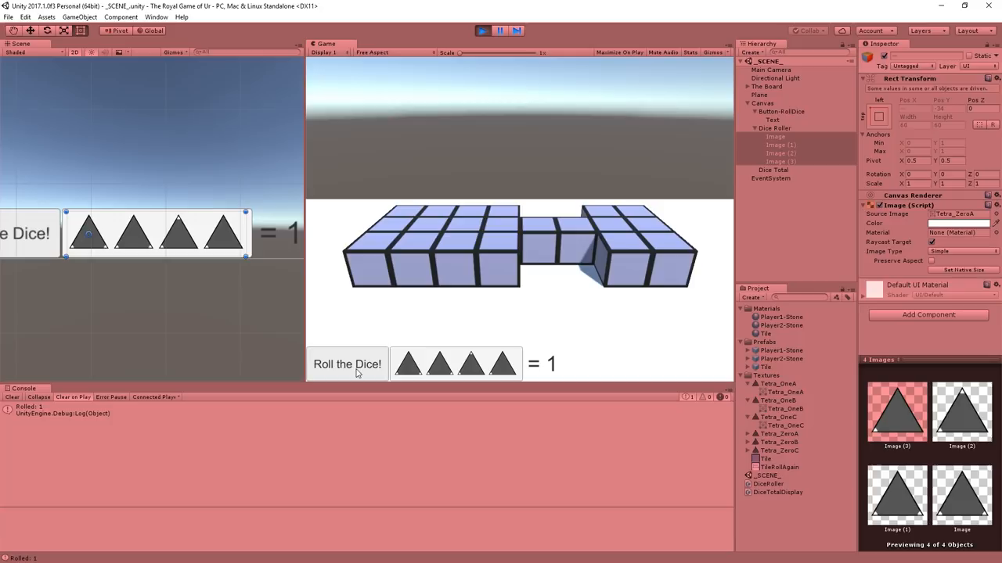
click(346, 364)
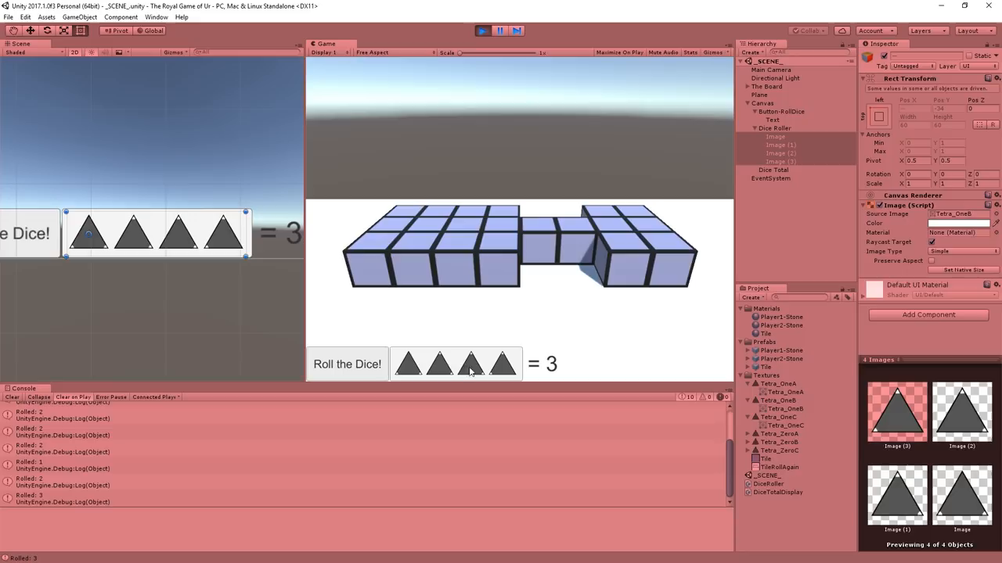
click(346, 364)
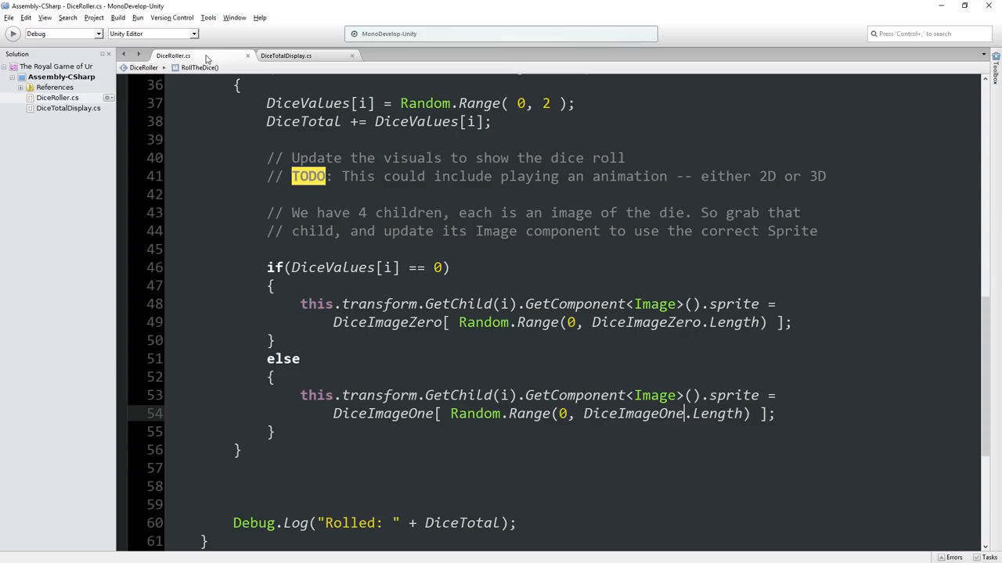
Add a 'public bool isRolling = true;' field to DiceRoller
click(289, 56)
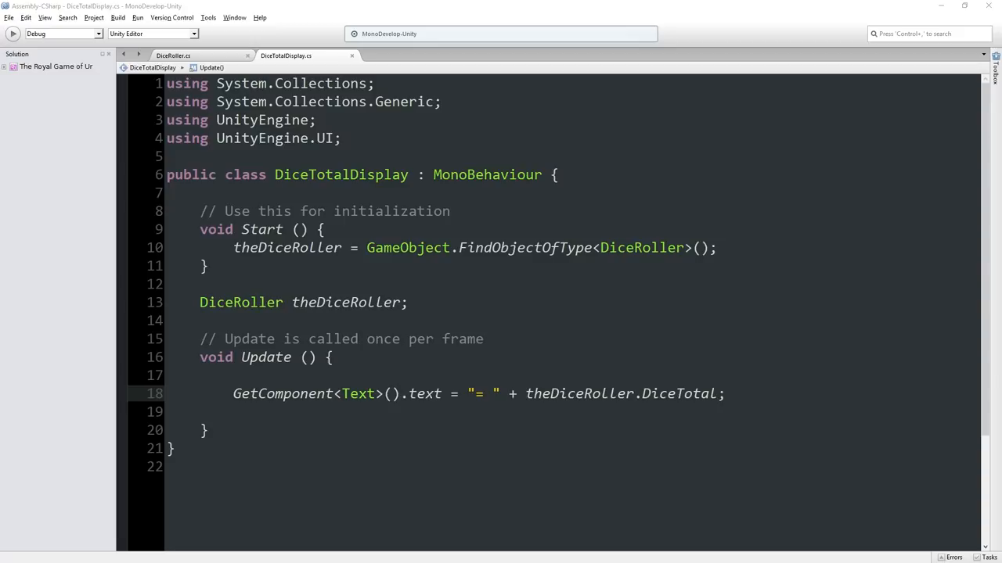
click(173, 56)
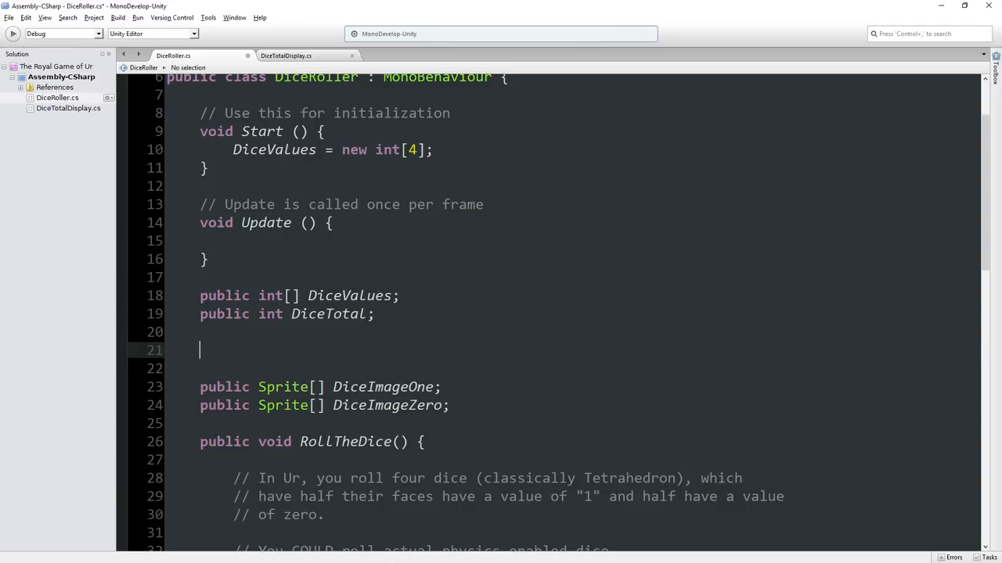
text(public bool isRolling =)
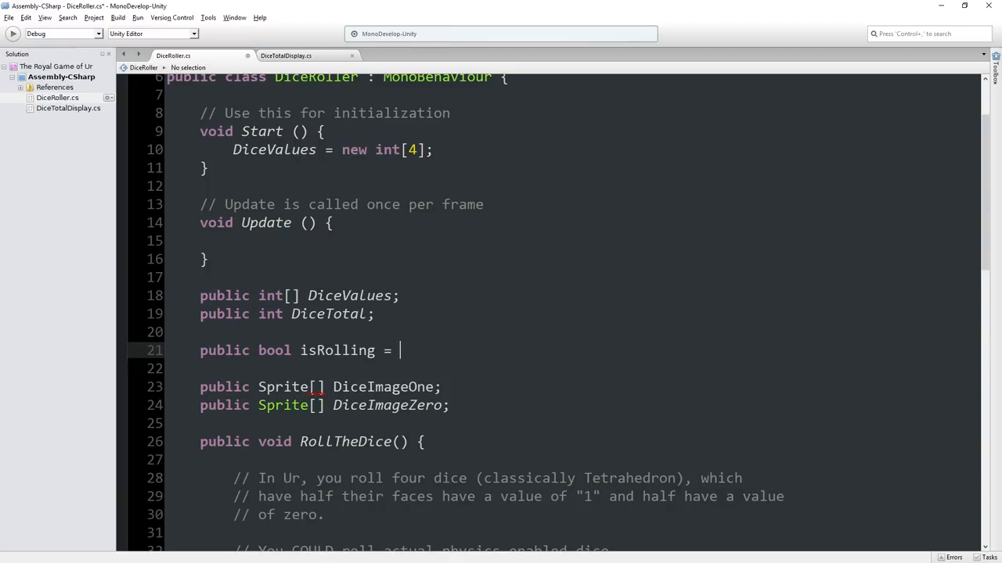
text(true;)
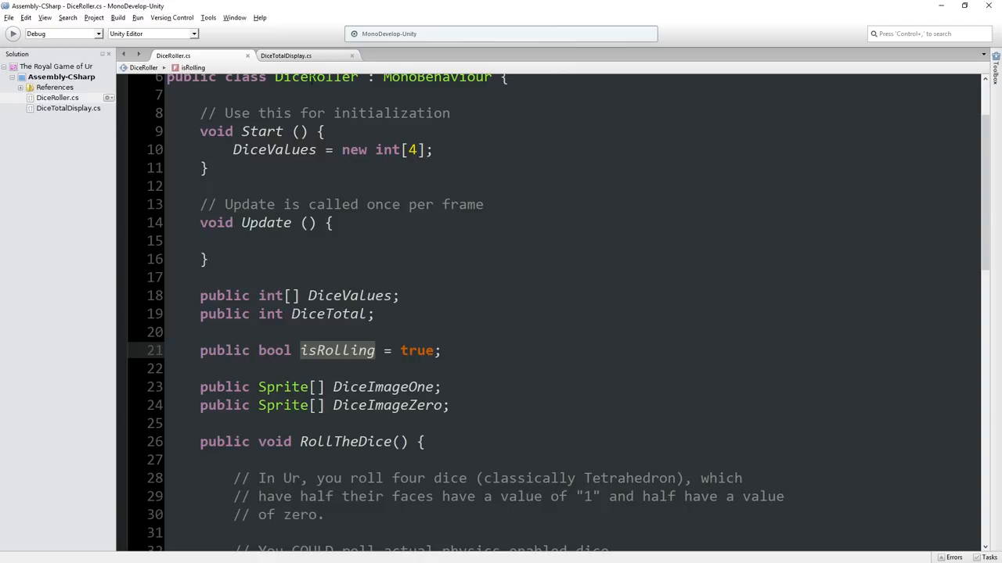
Check theDiceRoller.isRolling == true in DiceTotalDisplay and change isRolling's default to false
click(288, 55)
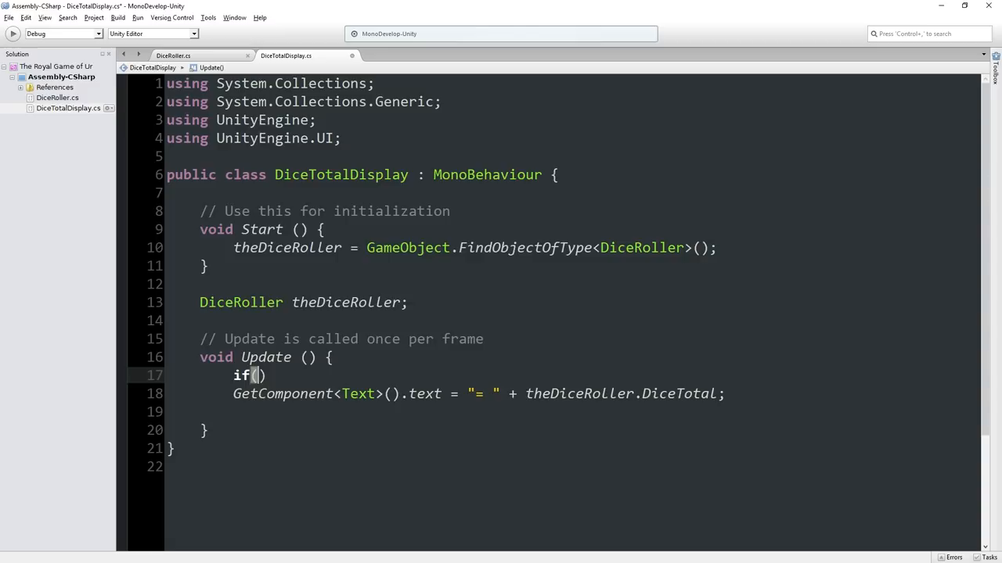
text(theDiceRoller.isRolling == true)
text(else)
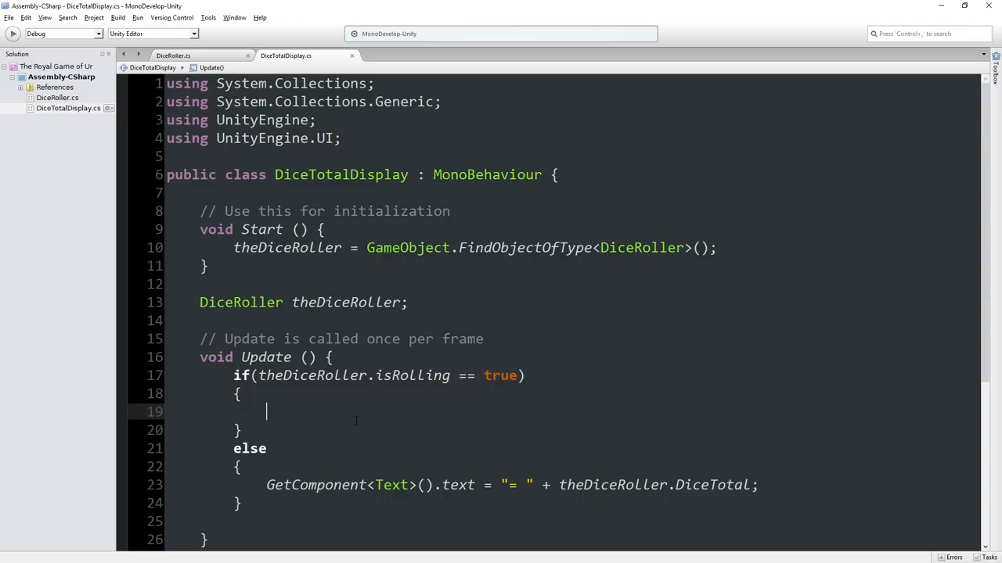
click(173, 55)
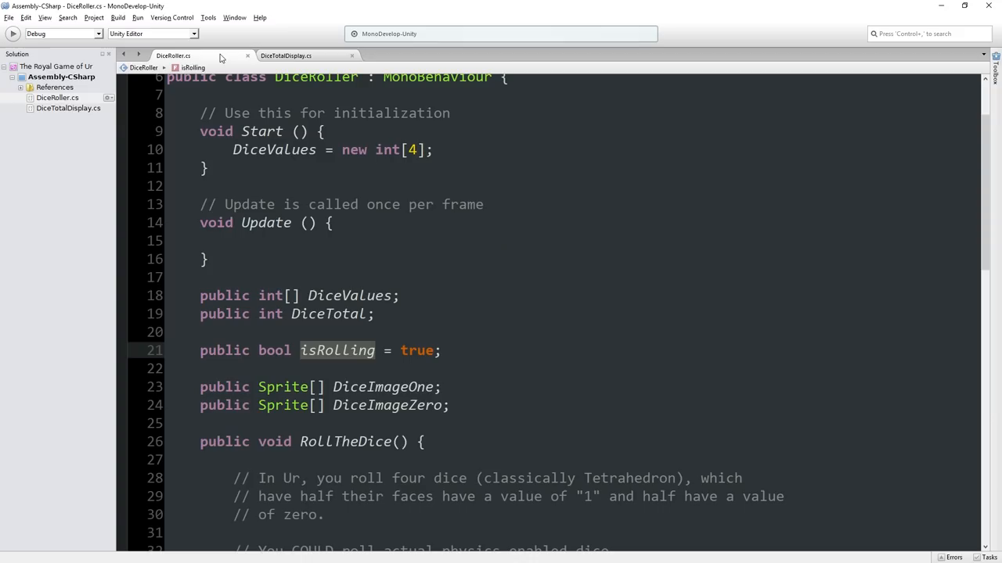
click(290, 54)
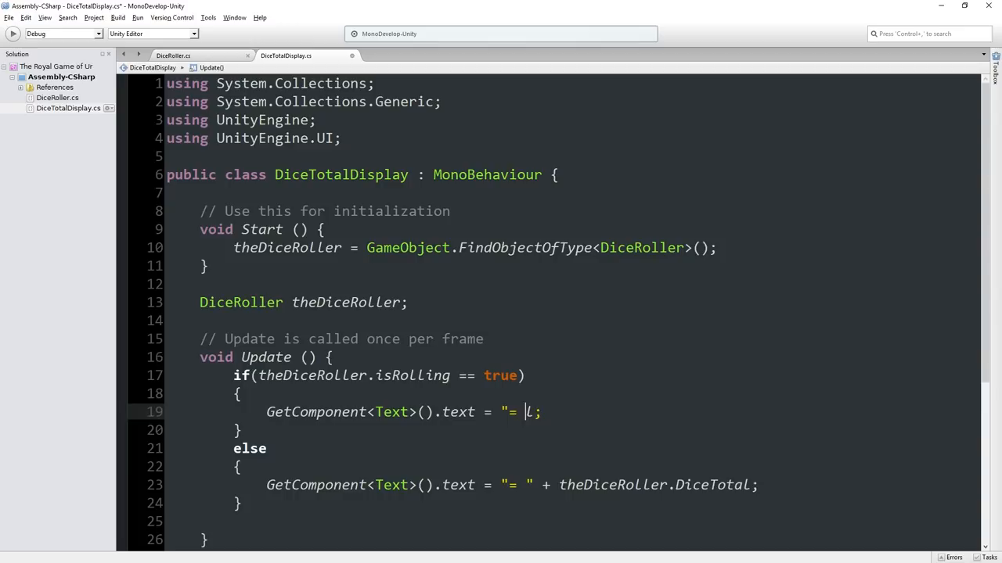
click(188, 57)
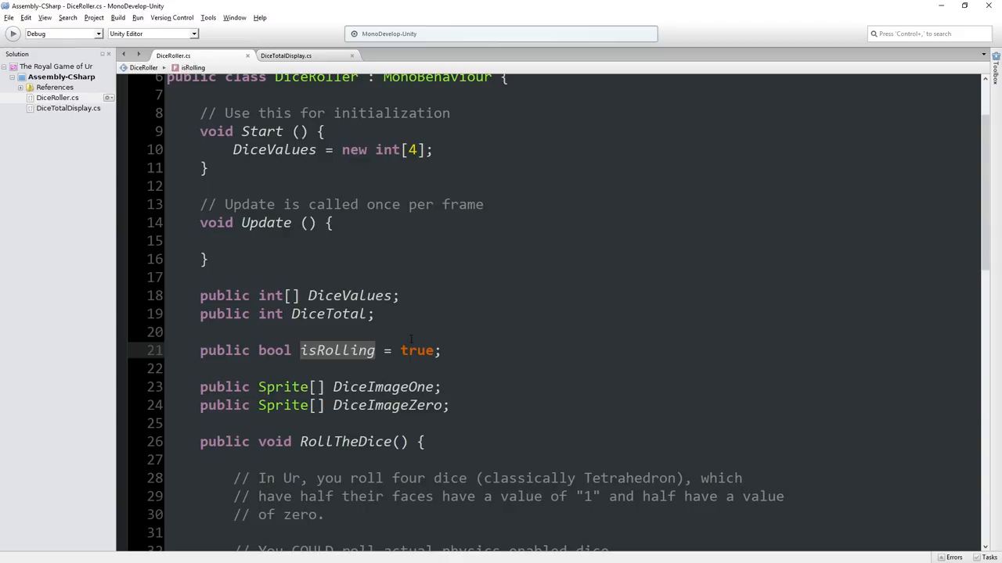
text(false)
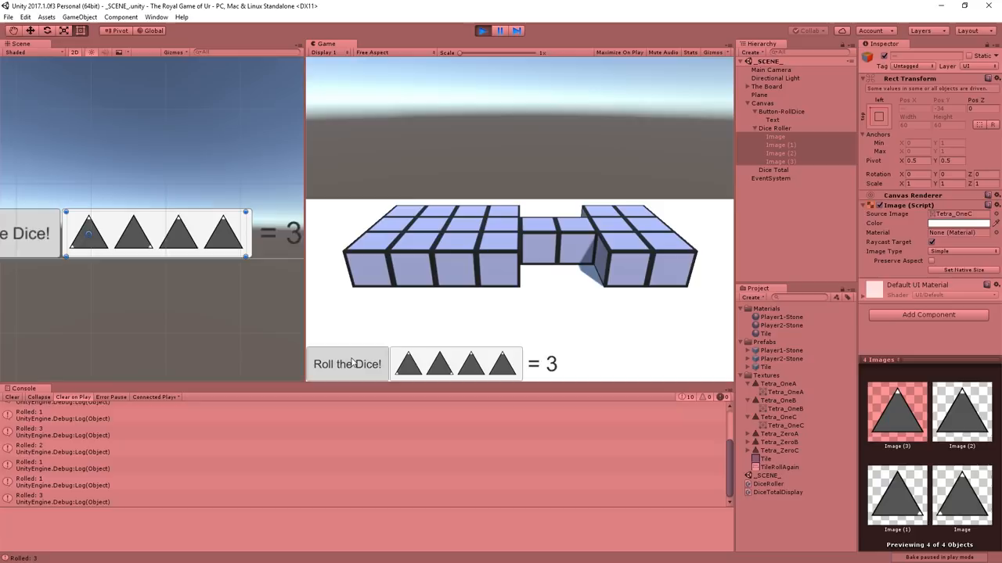
Roll the dice in the running game to check the revised total text
click(347, 364)
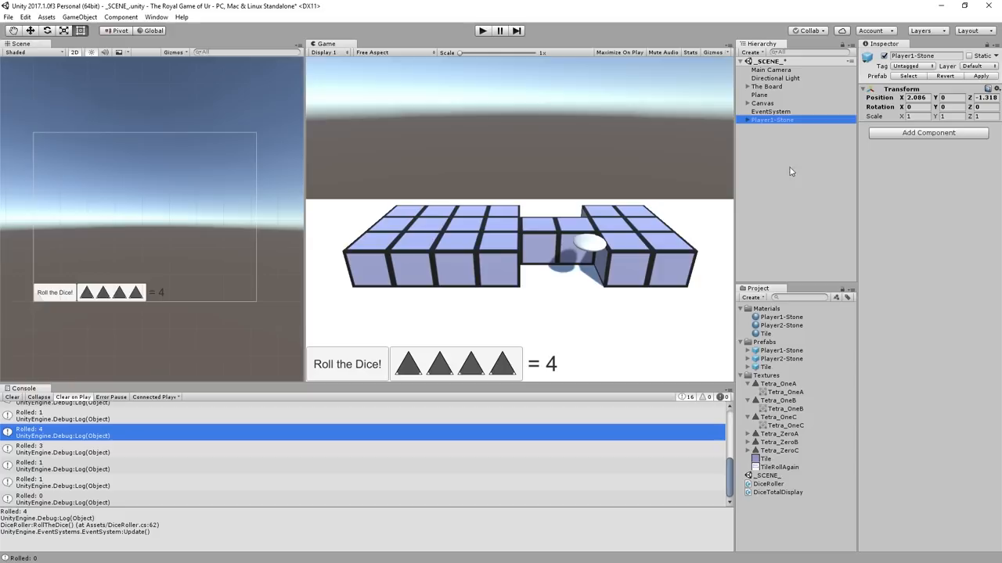
mouse_move(776, 152)
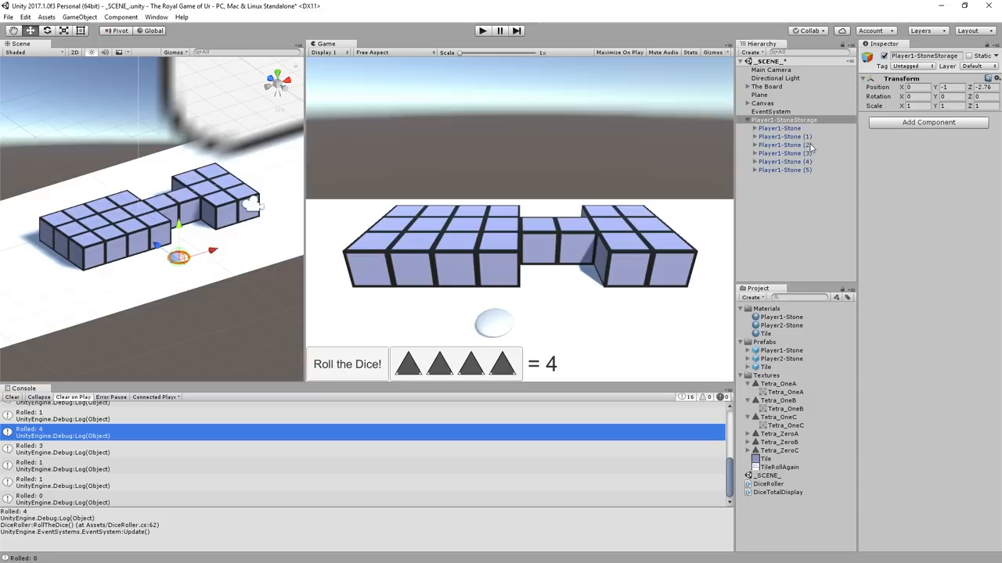
Arrange the six Player1 stones into a two-row cluster beside the board, then resume Play
click(781, 128)
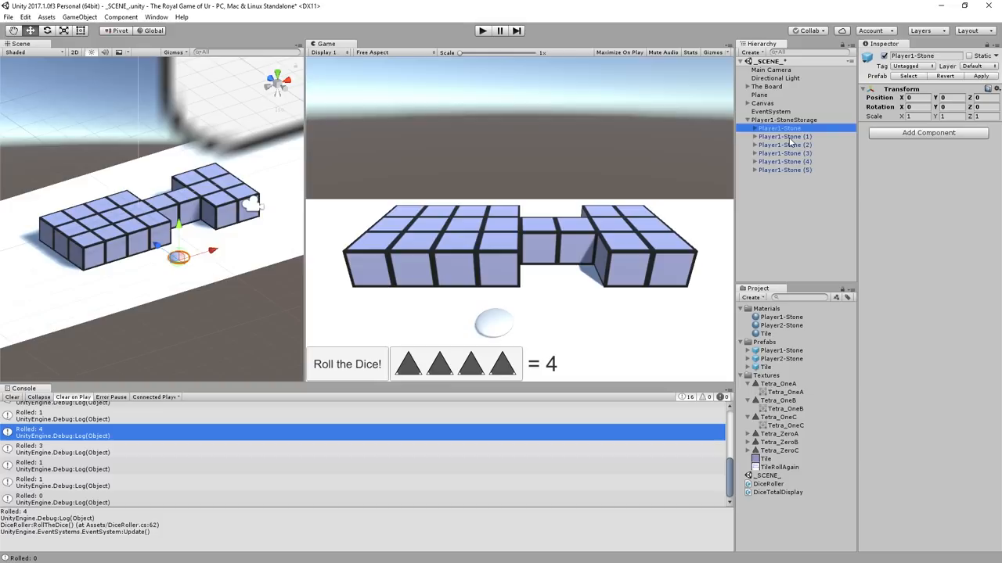
click(785, 136)
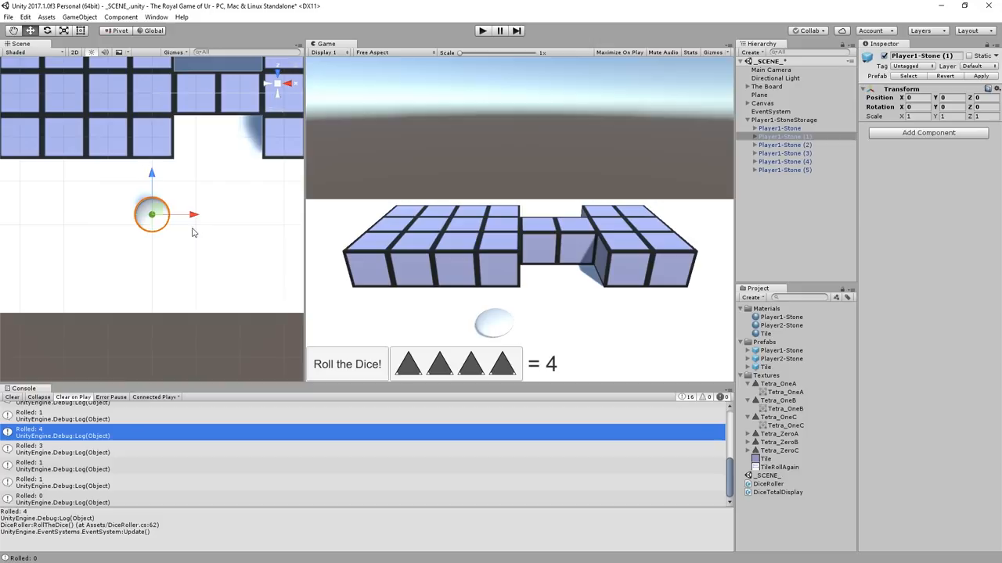
click(784, 153)
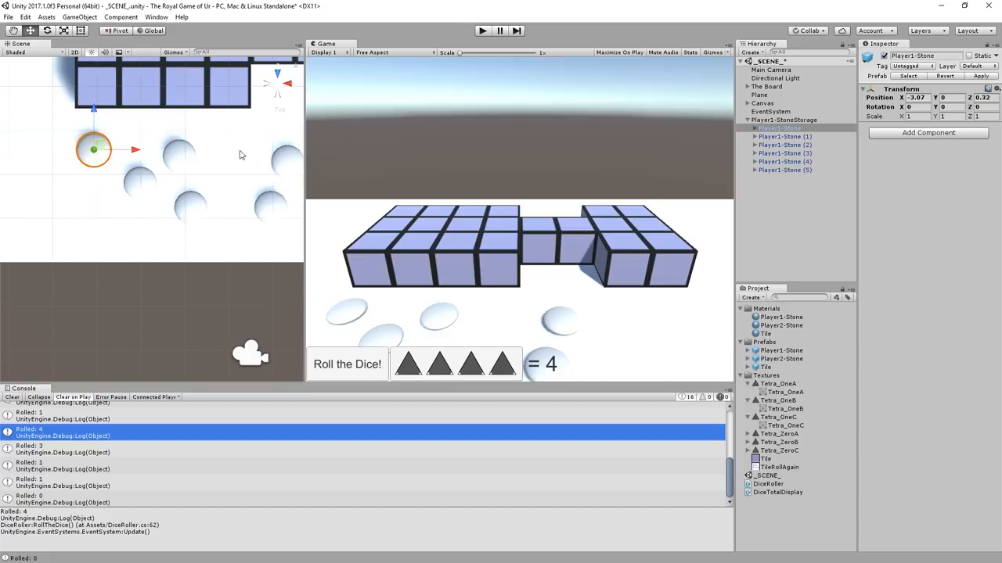
click(784, 136)
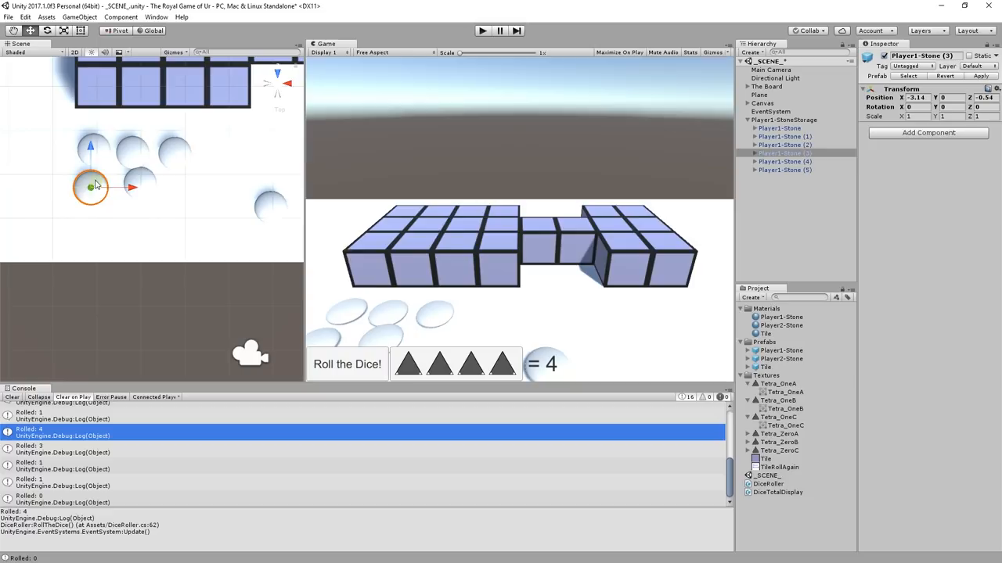
click(785, 169)
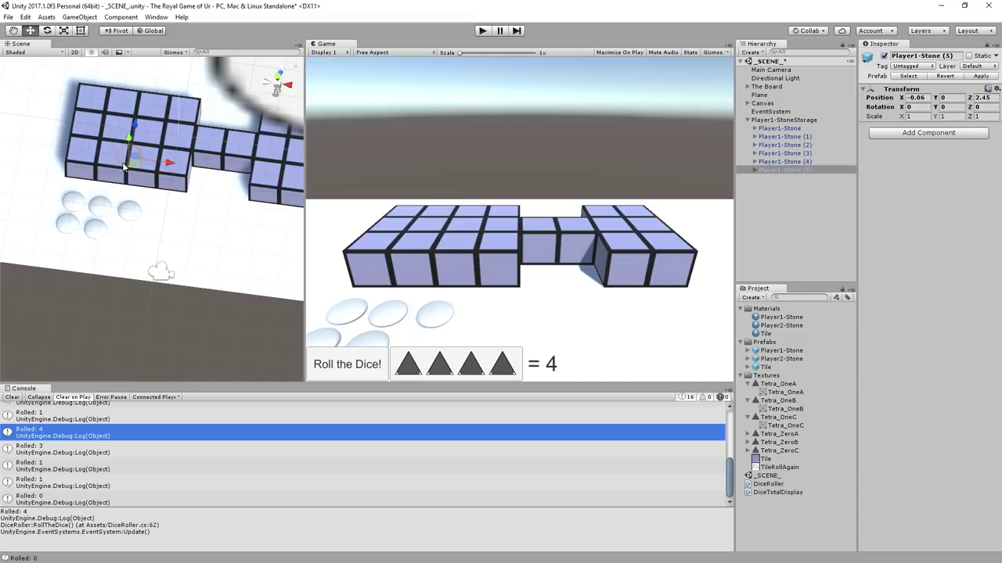
drag(133, 161, 129, 231)
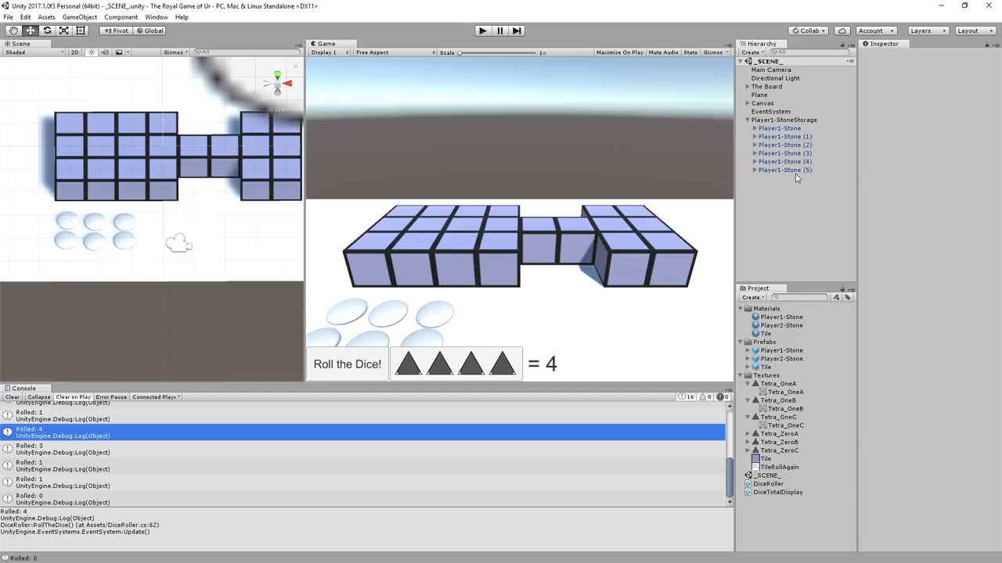
click(778, 128)
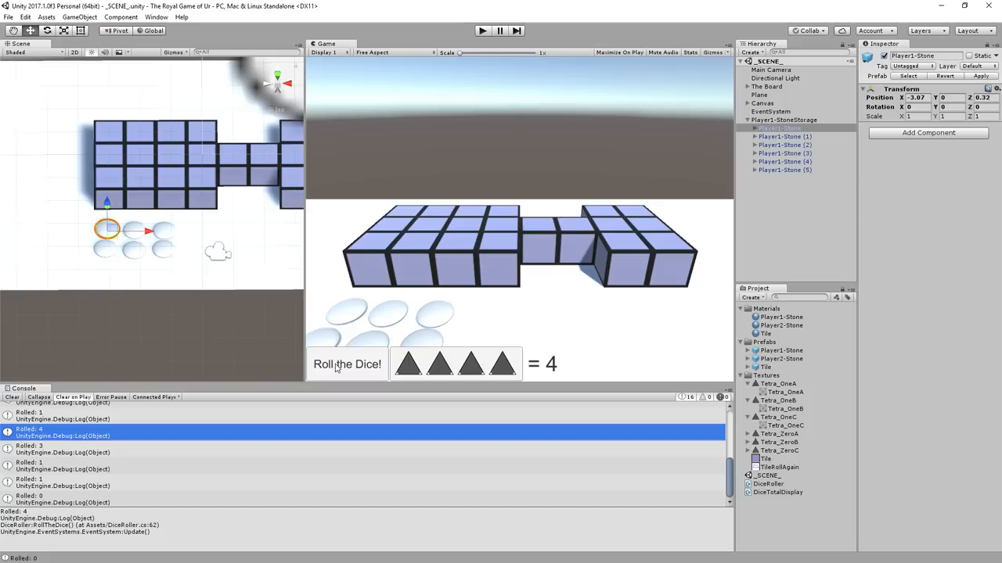
click(347, 365)
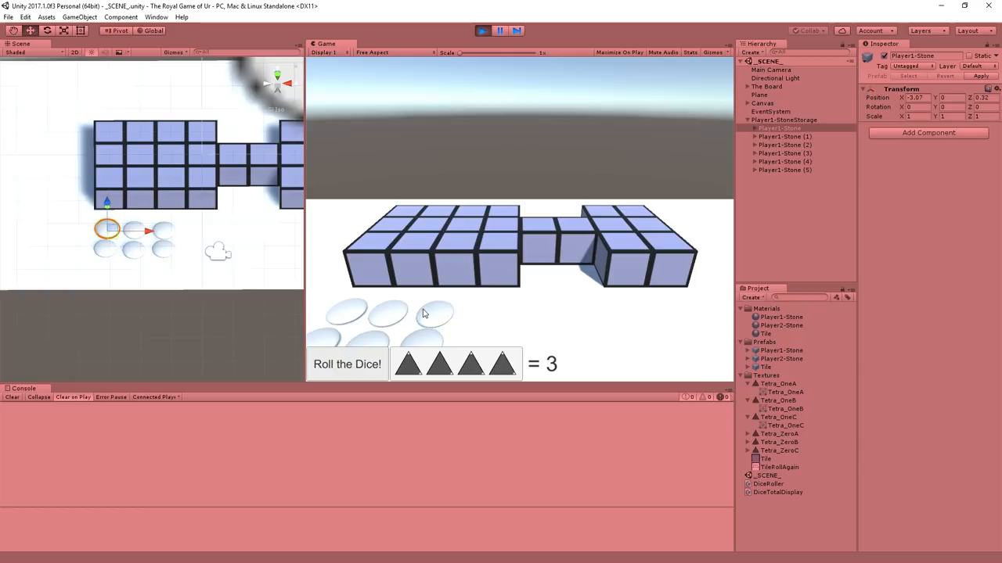
mouse_move(407, 253)
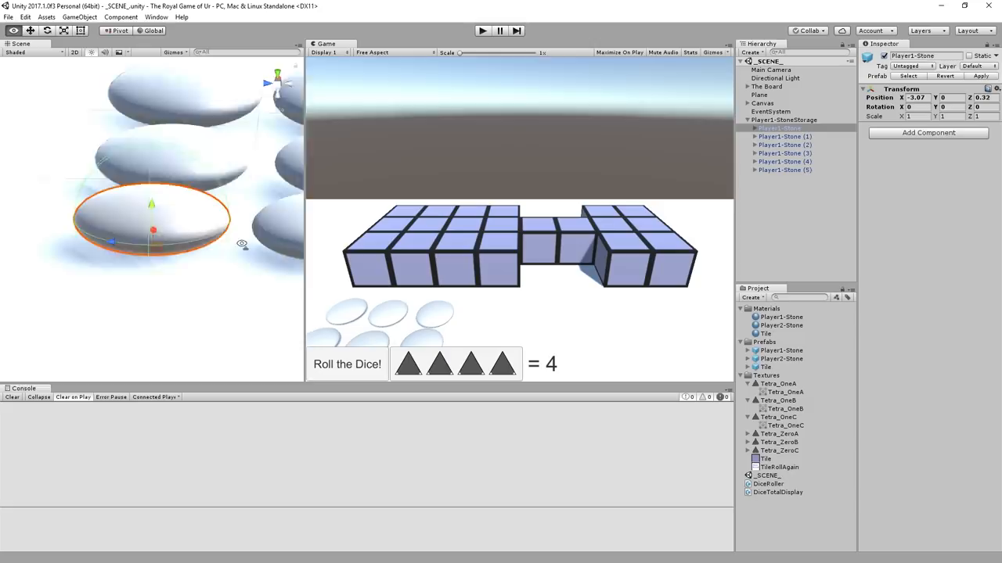
Expand the first Player1-Stone to show its flattened Sphere child with collider and renderer
click(771, 136)
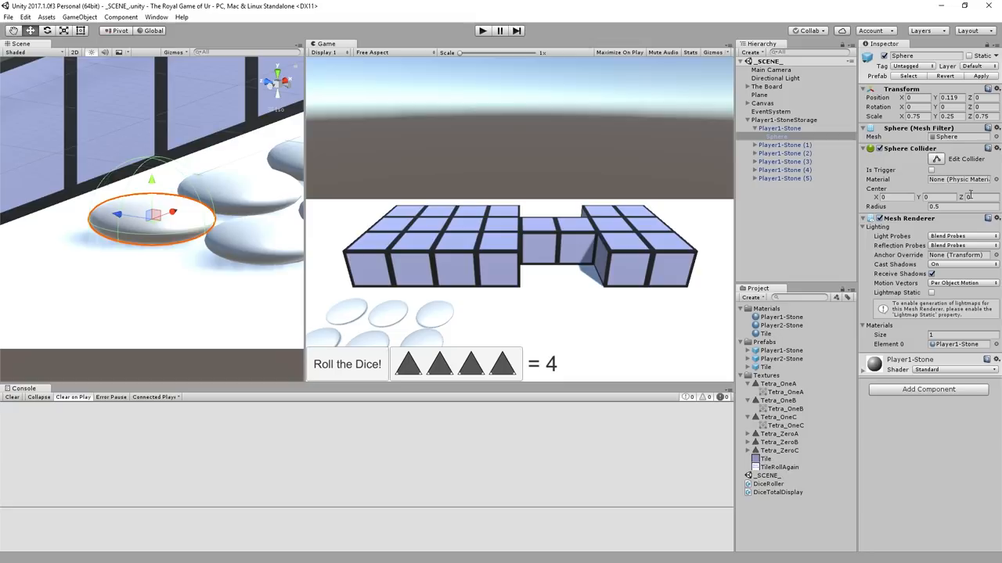
mouse_move(920, 209)
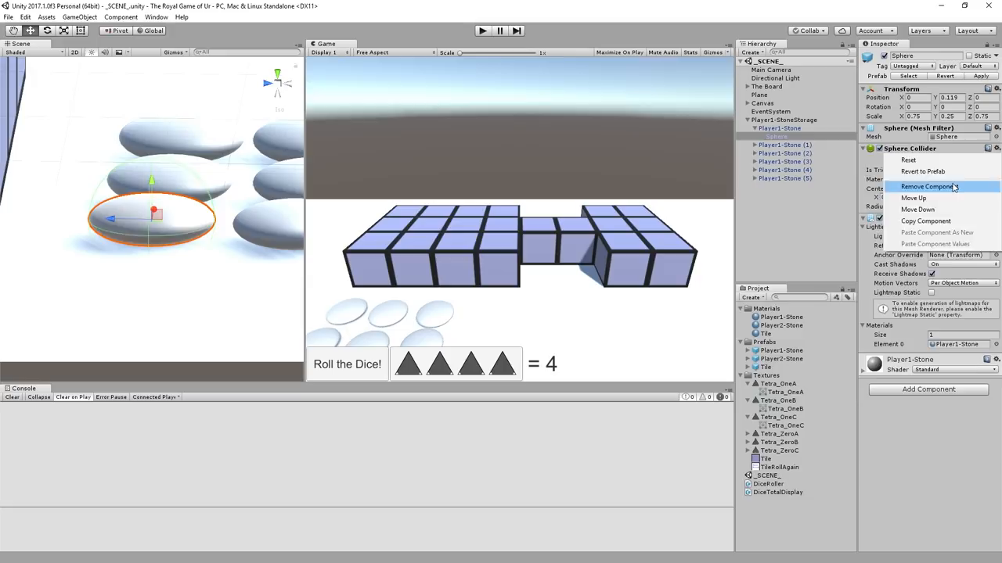
Replace the stone Sphere's Sphere Collider with a Mesh Collider, leaving Convex unticked
click(929, 186)
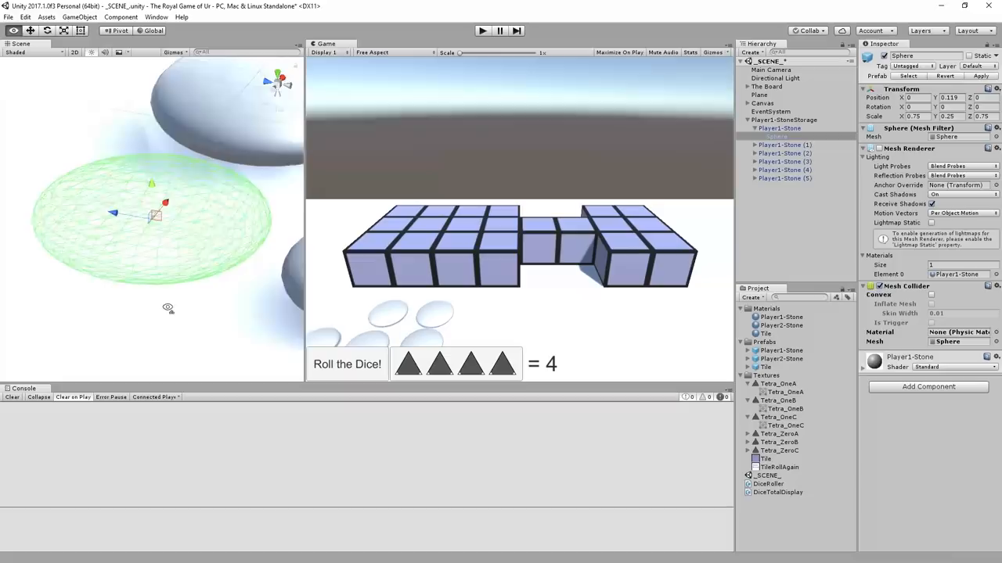
click(915, 309)
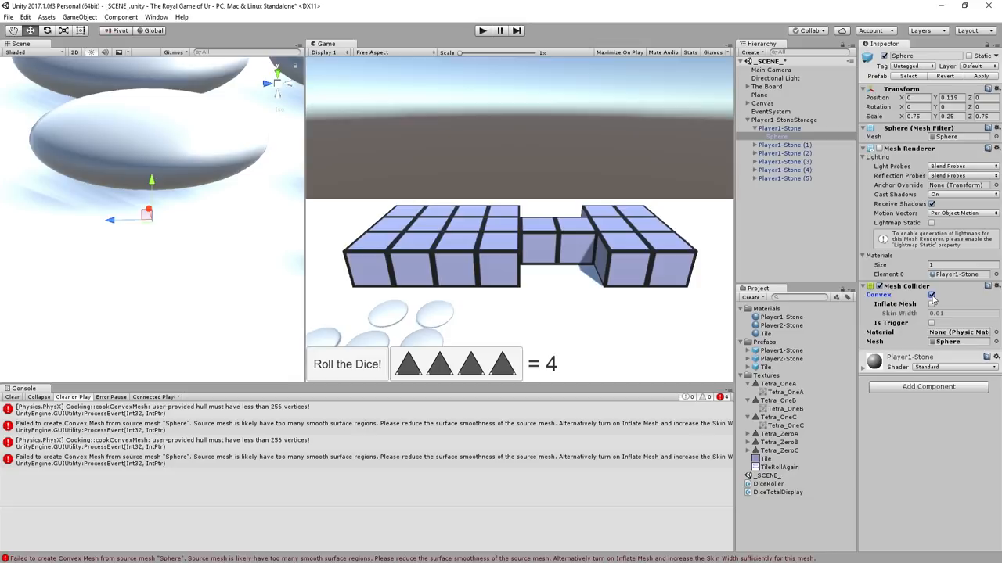
click(934, 298)
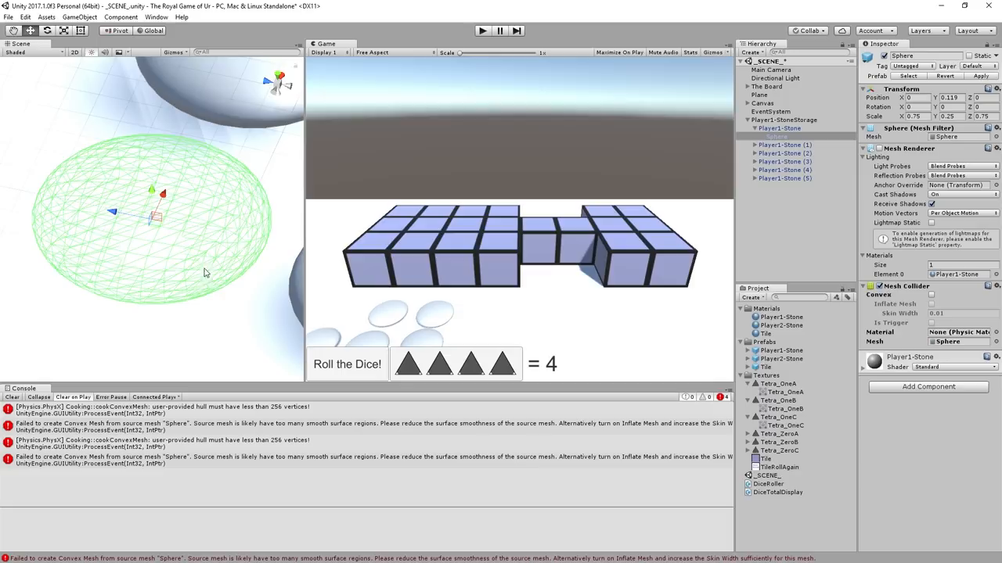
drag(204, 273, 184, 275)
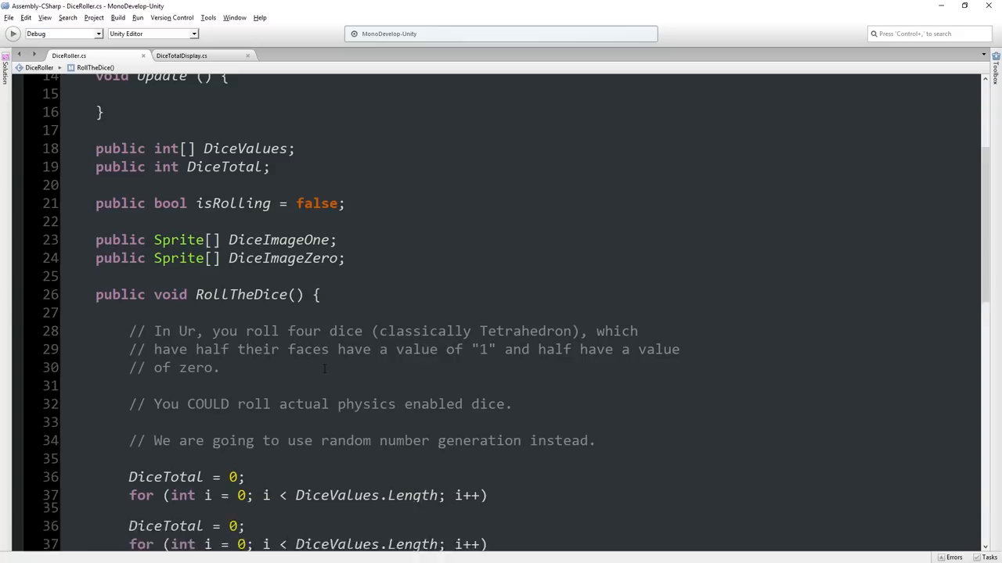
Rename the isRolling flag to doneRolling in DiceRoller.cs and DiceTotalDisplay.cs
text(true))
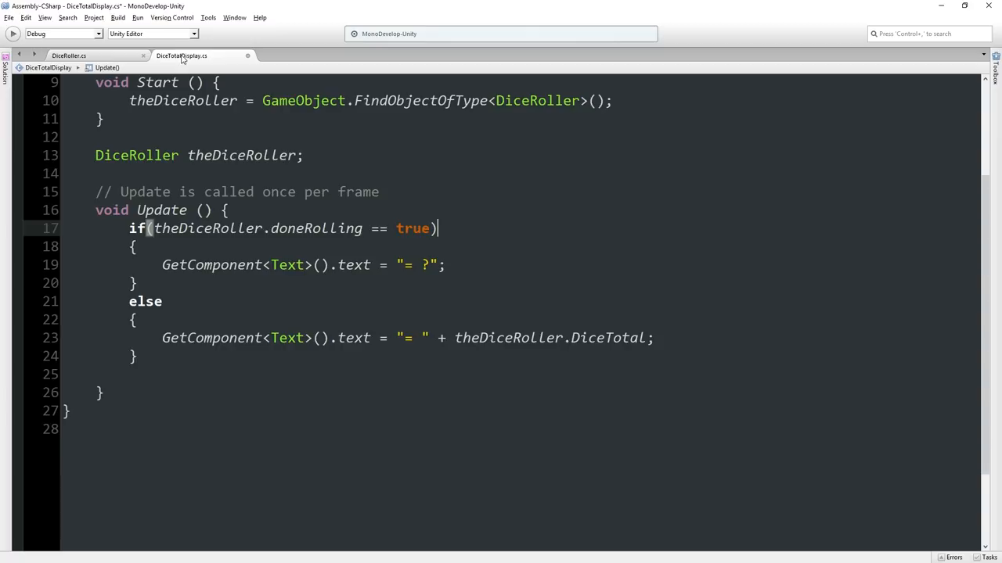
text(false)
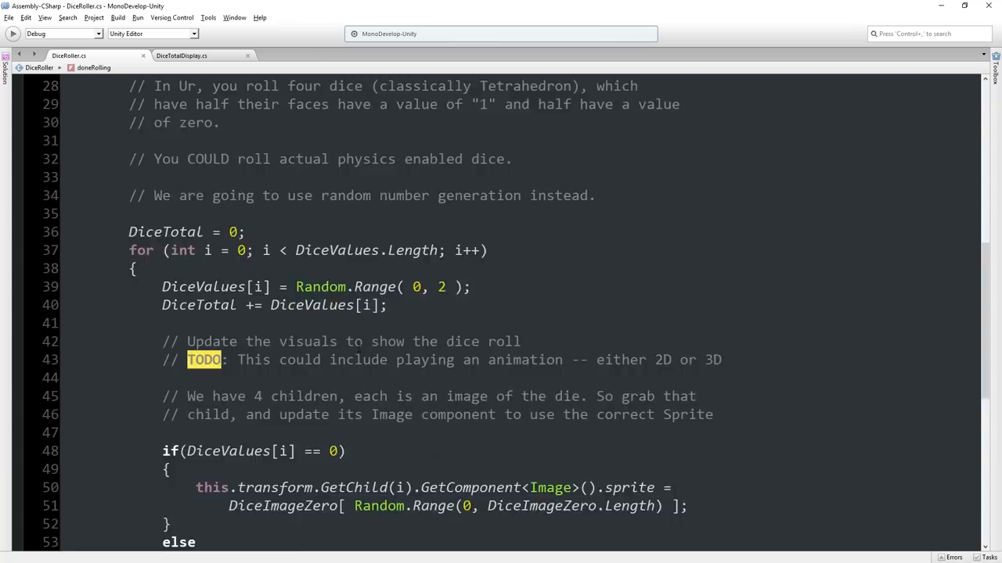
scroll(down, 3)
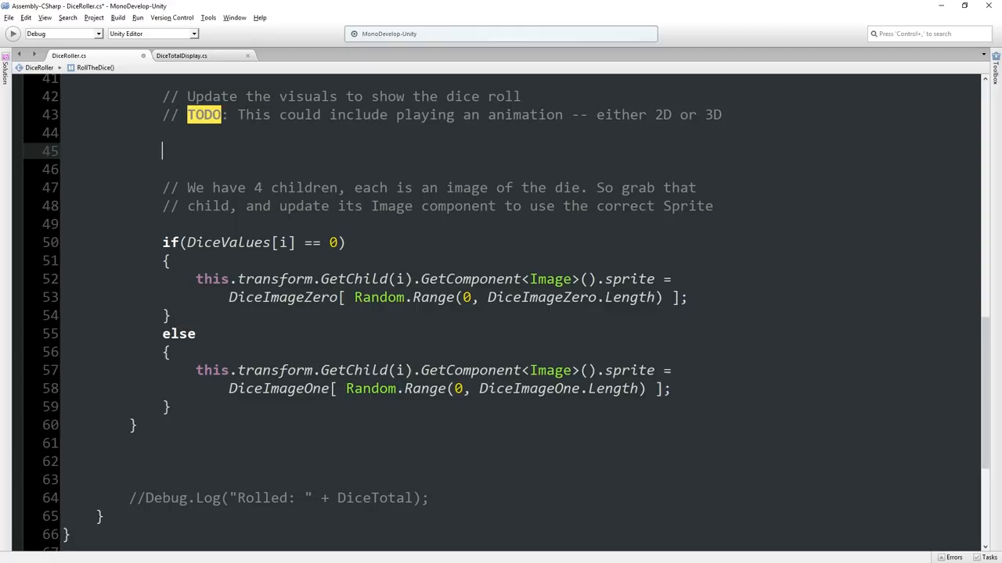
Add comments about doneRolling and declare an empty public void NewTurn() method
text(// If we had an animation, we'd have to wait for it to finish befor)
text(// w)
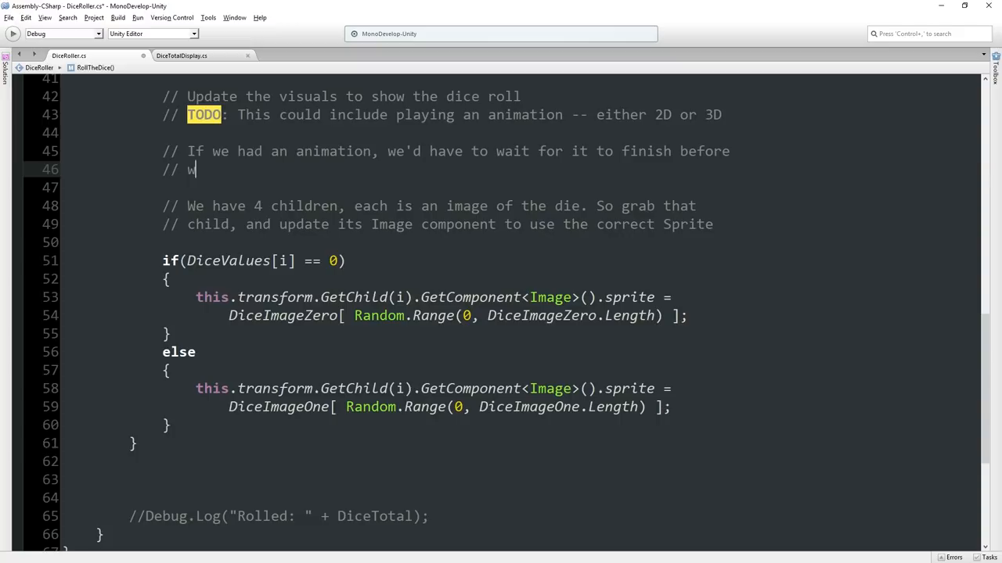
text(e set doneRolling, but we)
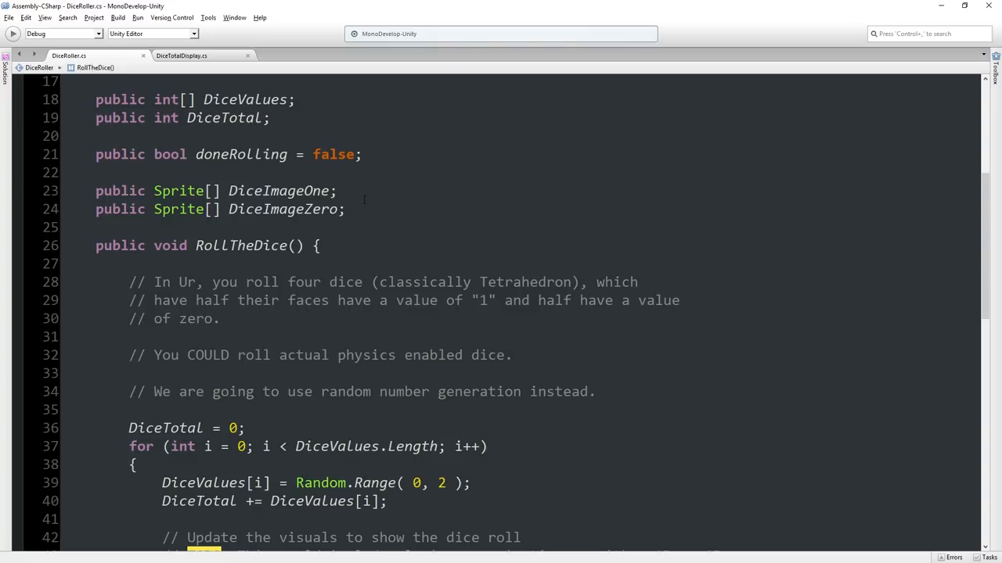
text(public void Rese)
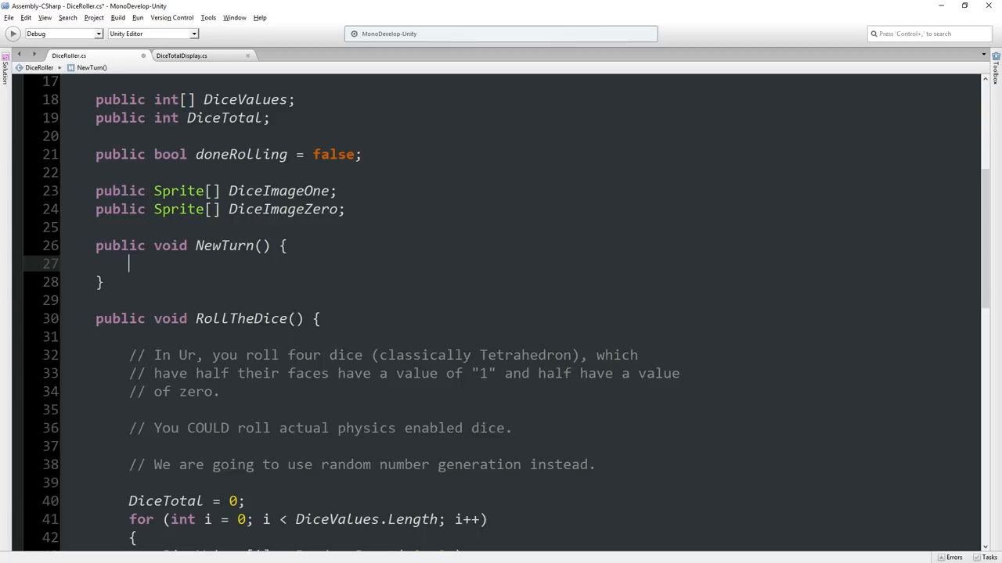
Make NewTurn set doneRolling = false, commented that a new turn has no roll yet
text(// This is a player's)
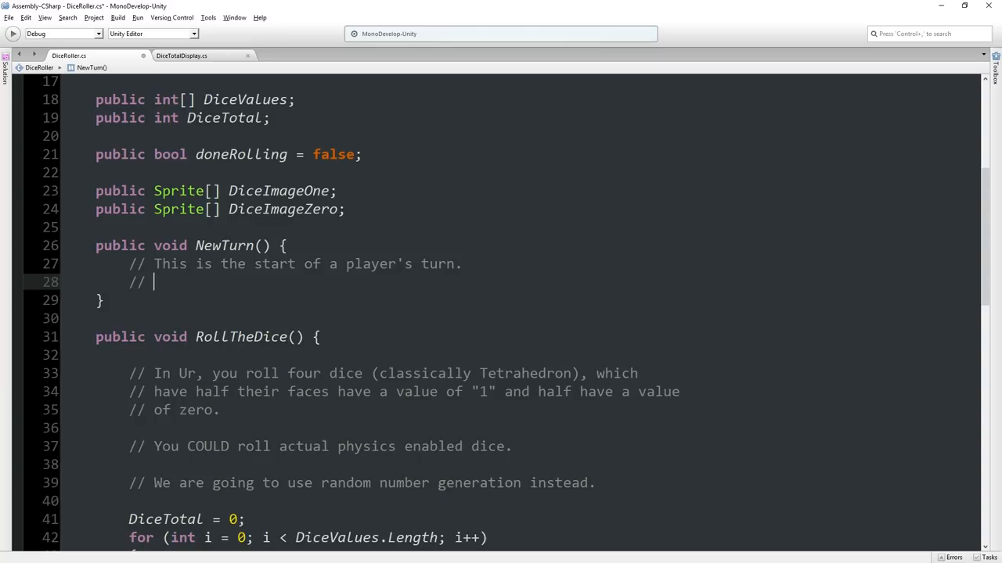
text(We don't have a roll for them yet.)
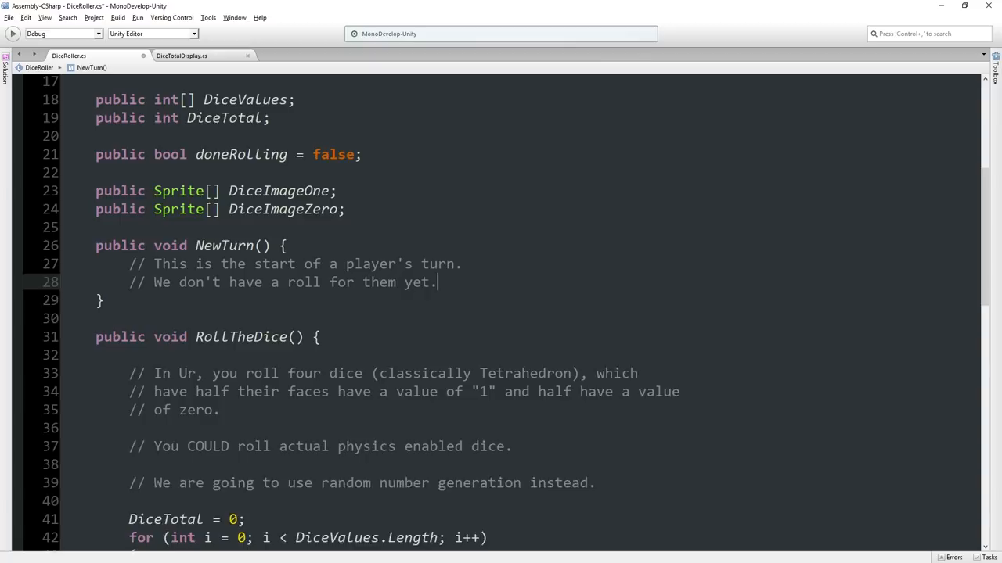
text(doneRolling = false;)
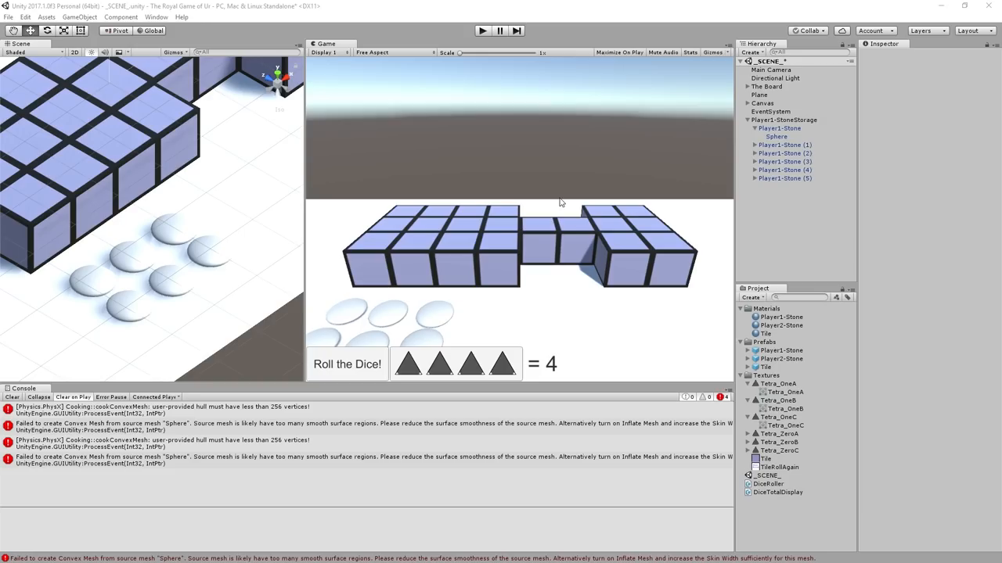
click(482, 31)
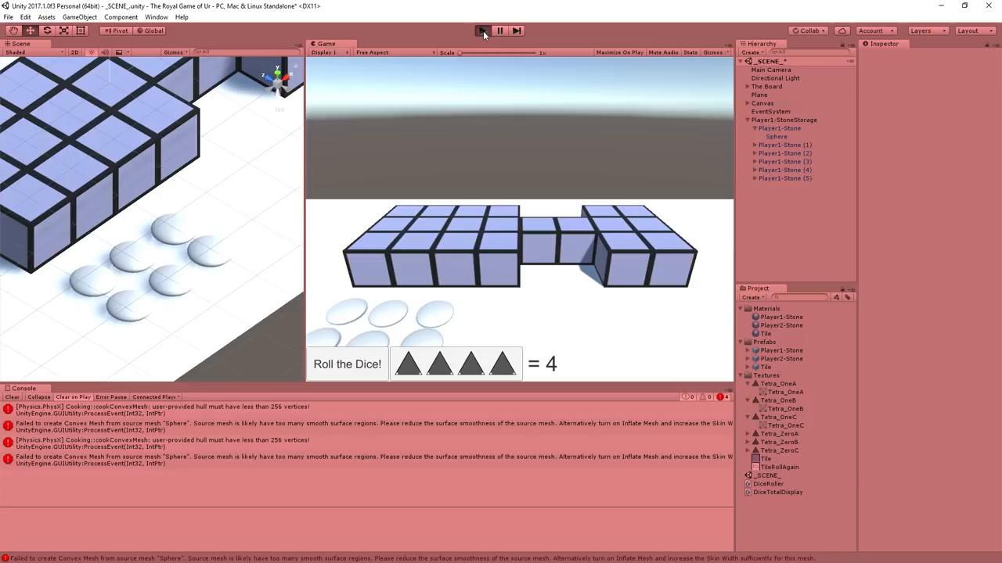
click(482, 31)
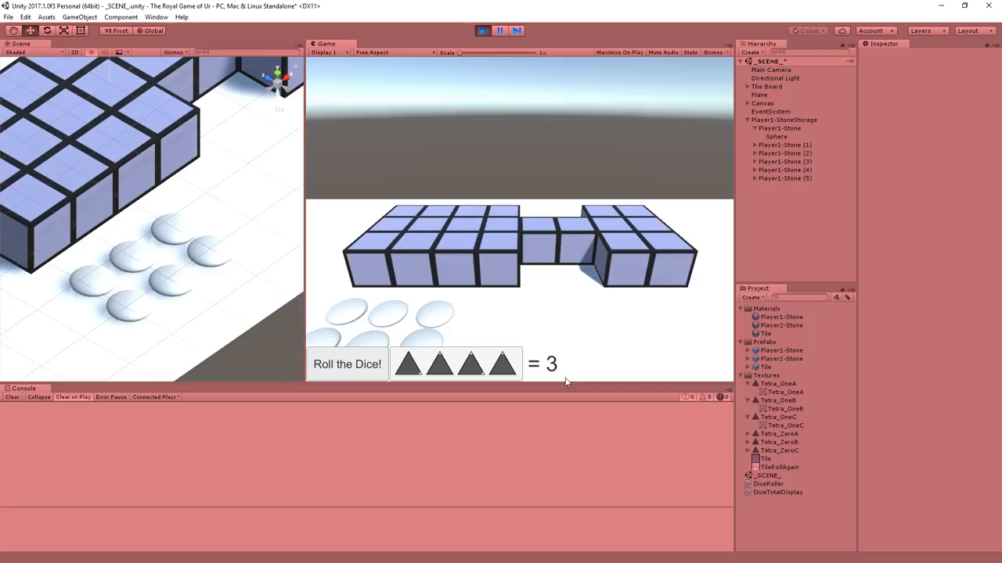
mouse_move(446, 246)
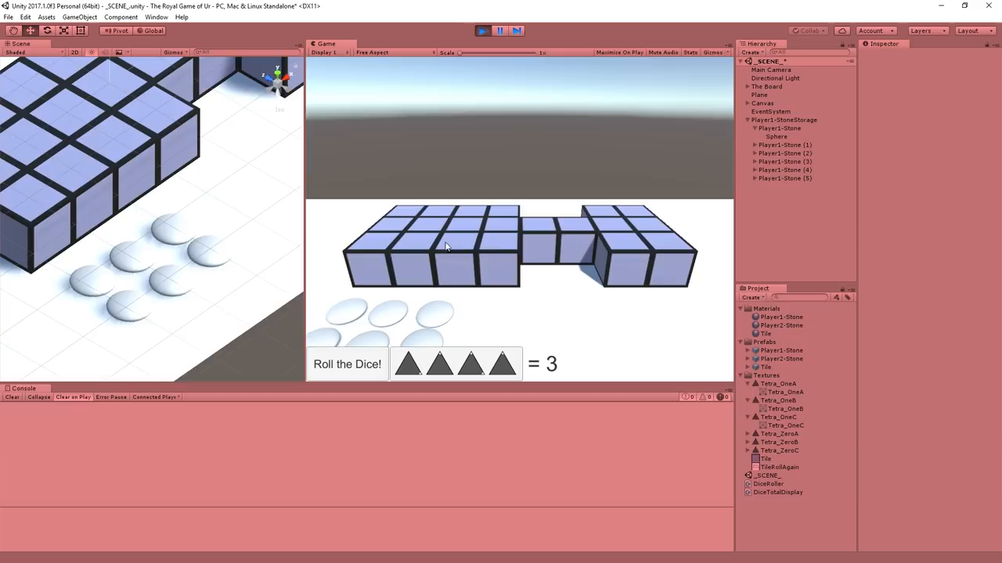
mouse_move(562, 360)
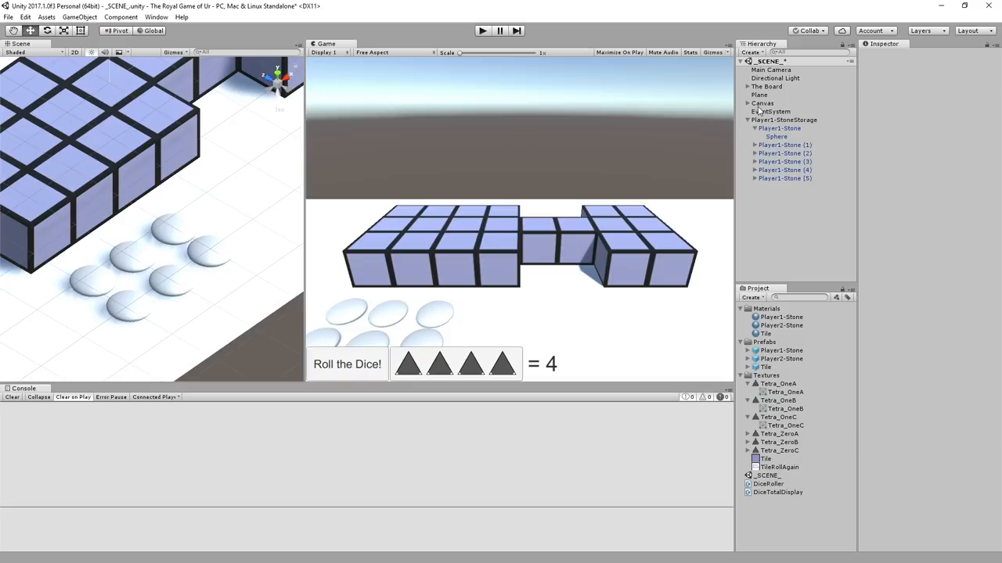
Add a 'Current Player: One' canvas text with font size 28, width 400, height 60
click(760, 102)
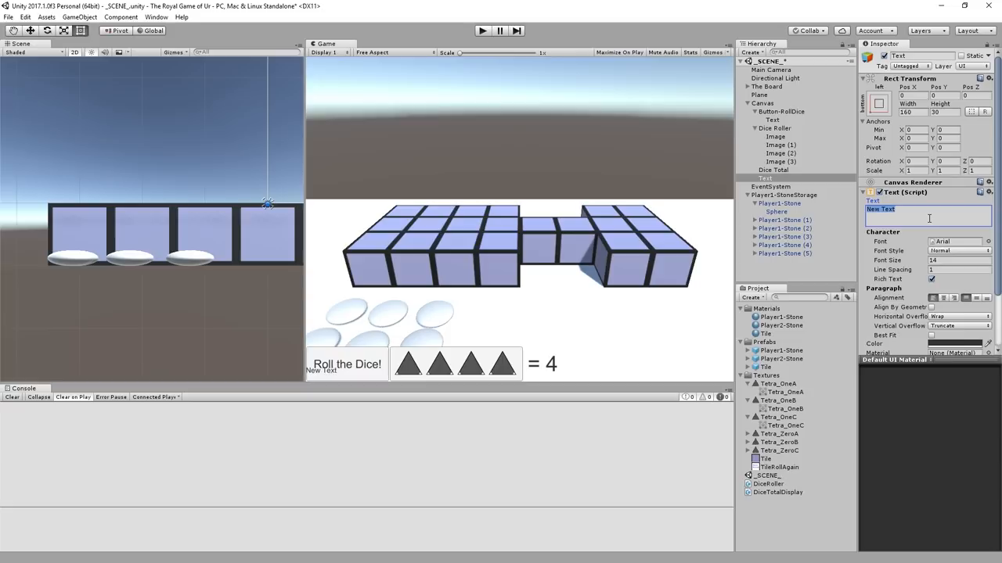
text(Current Player: One)
click(913, 112)
text(400)
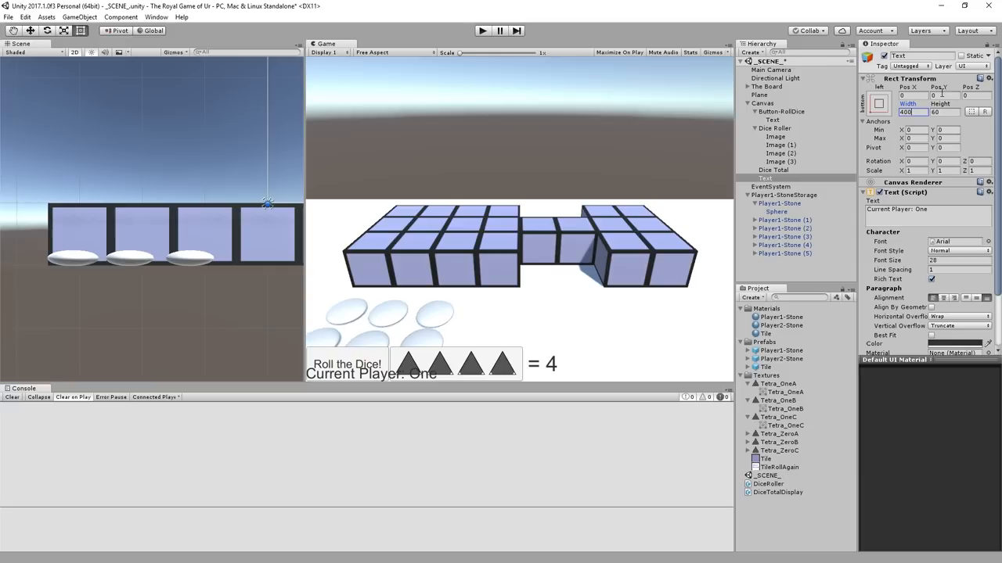
text(70.26)
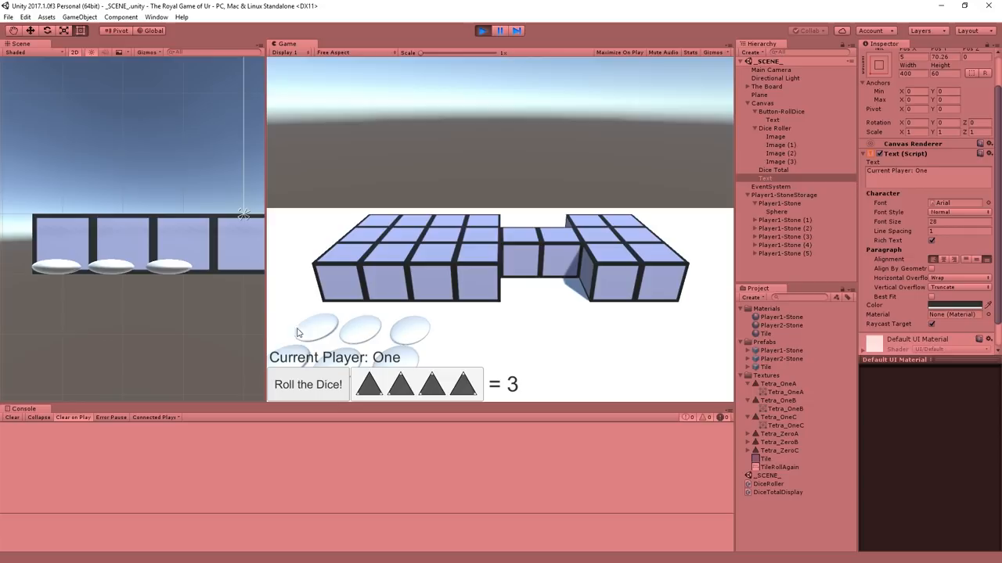
mouse_move(469, 345)
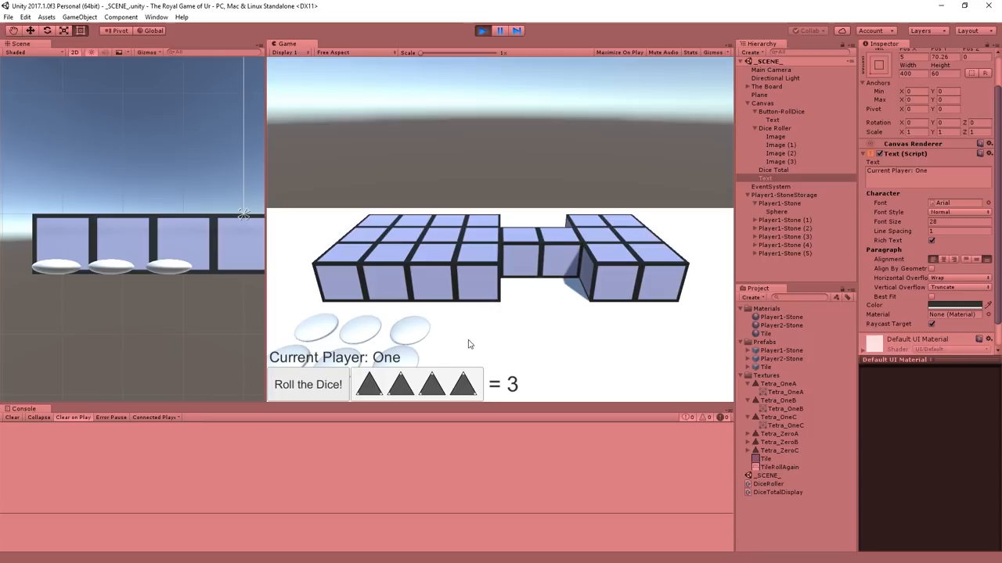